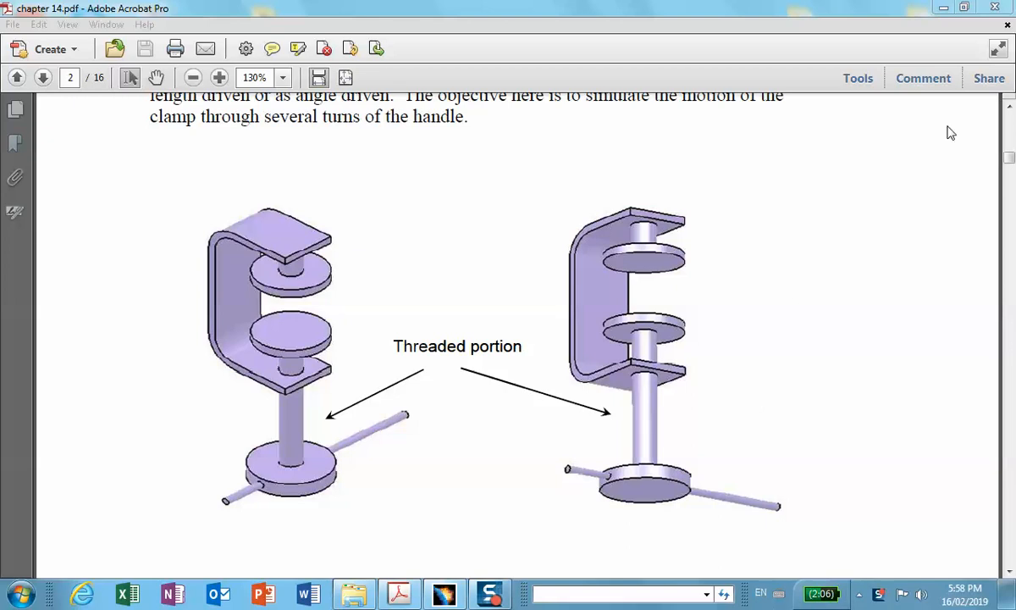
- Start a new product assembly and insert a new part into it
click(17, 78)
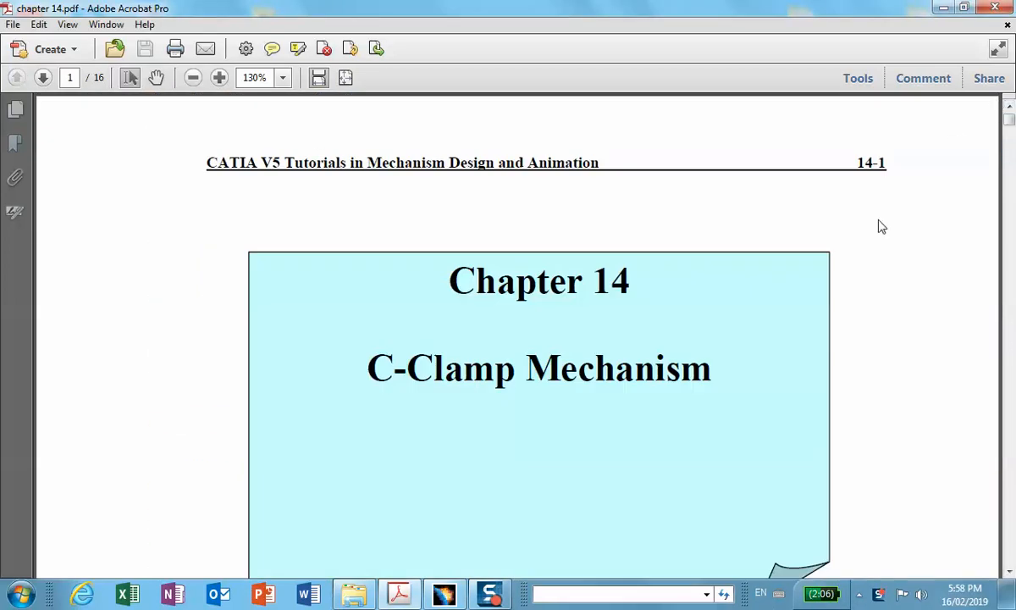
mouse_move(873, 235)
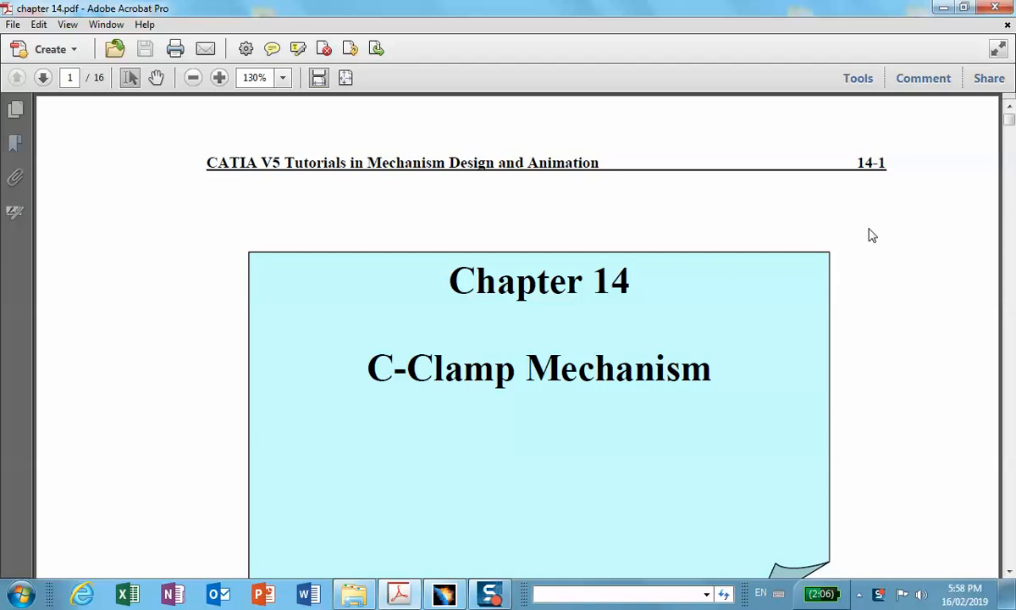
scroll(down, 3)
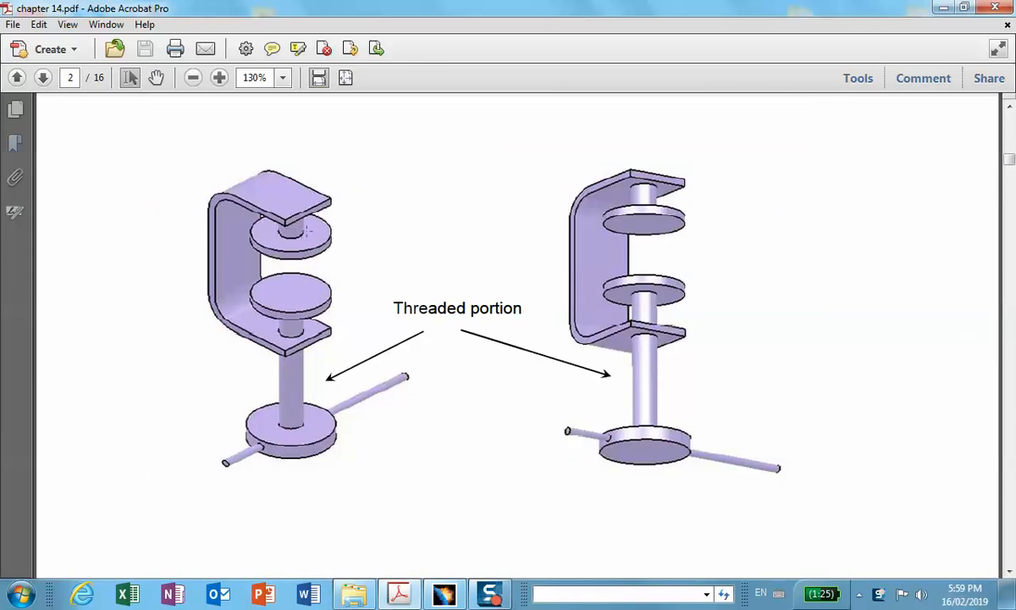
mouse_move(356, 342)
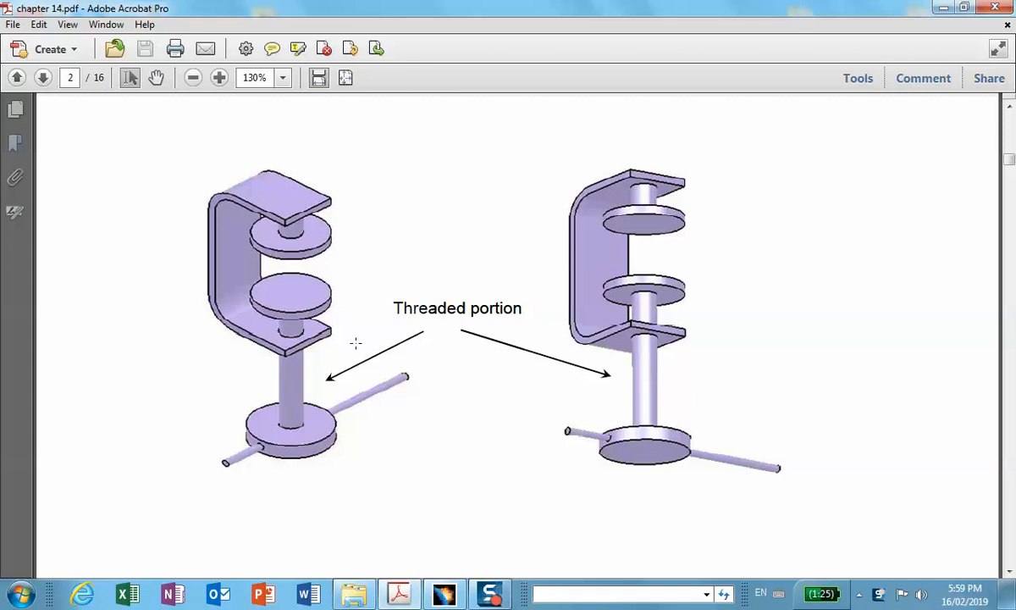
mouse_move(281, 172)
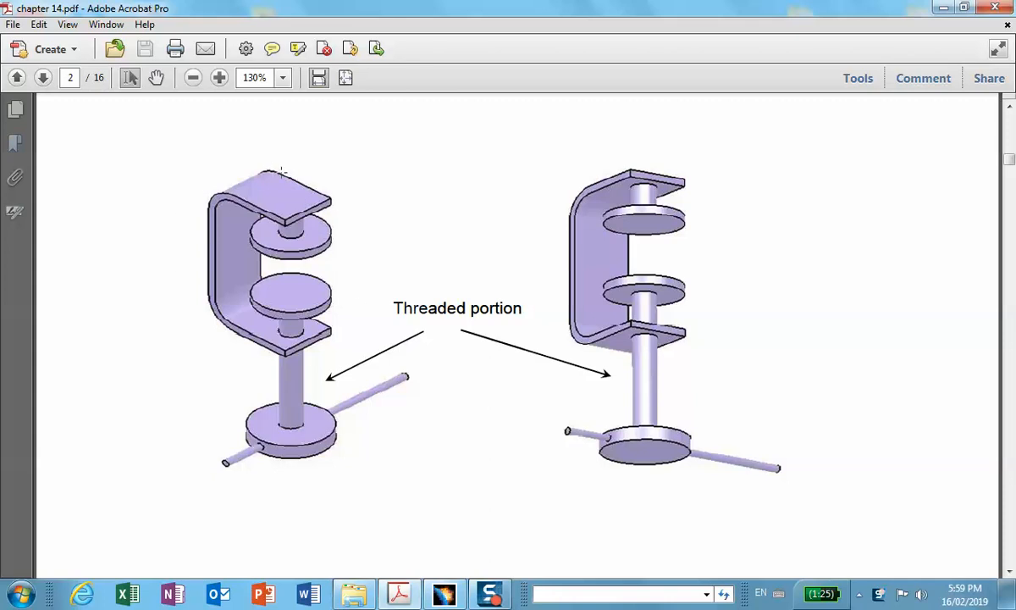
mouse_move(300, 273)
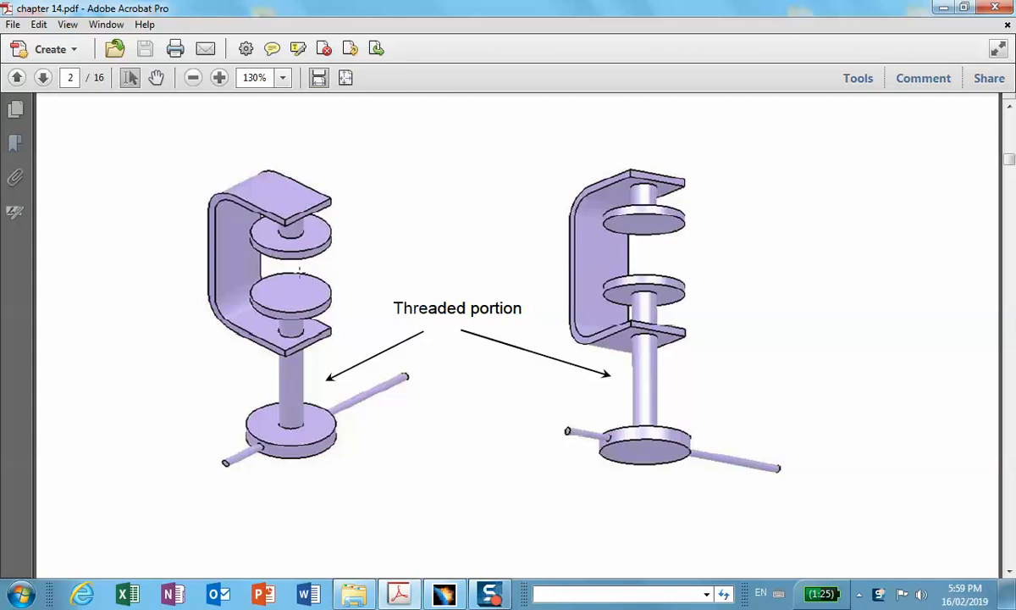
mouse_move(345, 454)
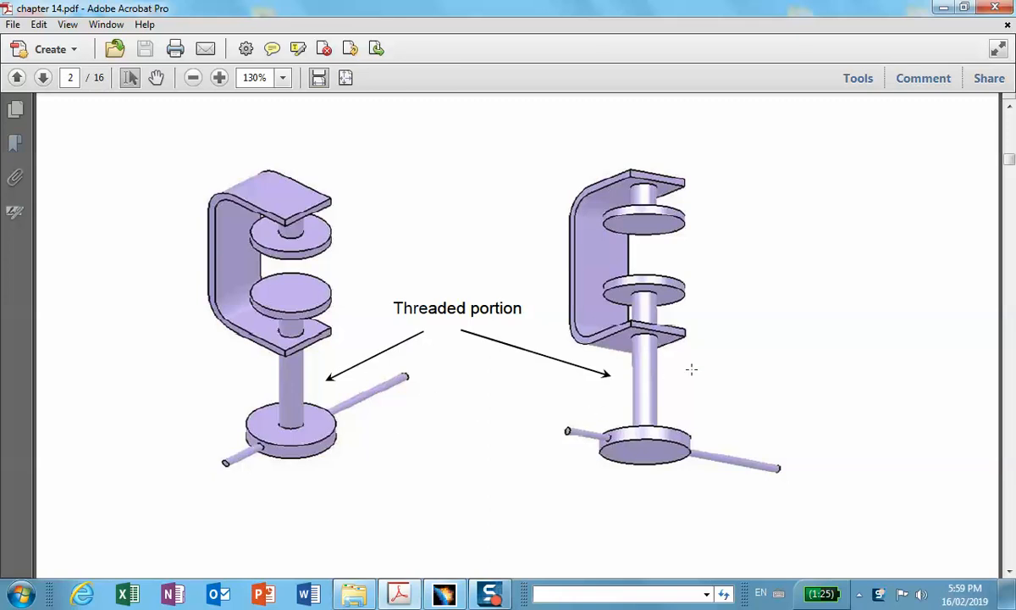
mouse_move(742, 465)
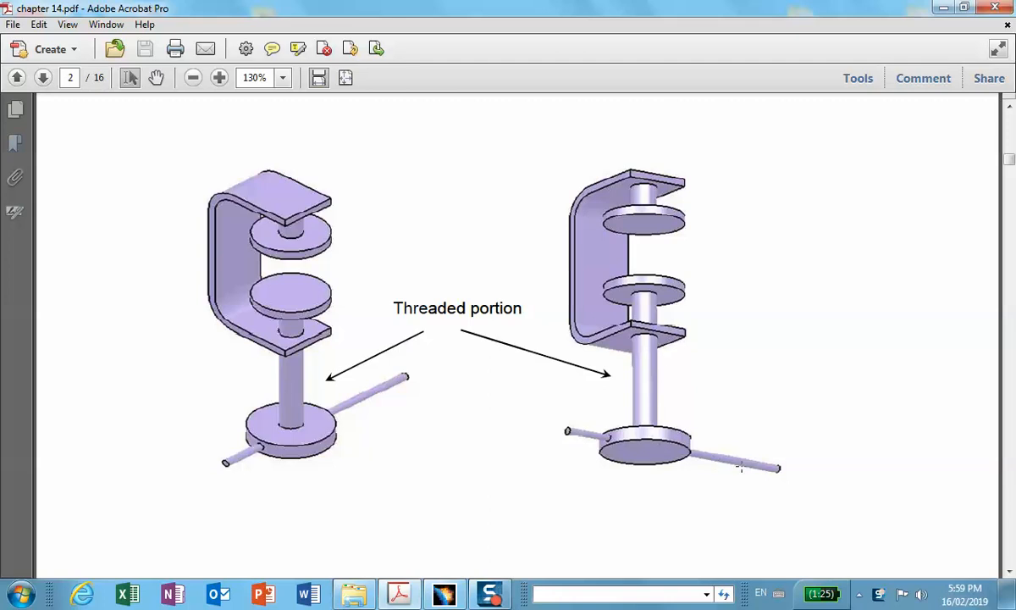
mouse_move(567, 441)
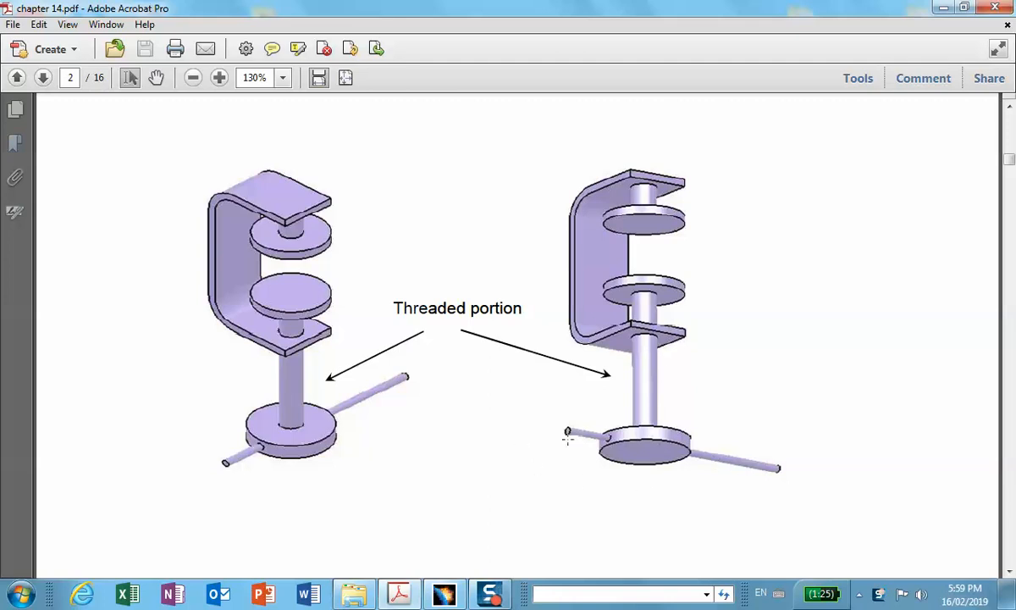
mouse_move(644, 374)
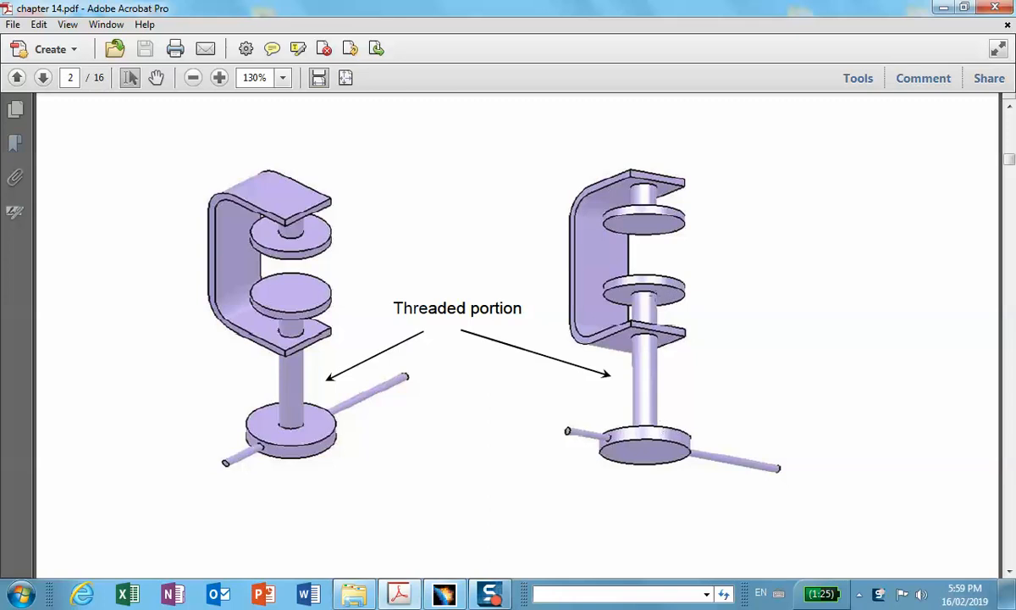
mouse_move(627, 396)
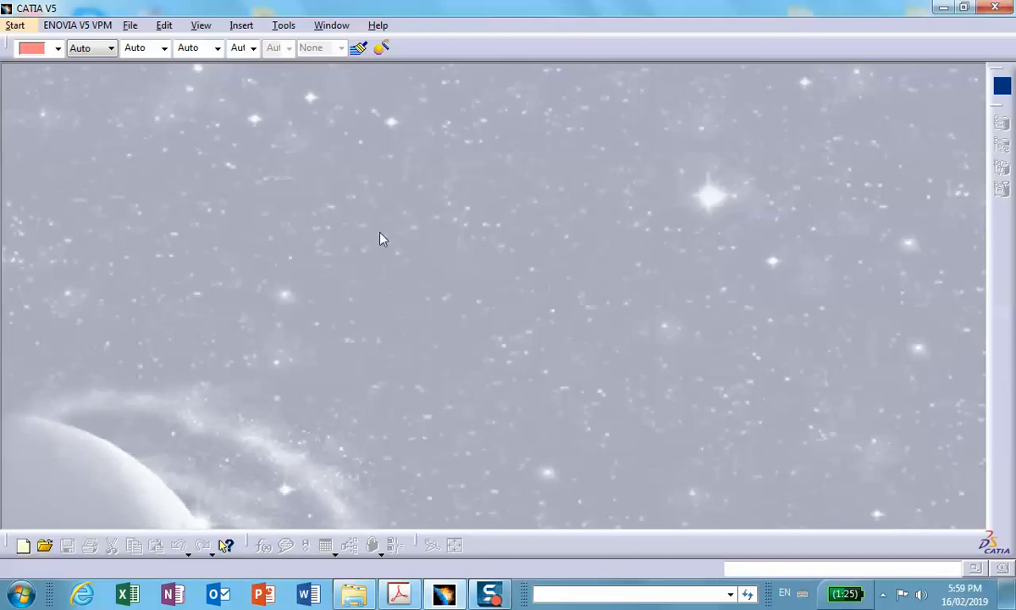
mouse_move(494, 437)
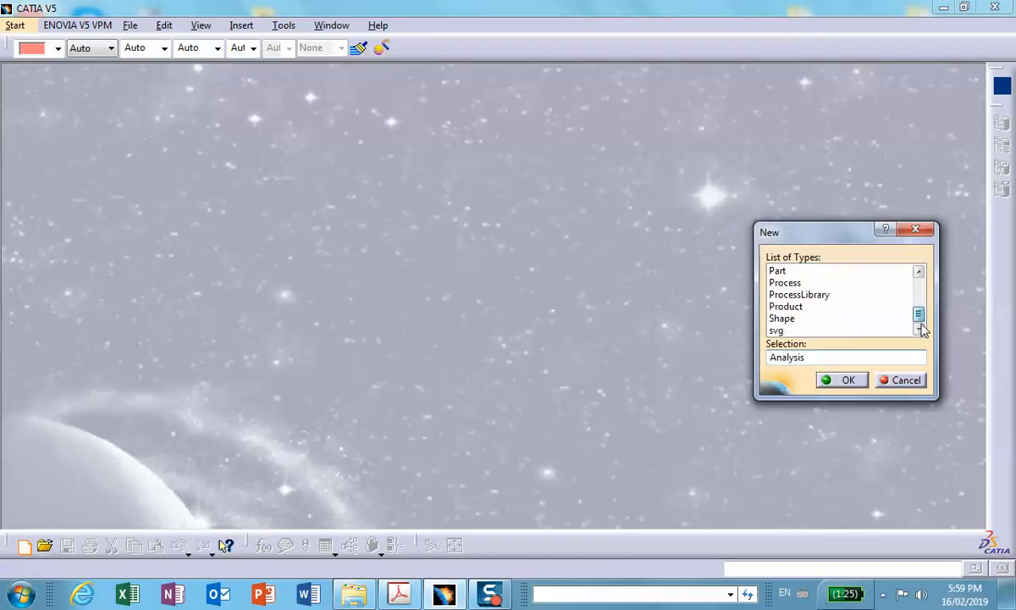
click(847, 379)
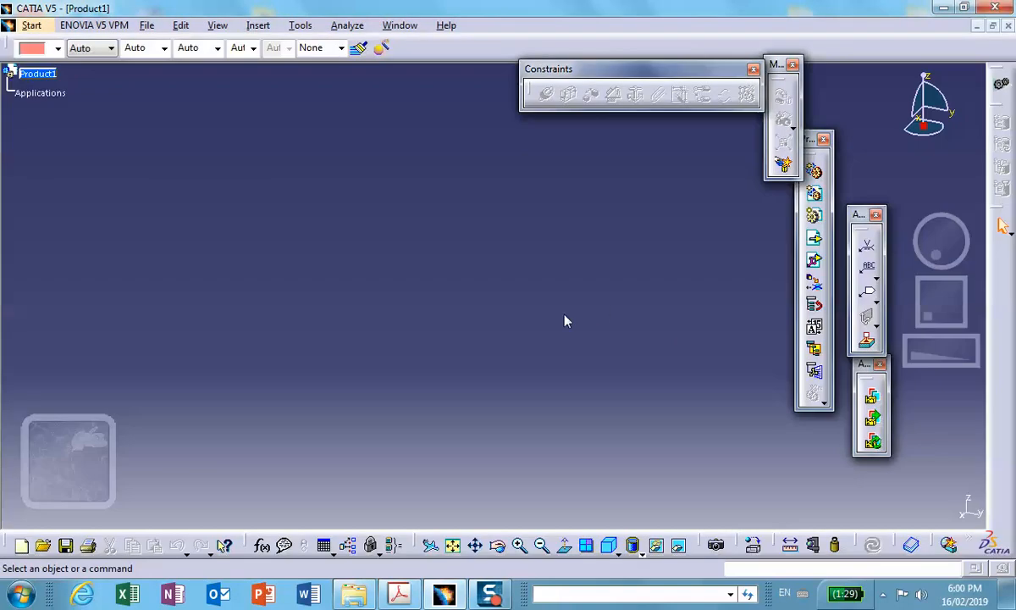
click(258, 26)
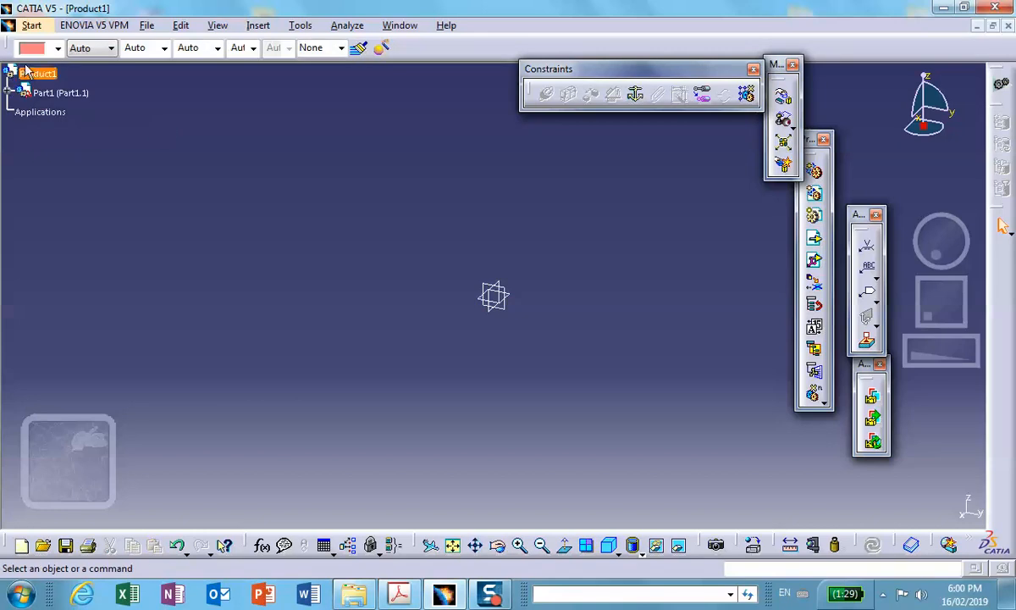
- Colour the new part red from the toolbar colour list
click(58, 47)
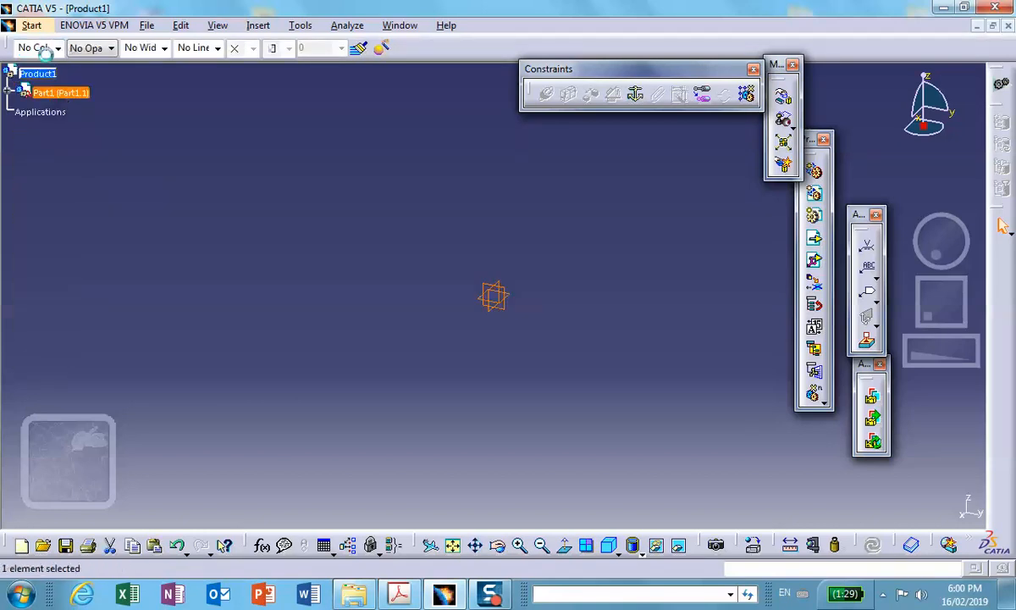
click(57, 47)
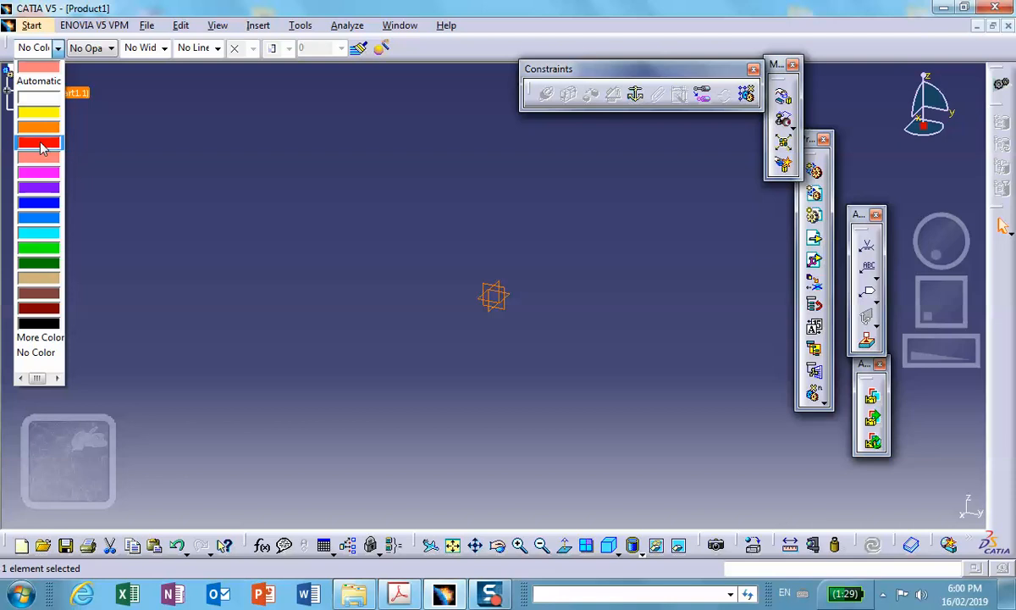
click(37, 143)
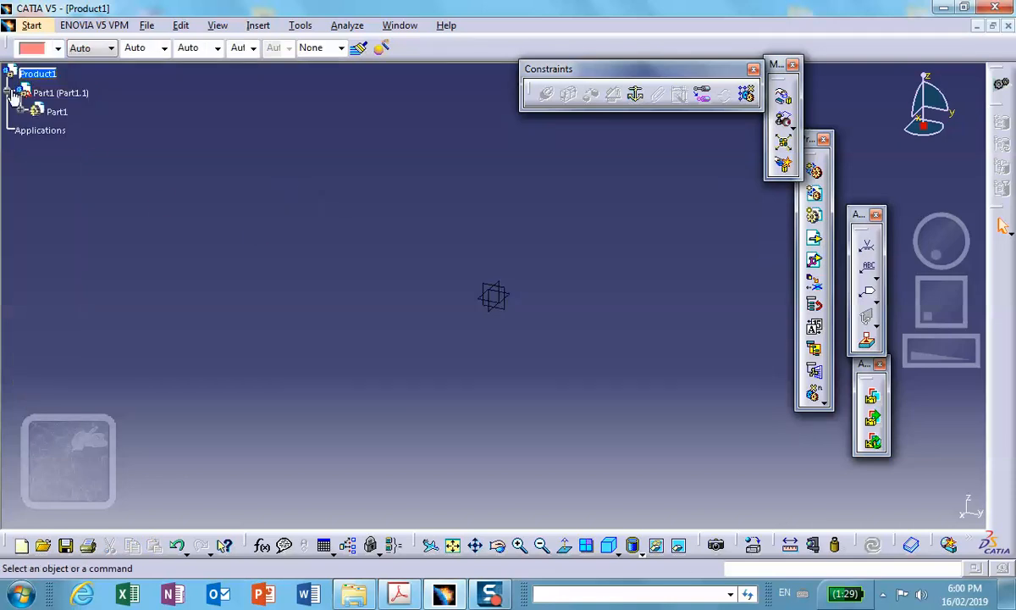
- Rename the part's instance and part number to clamp in Properties
right_click(59, 92)
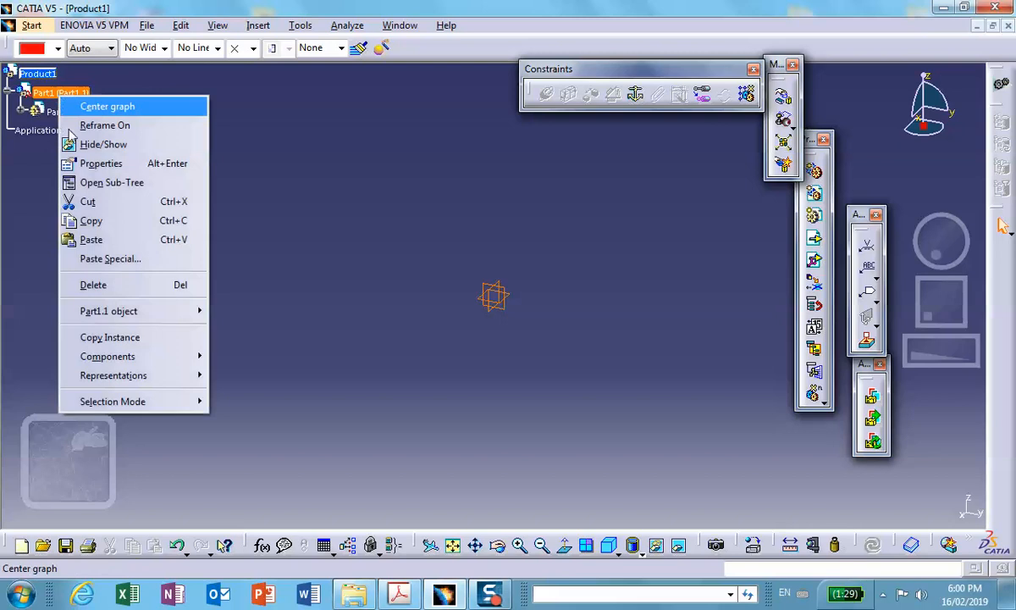
mouse_move(104, 144)
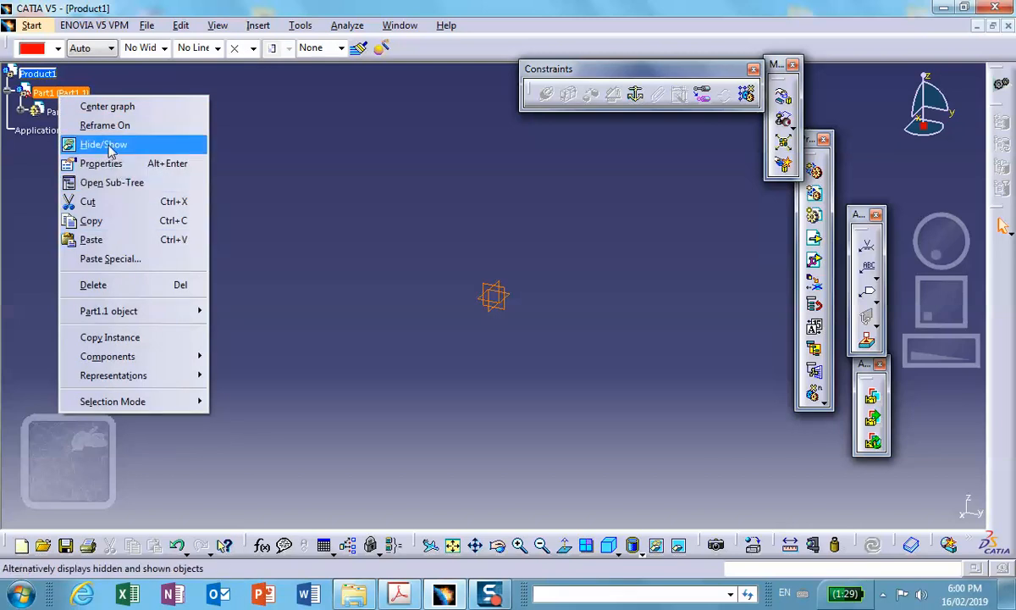
click(101, 162)
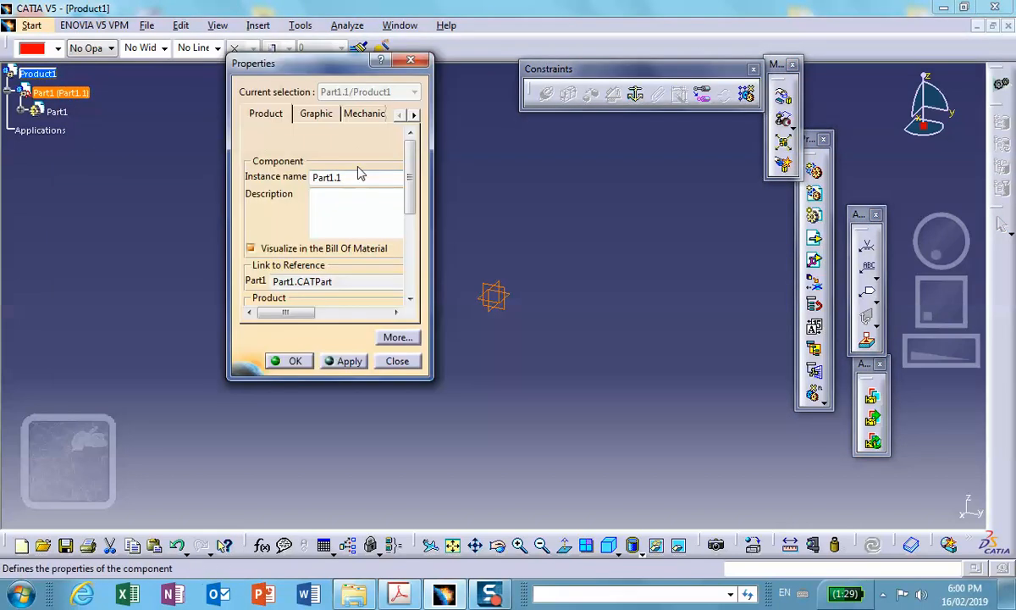
text(clamp)
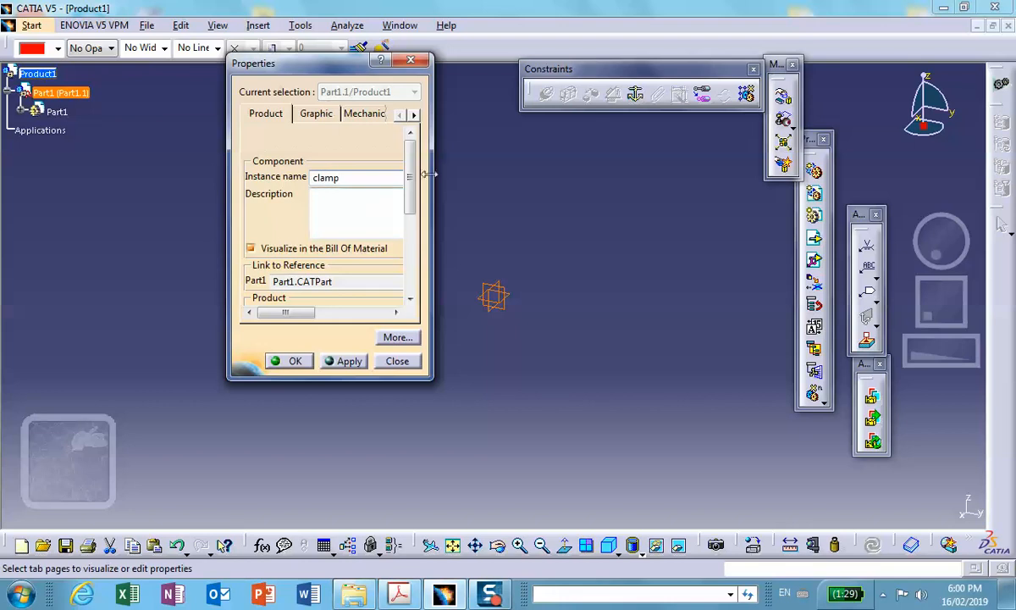
scroll(down, 3)
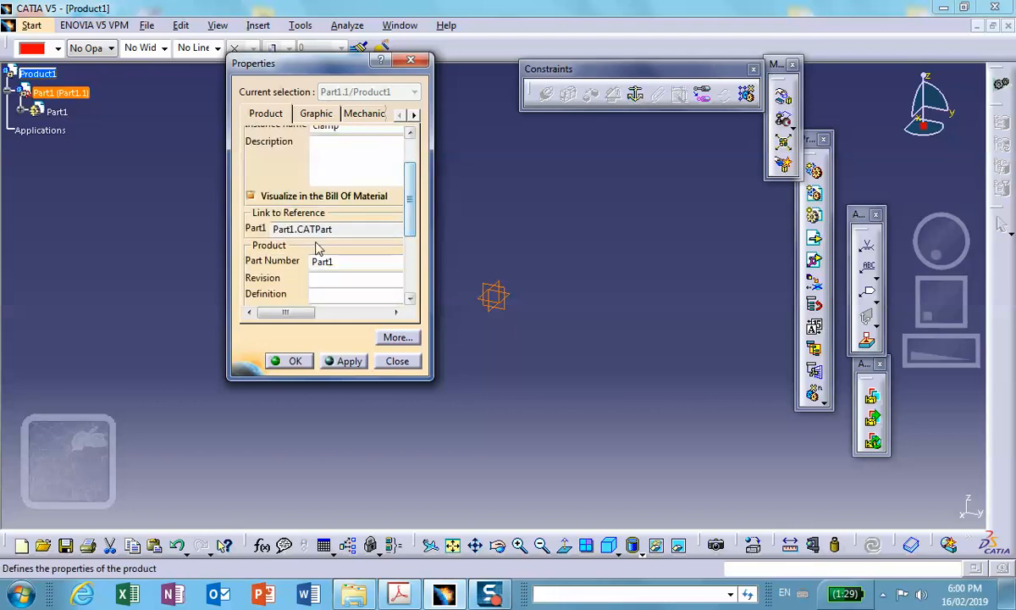
text(cl)
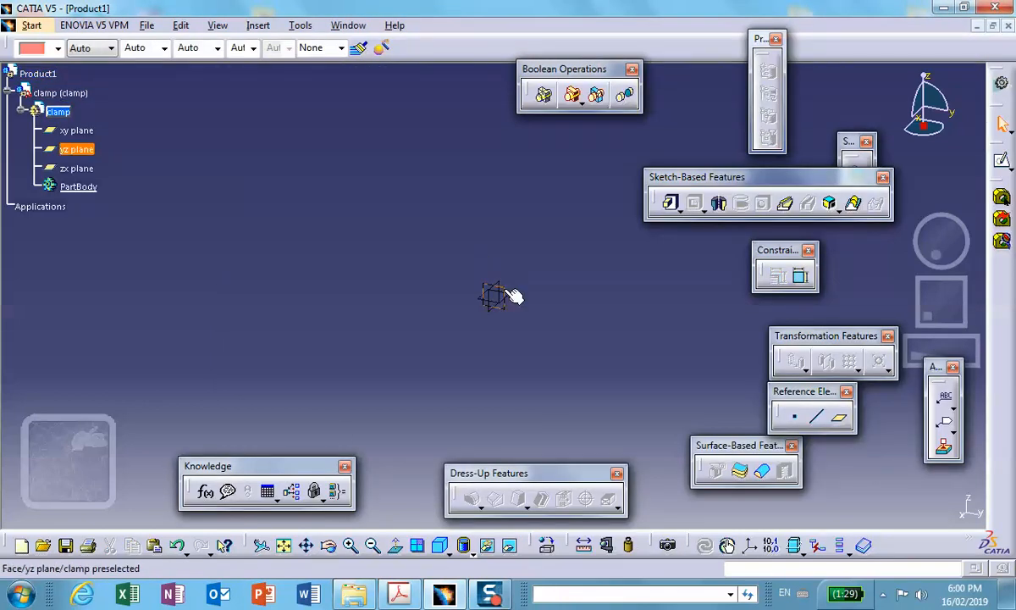
- Draw the closed C-shaped frame outline with the Profile tool on the yz plane
click(494, 296)
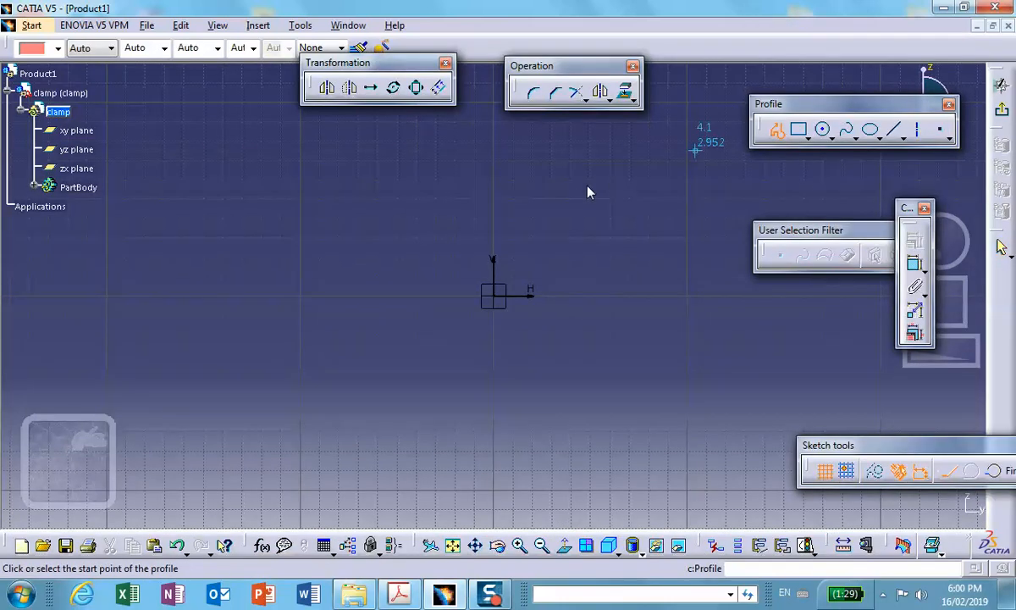
click(694, 152)
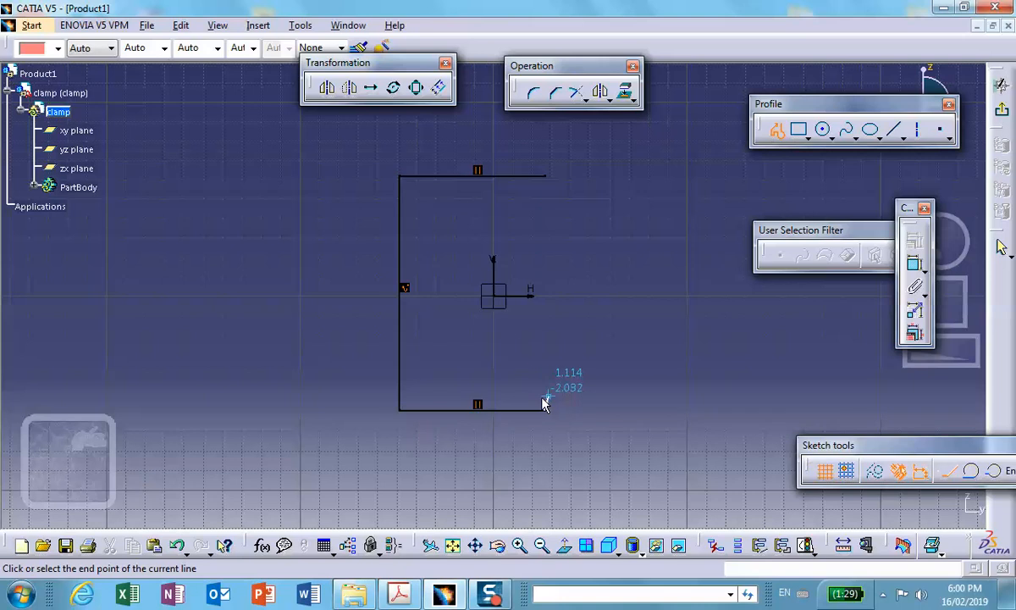
mouse_move(541, 398)
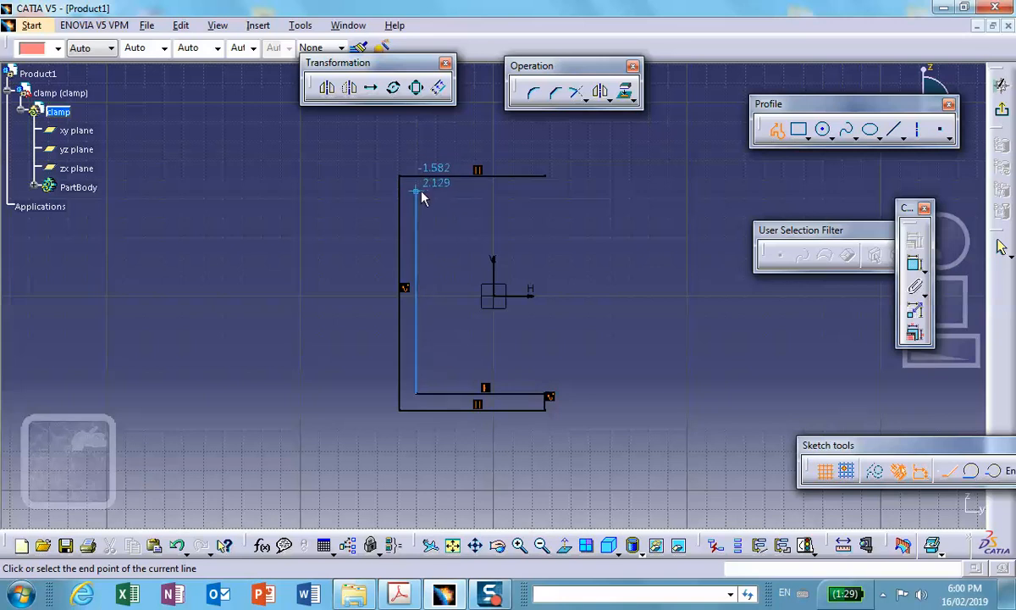
click(546, 187)
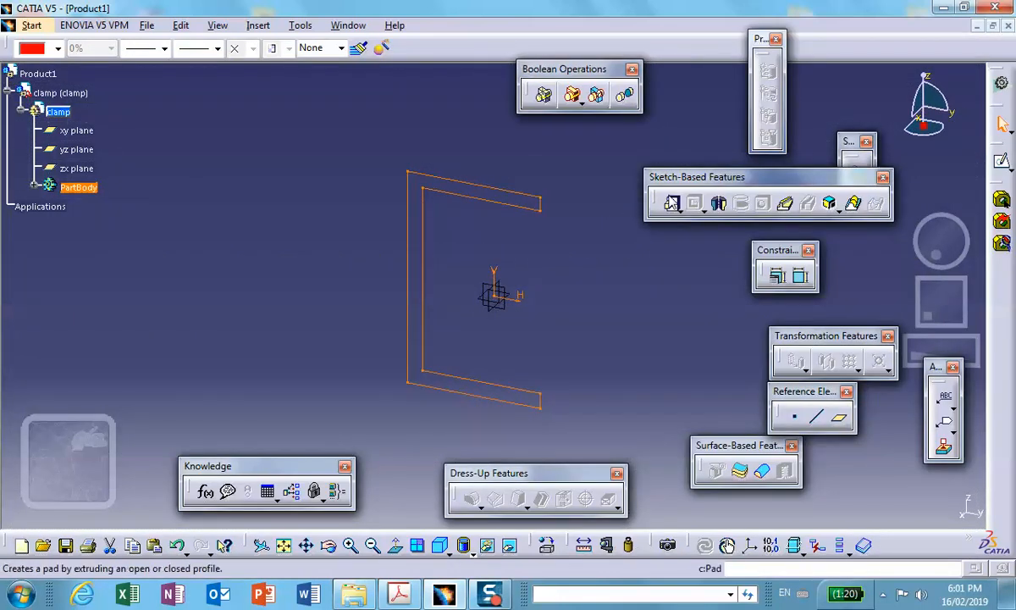
- Pad the C profile to a mirrored 1 in extent, giving the solid red frame
click(670, 203)
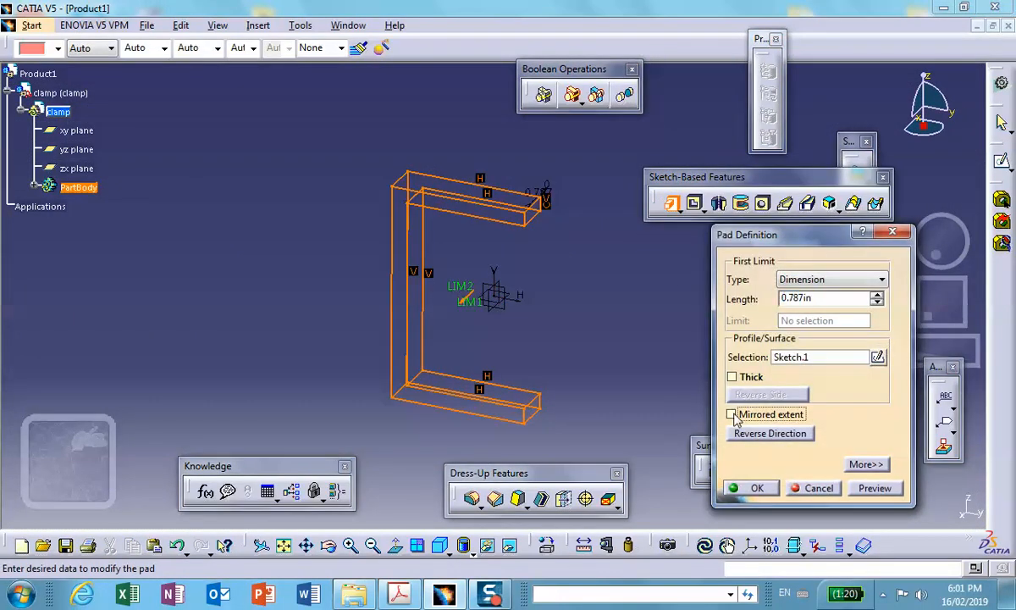
click(731, 413)
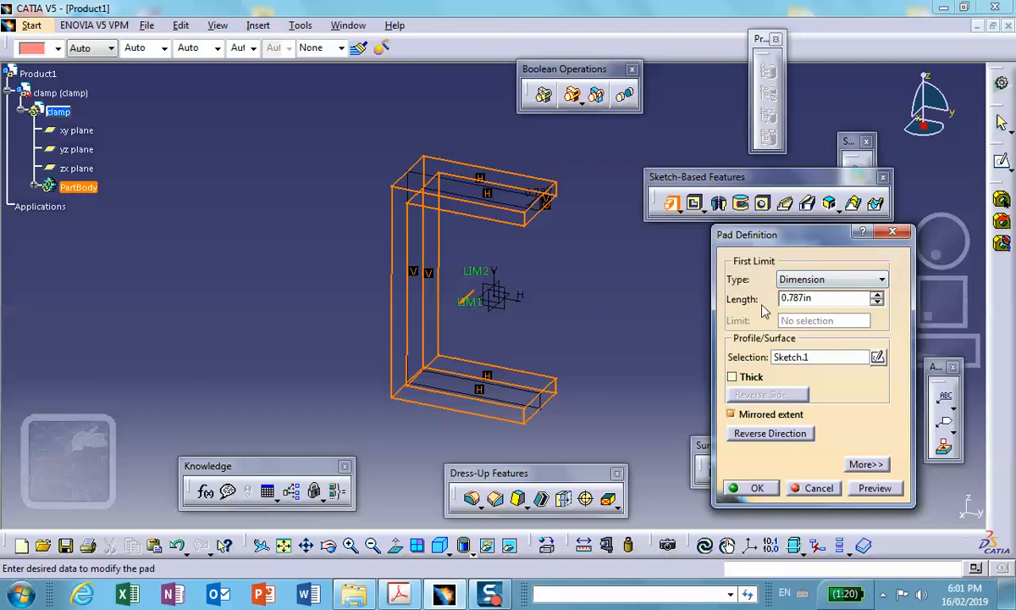
text(1)
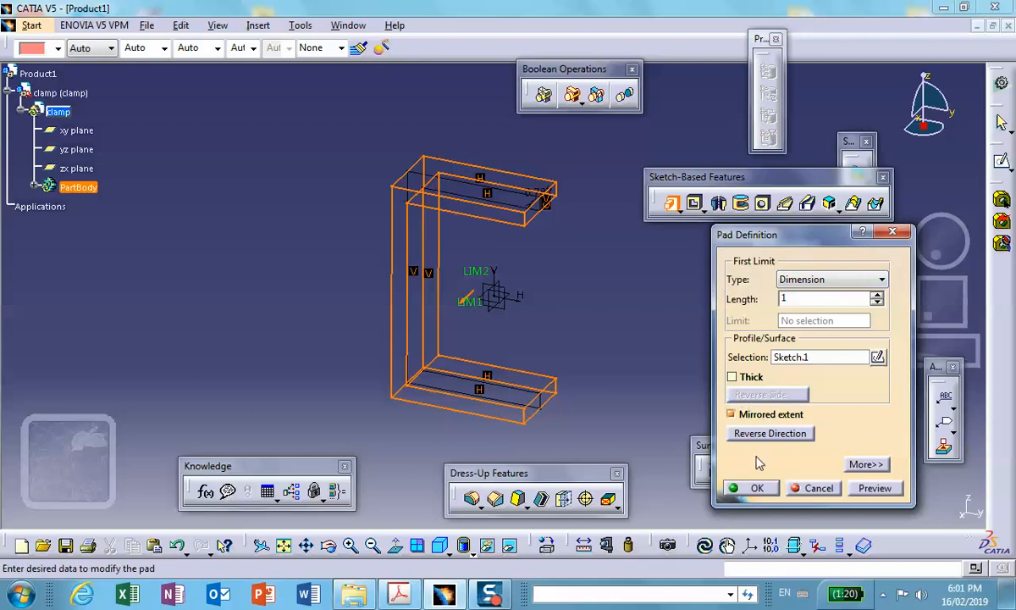
click(757, 487)
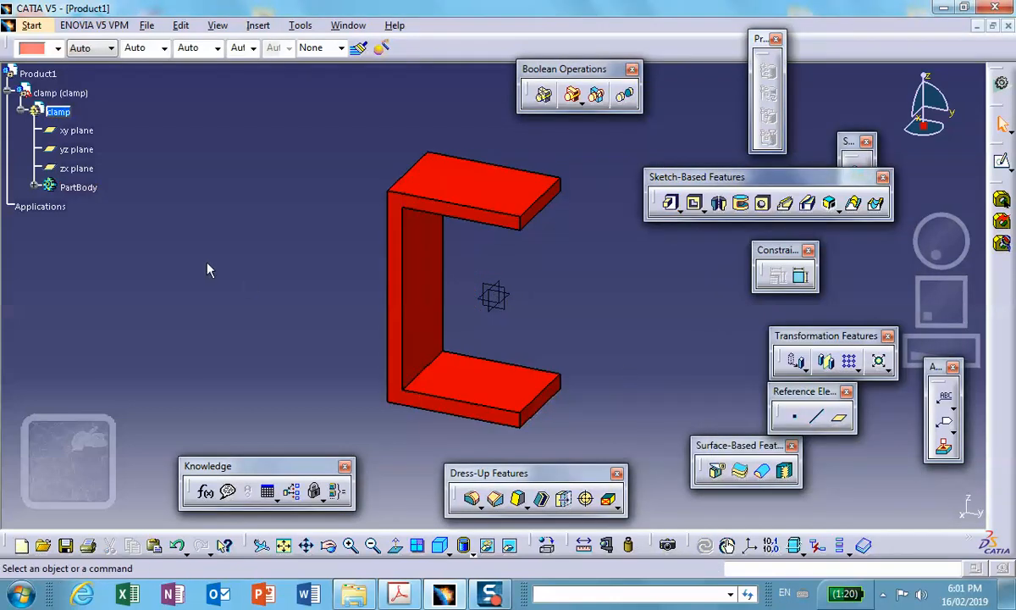
click(478, 186)
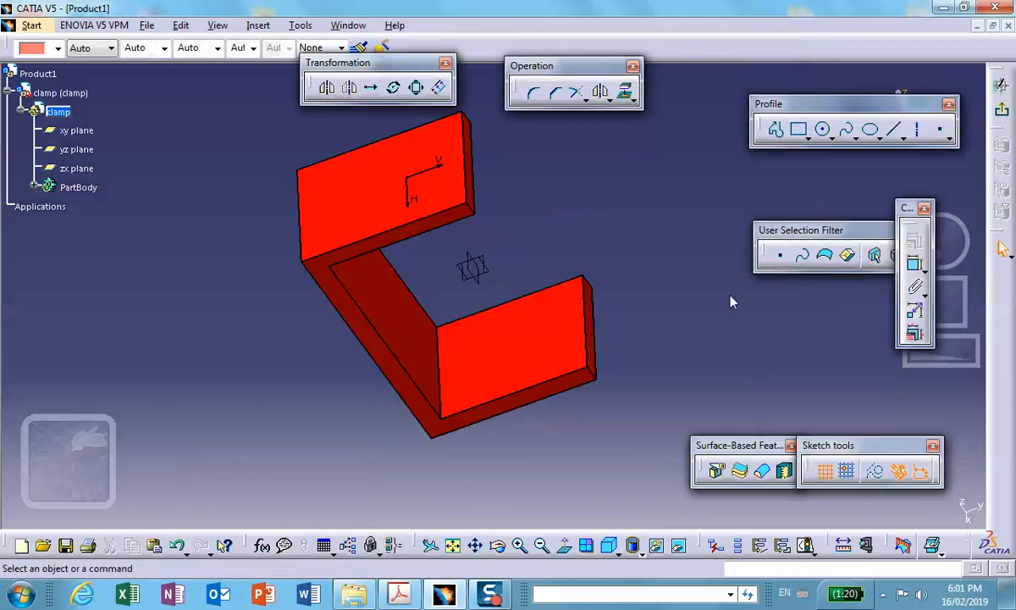
- Looking normal to the arm face, place a circle's centre and radius on it
click(348, 88)
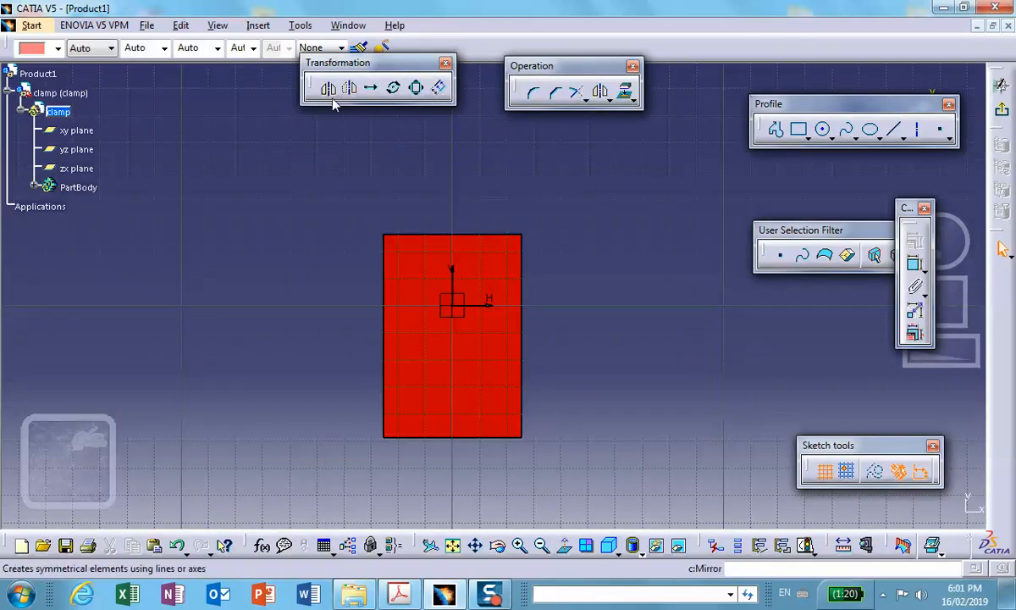
click(823, 128)
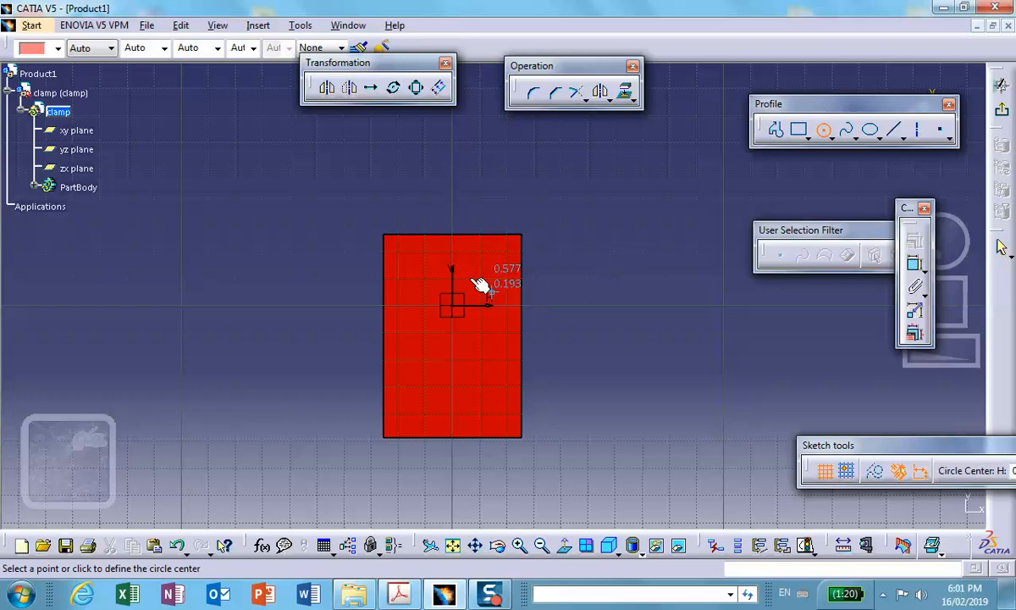
click(450, 274)
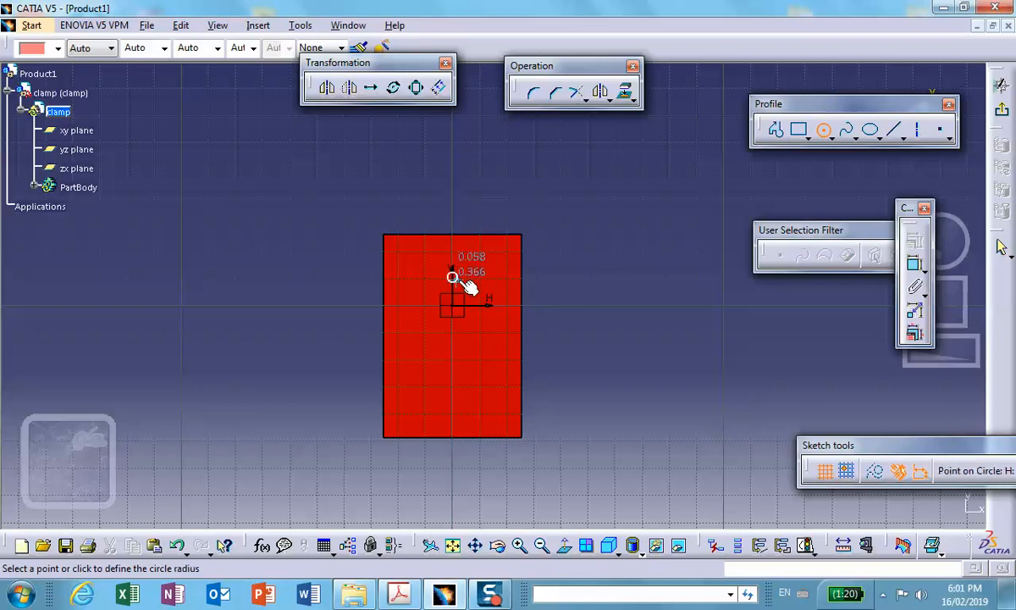
mouse_move(454, 277)
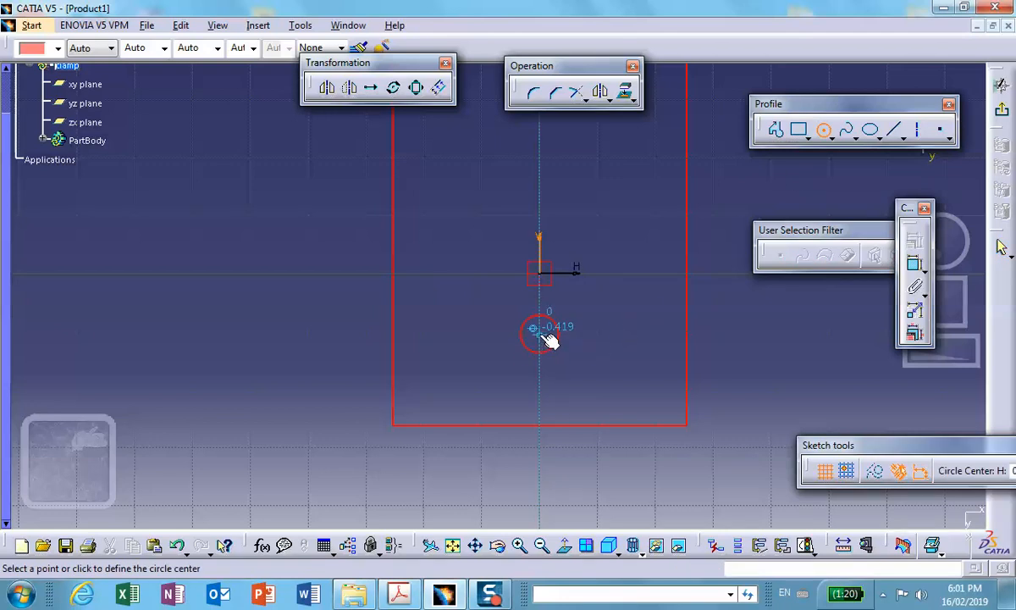
click(533, 329)
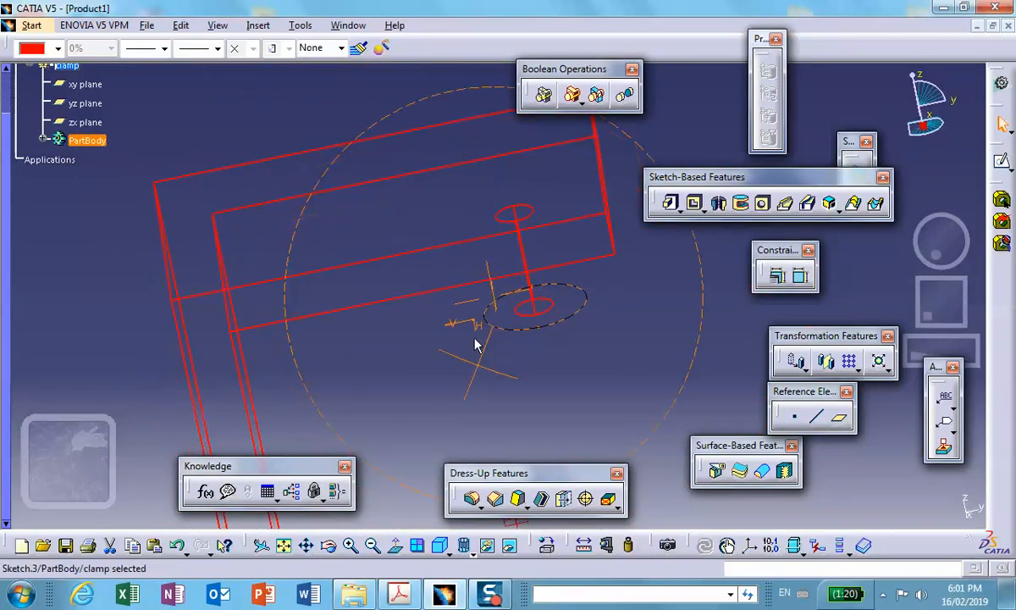
- Pad the circle into a 0.2-long round boss and hide the sketch geometry
click(670, 203)
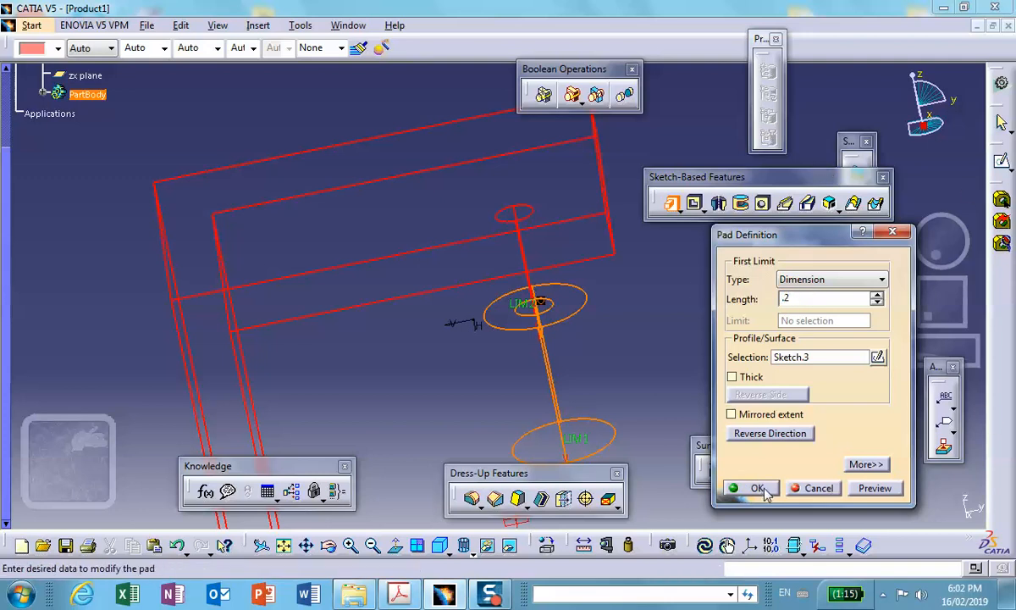
click(755, 487)
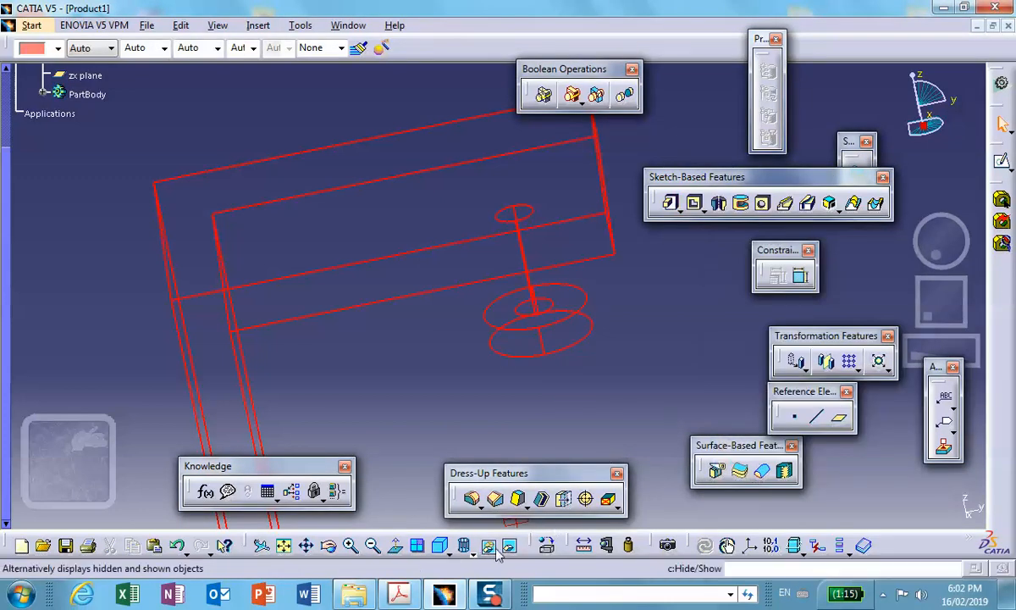
click(487, 545)
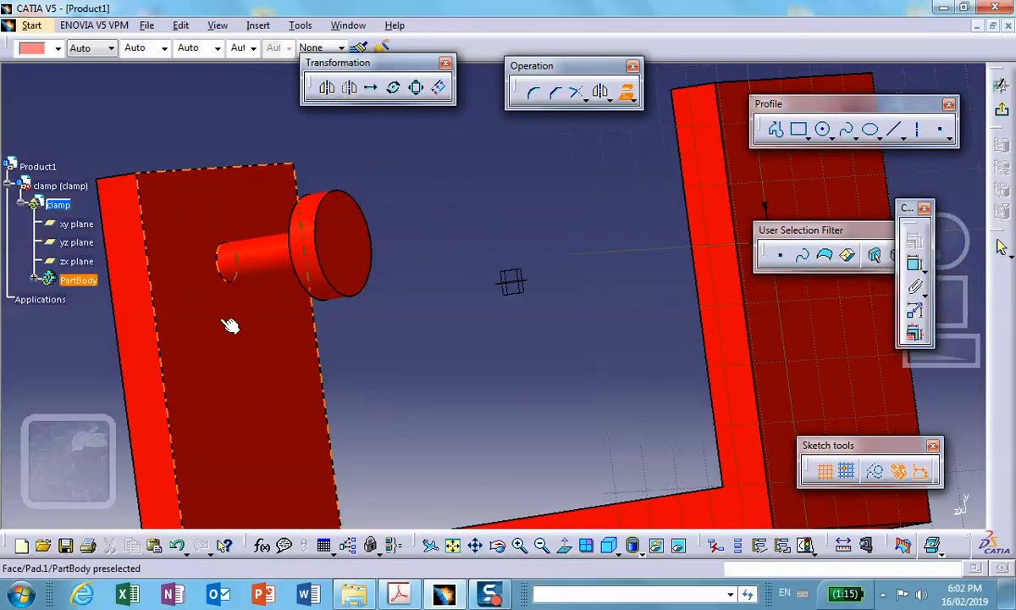
mouse_move(244, 291)
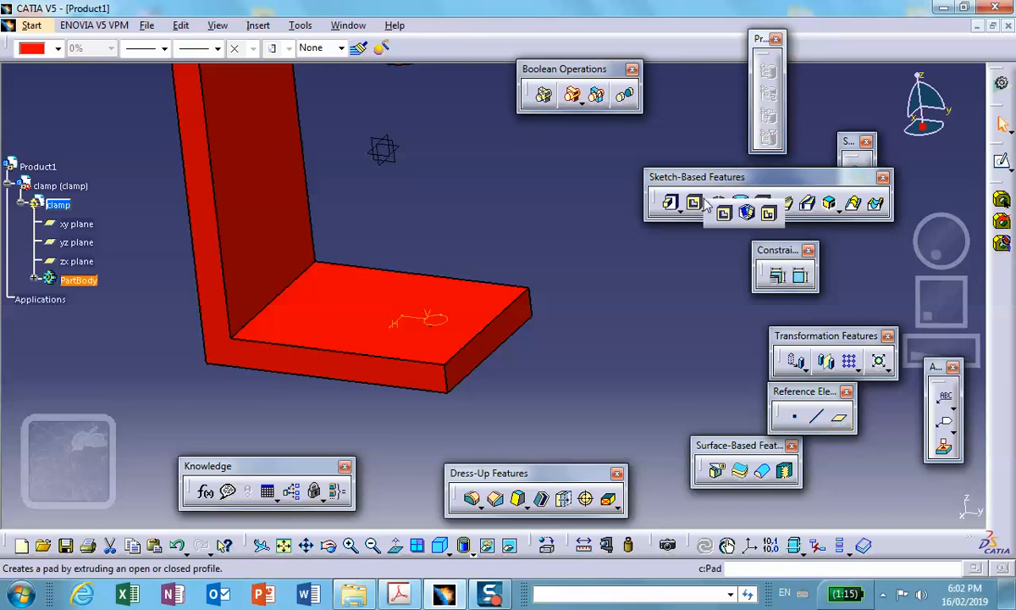
- Pocket the bottom-arm circle Up to last, making a through-hole
click(695, 203)
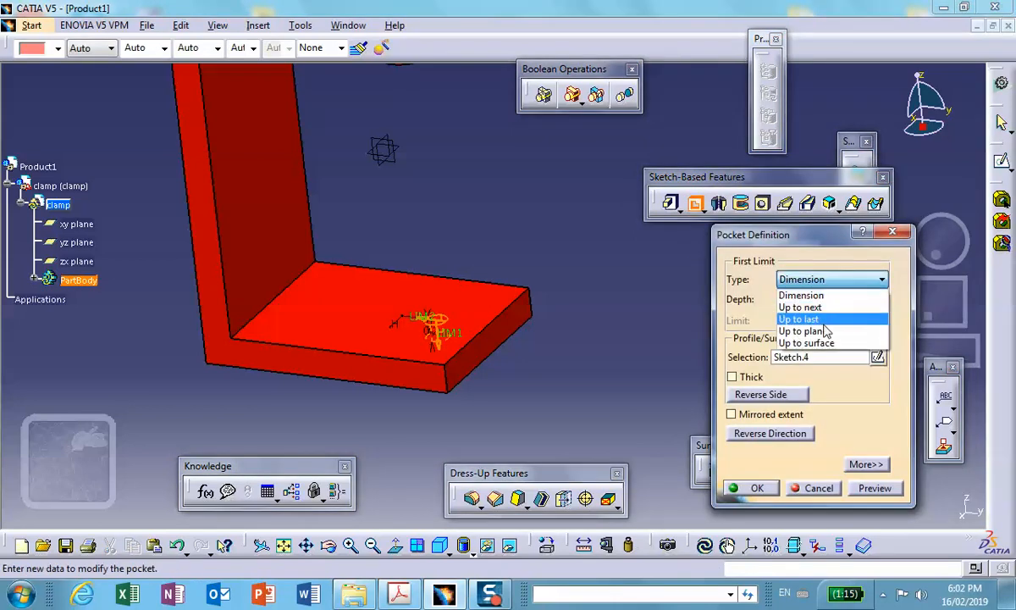
mouse_move(799, 307)
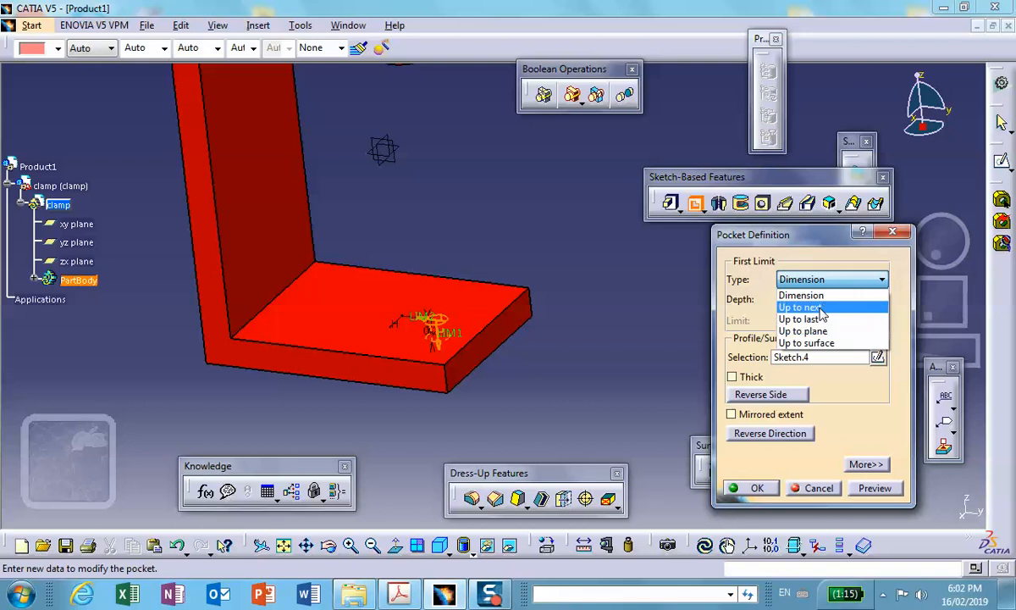
click(799, 318)
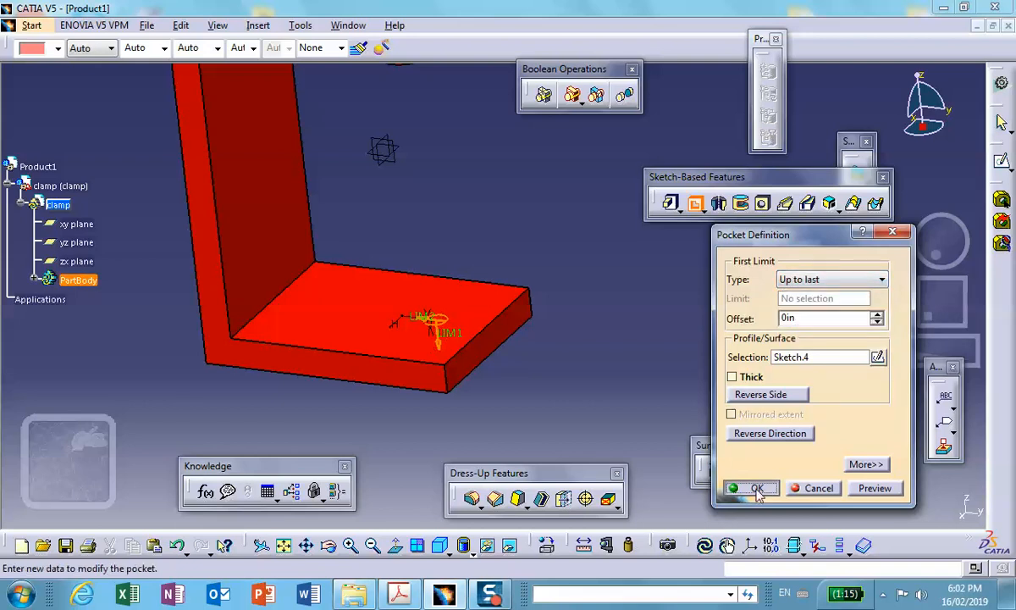
click(755, 488)
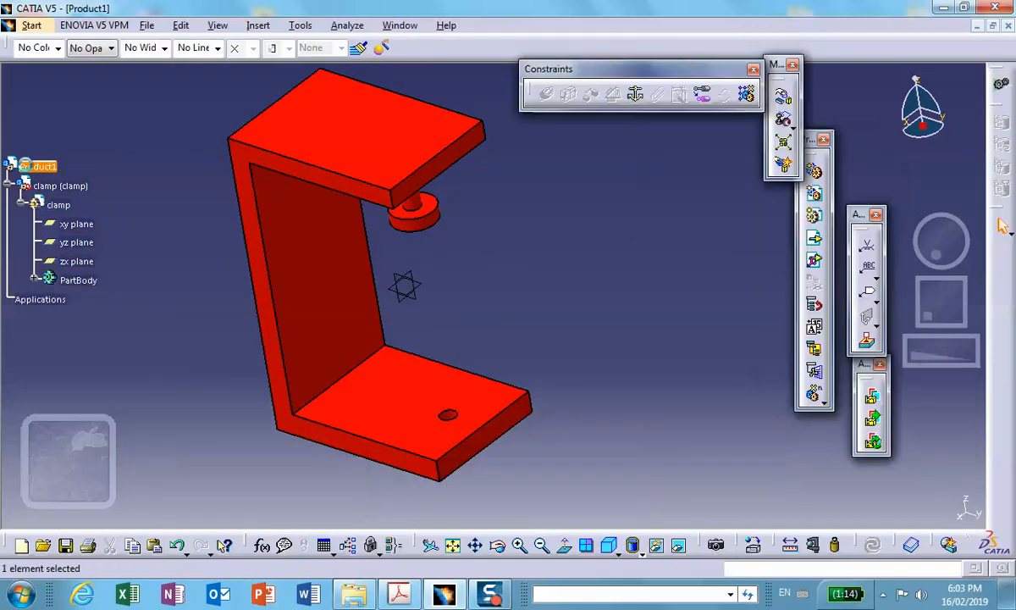
- Insert a second new part into the product and select it in the tree
click(257, 25)
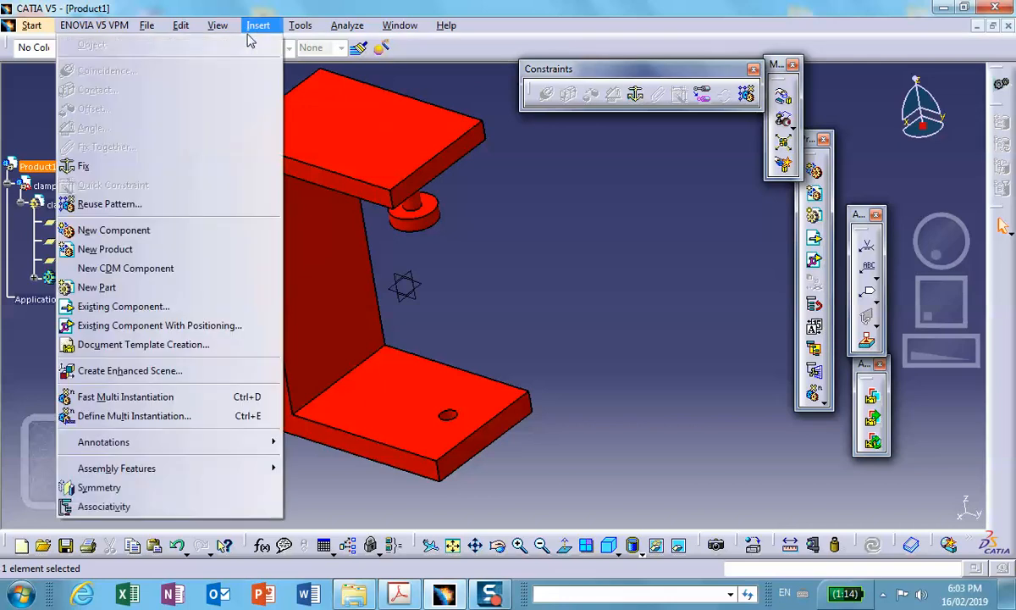
click(97, 288)
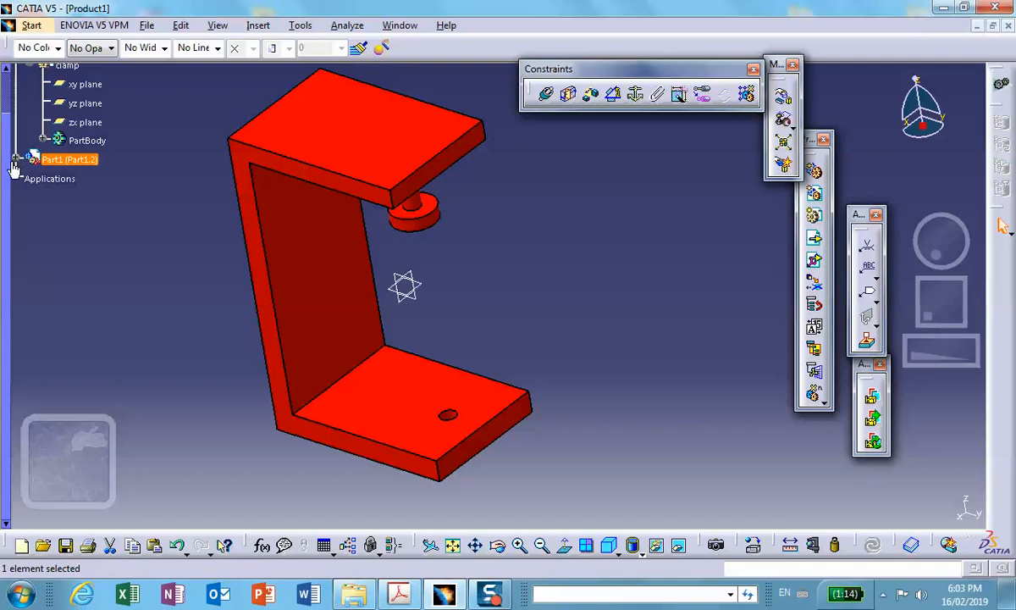
click(13, 159)
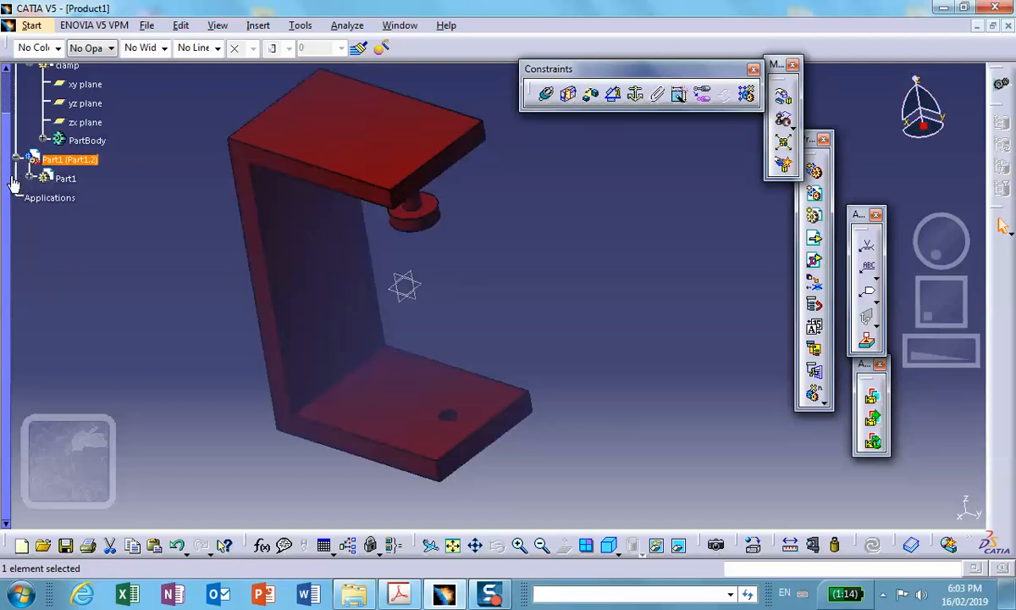
- Set the new part's instance name and part number to handle in Properties
right_click(70, 159)
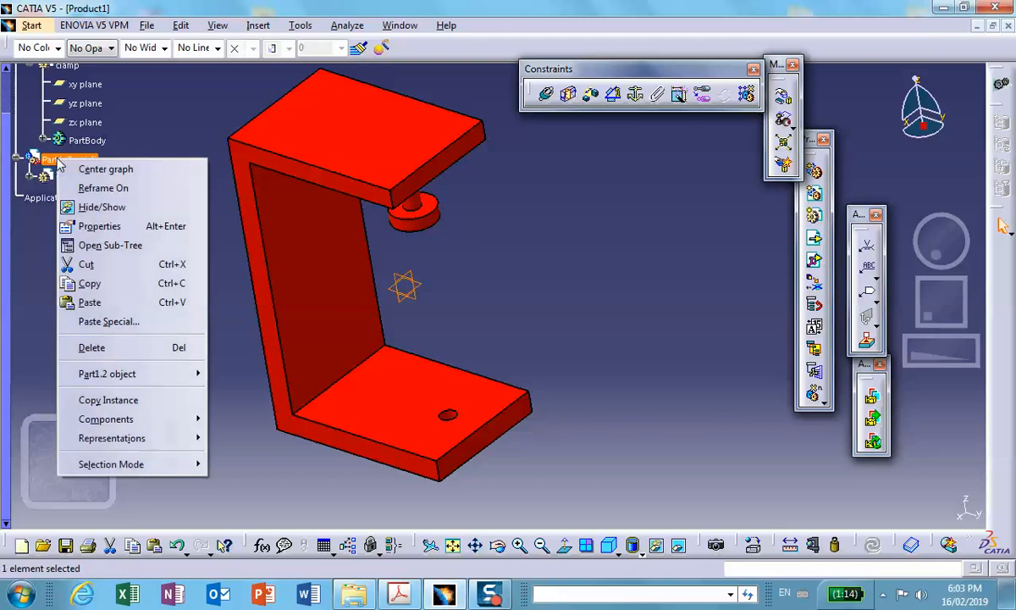
click(98, 225)
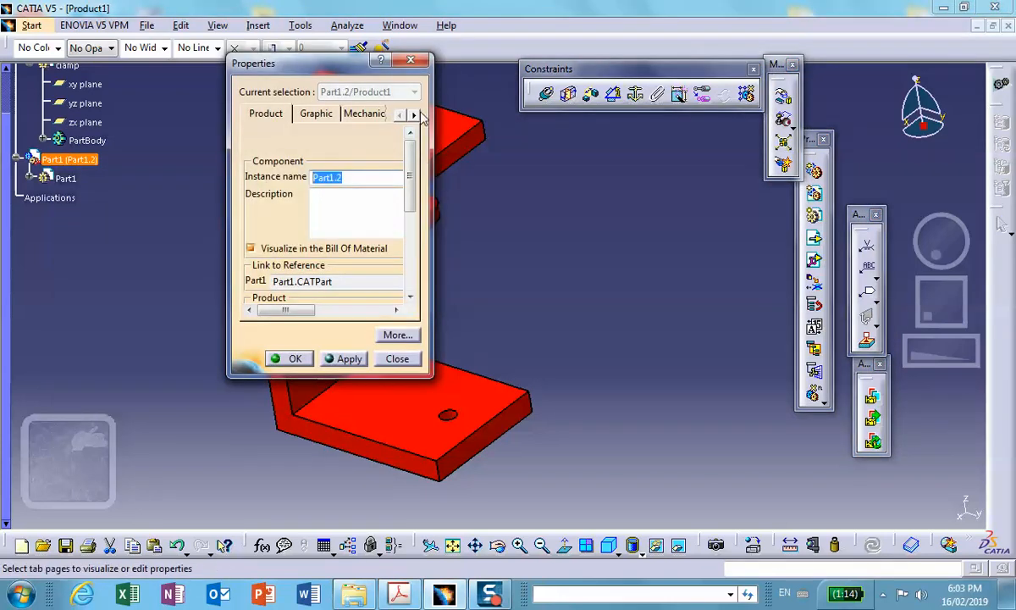
text(han)
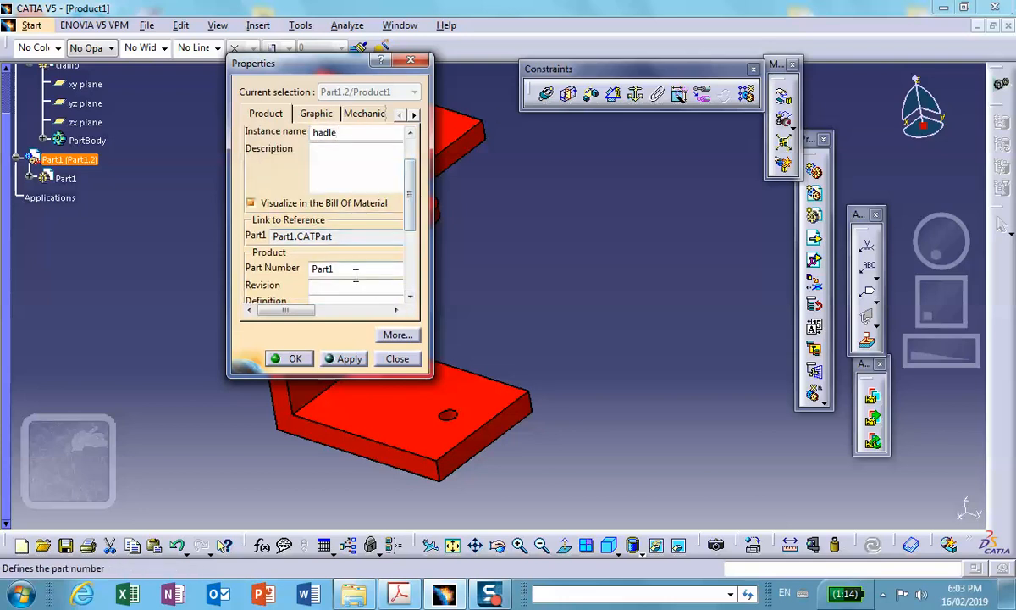
text(handle)
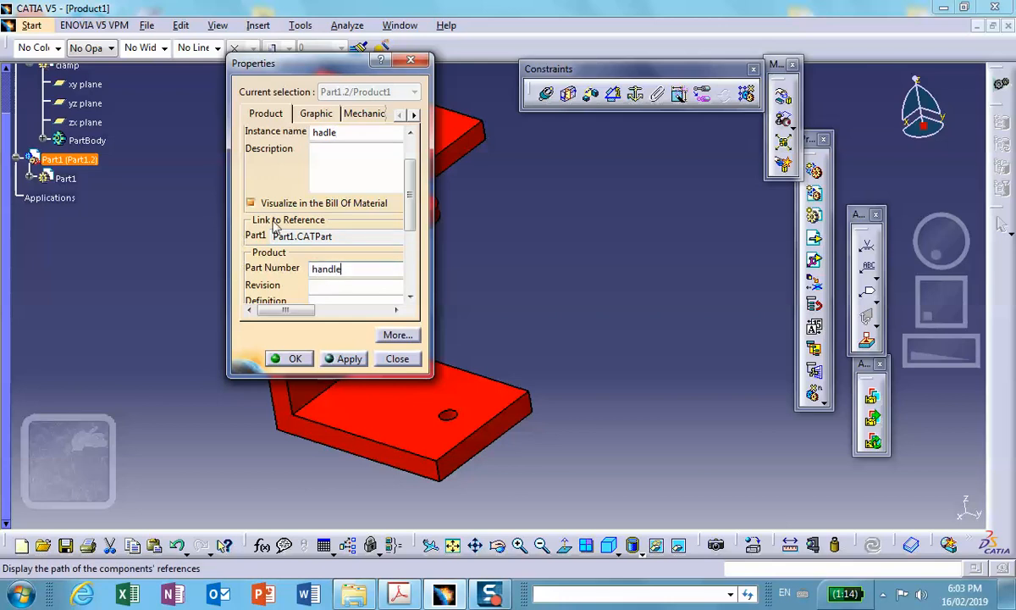
click(295, 357)
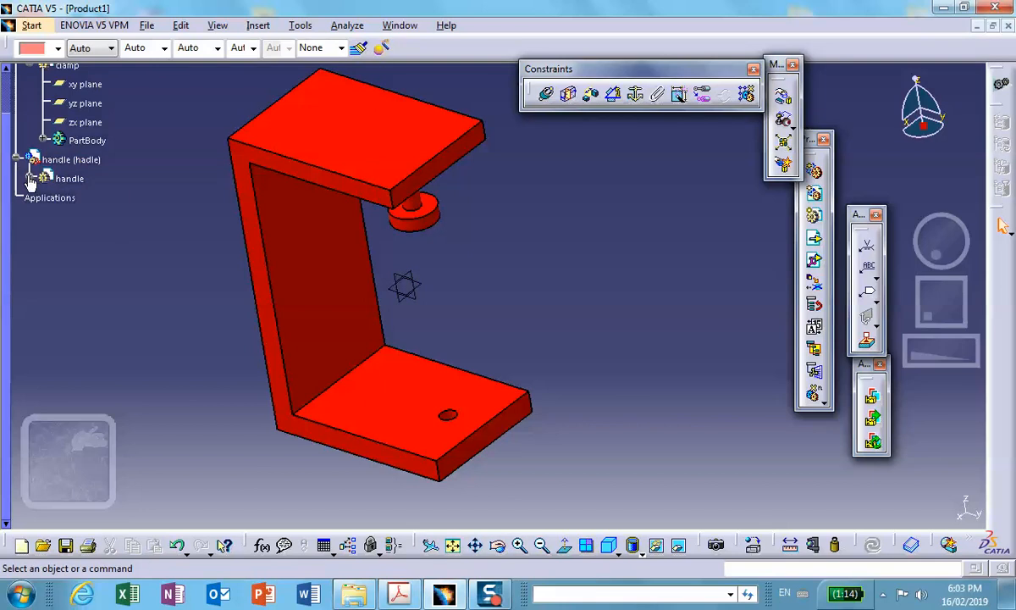
- Edit the handle part and sketch against the frame using Project 3D Elements
click(69, 178)
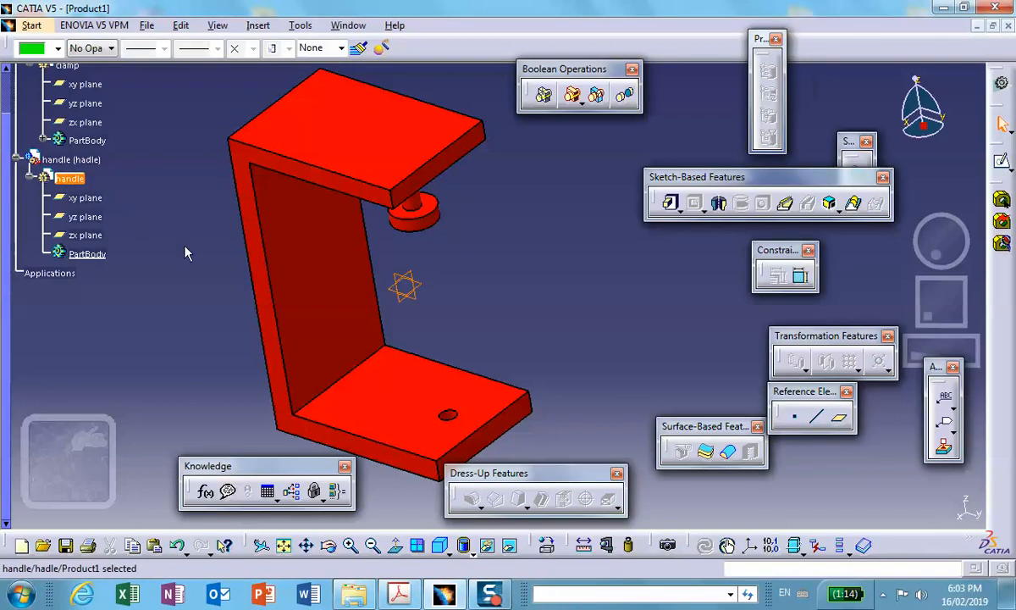
click(84, 234)
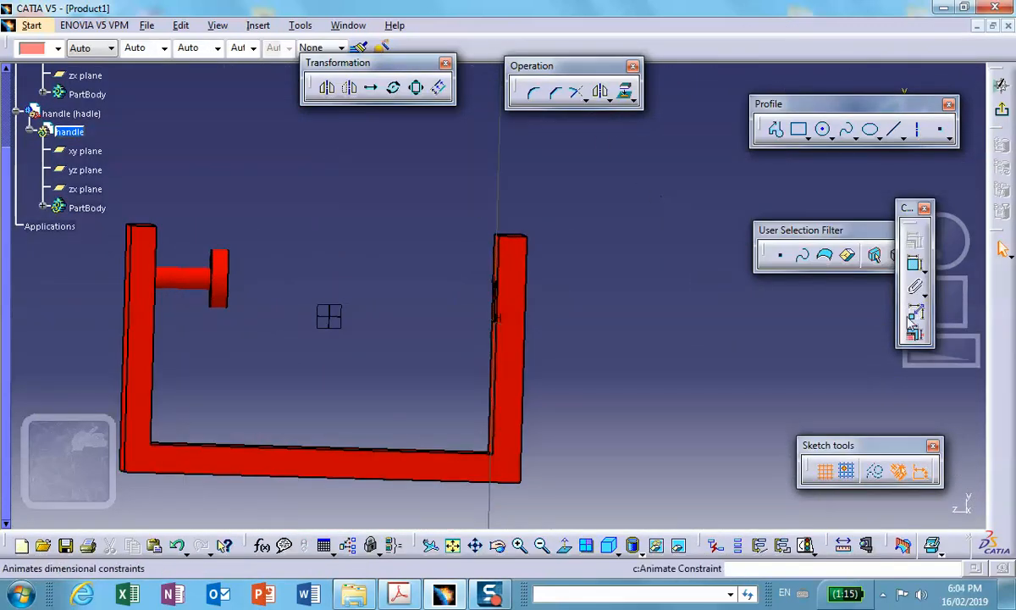
mouse_move(625, 92)
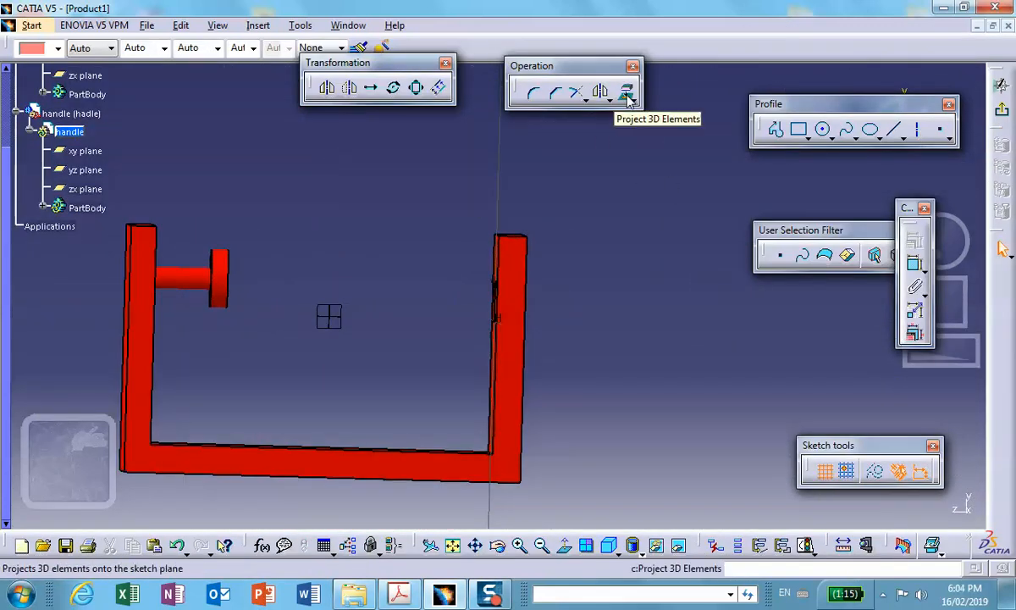
click(626, 91)
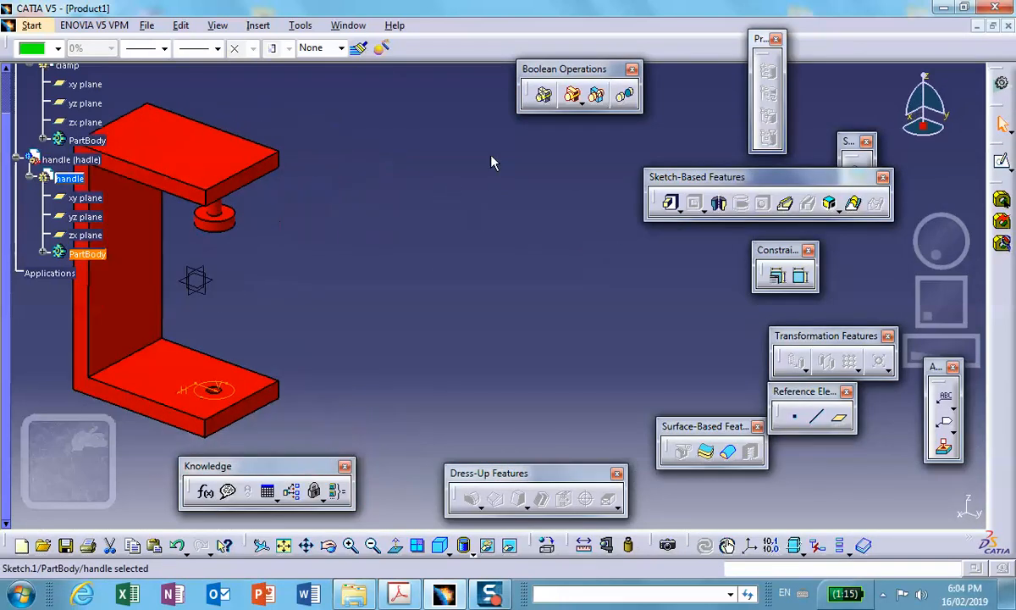
- Pad the handle sketch to a 0.3-thick green disc
click(671, 203)
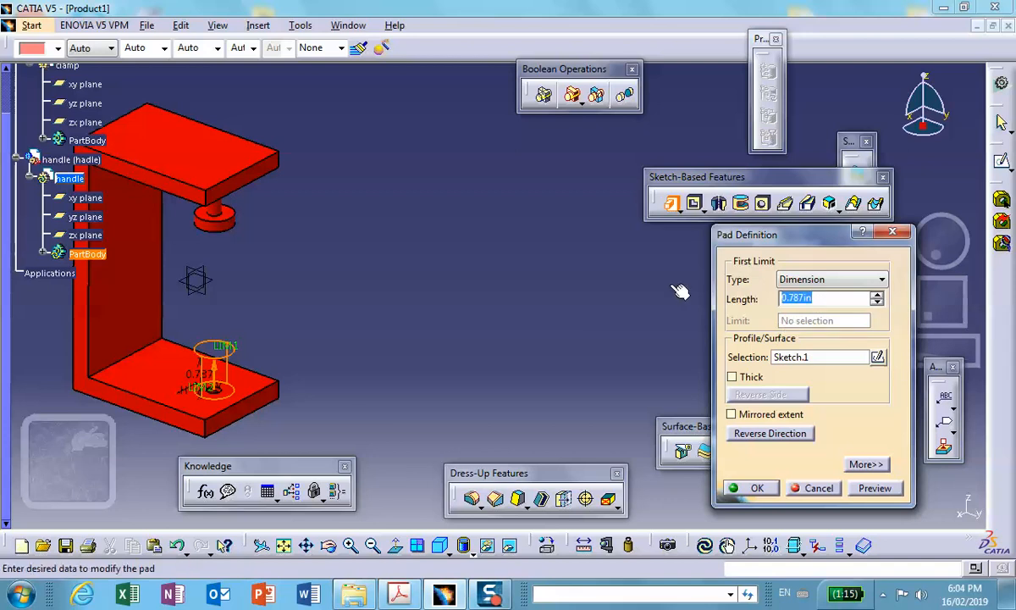
text(.3)
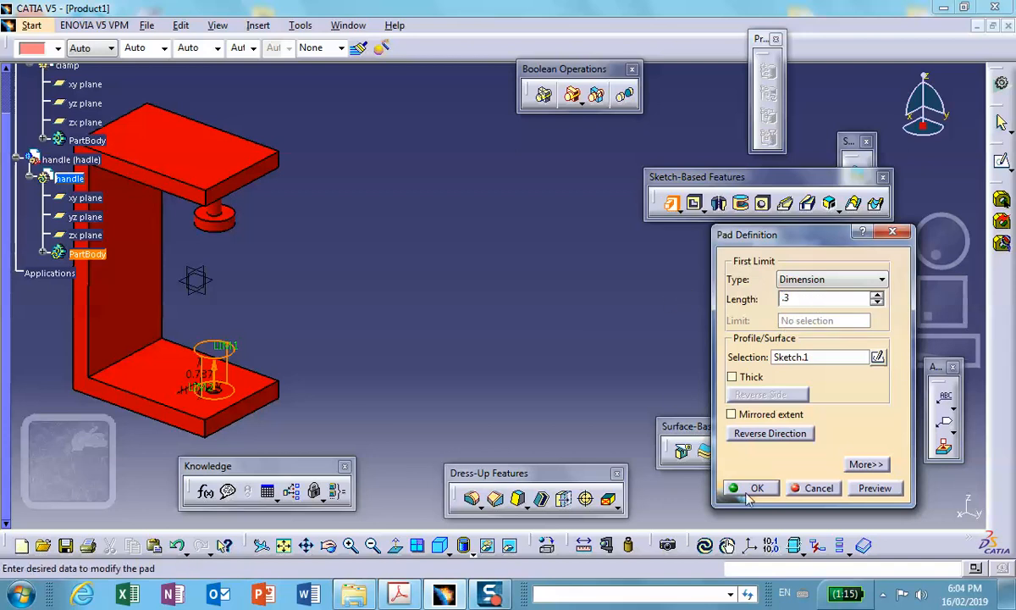
click(757, 488)
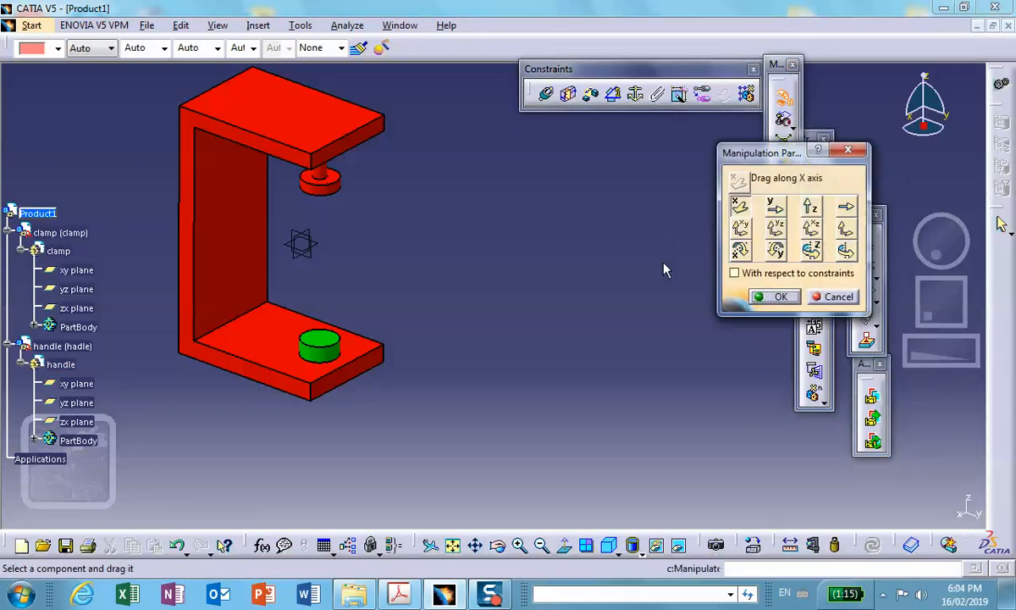
- Drag the green disc up the Z axis with Manipulation so it floats between the arms
drag(318, 345, 318, 261)
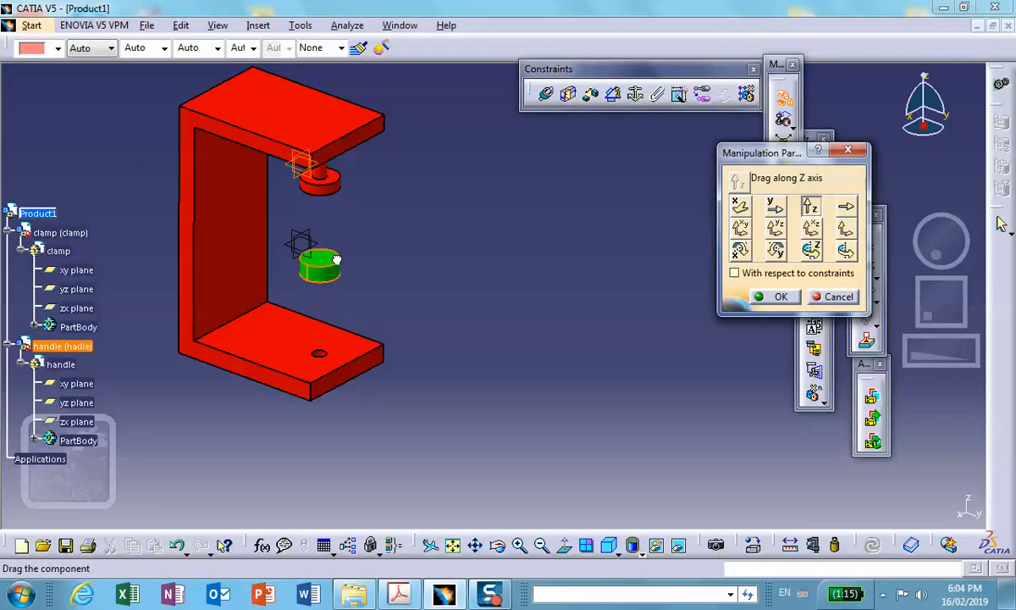
click(779, 296)
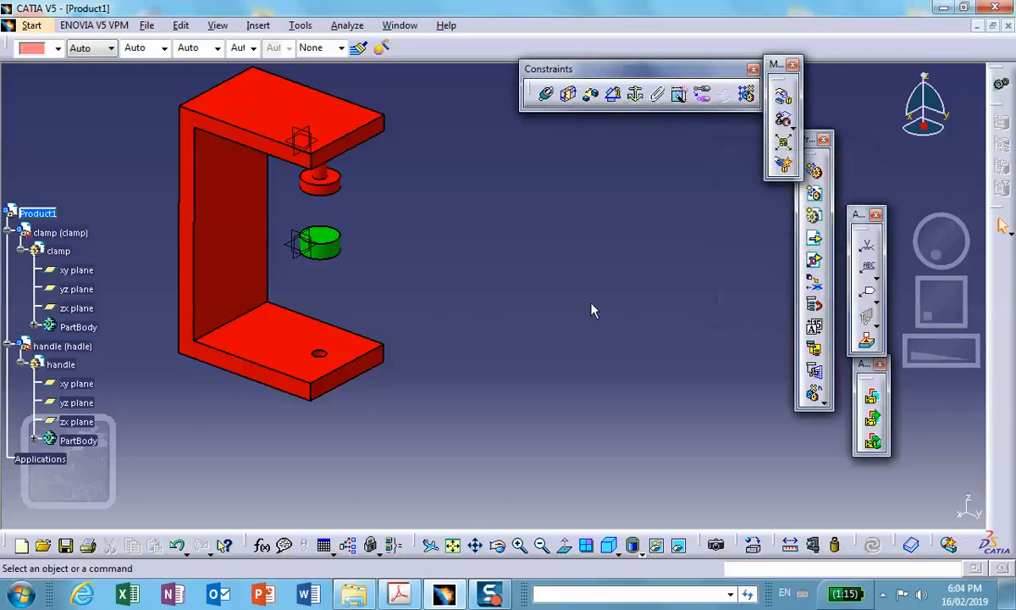
drag(593, 308, 531, 225)
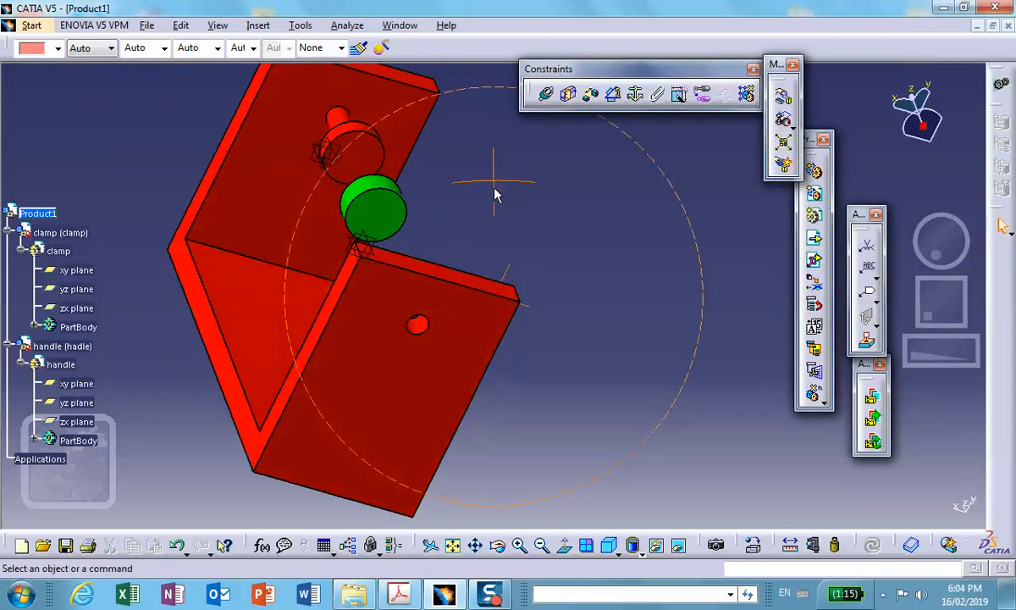
click(78, 441)
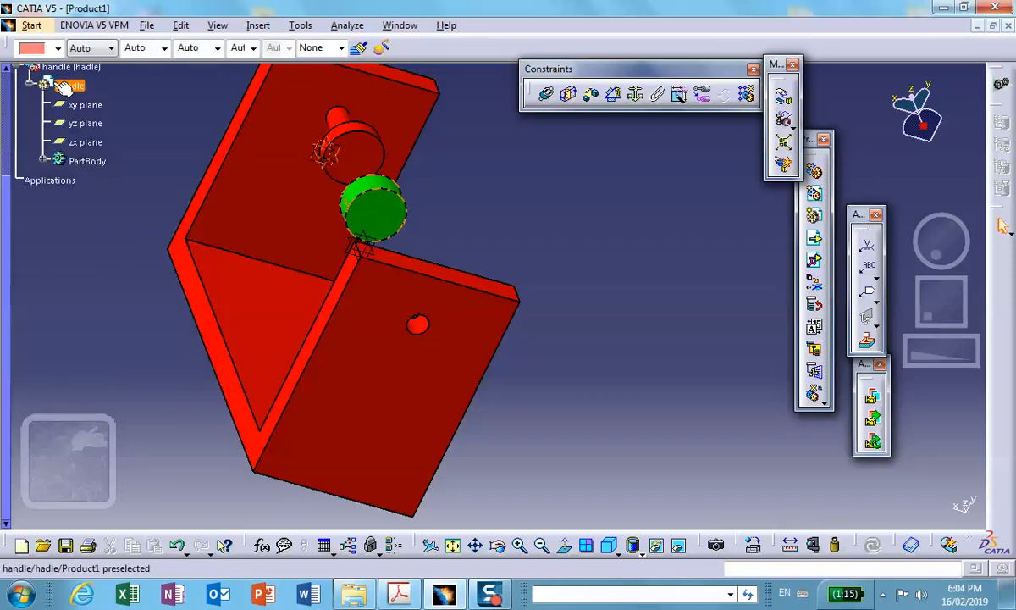
- Edit the handle part and sketch a long green screw shaft running down through the lower jaw
click(72, 85)
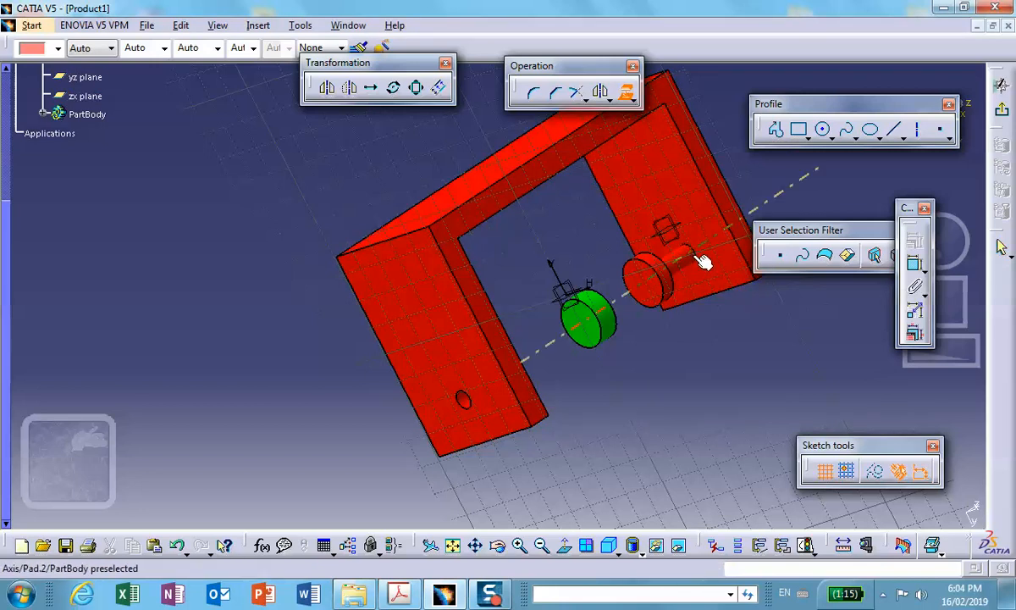
mouse_move(698, 257)
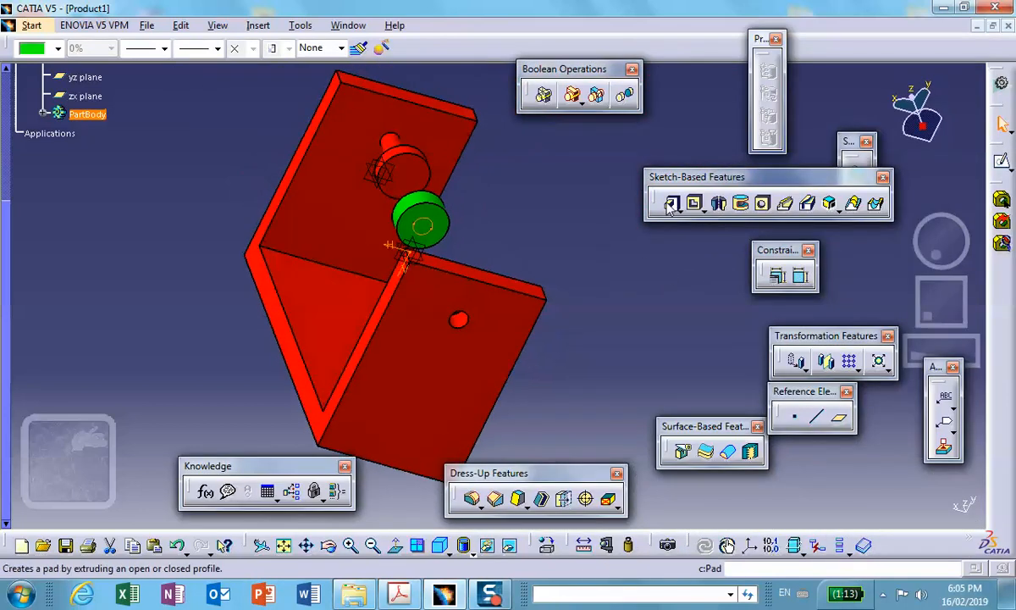
click(672, 203)
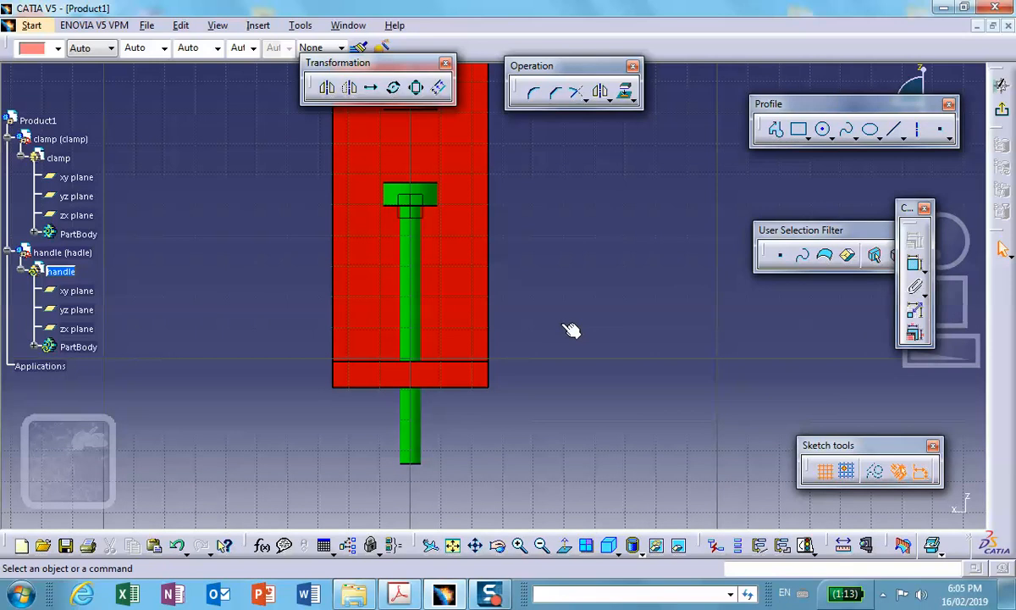
- Sketch a small circle centred on the shaft just below the lower jaw
click(796, 128)
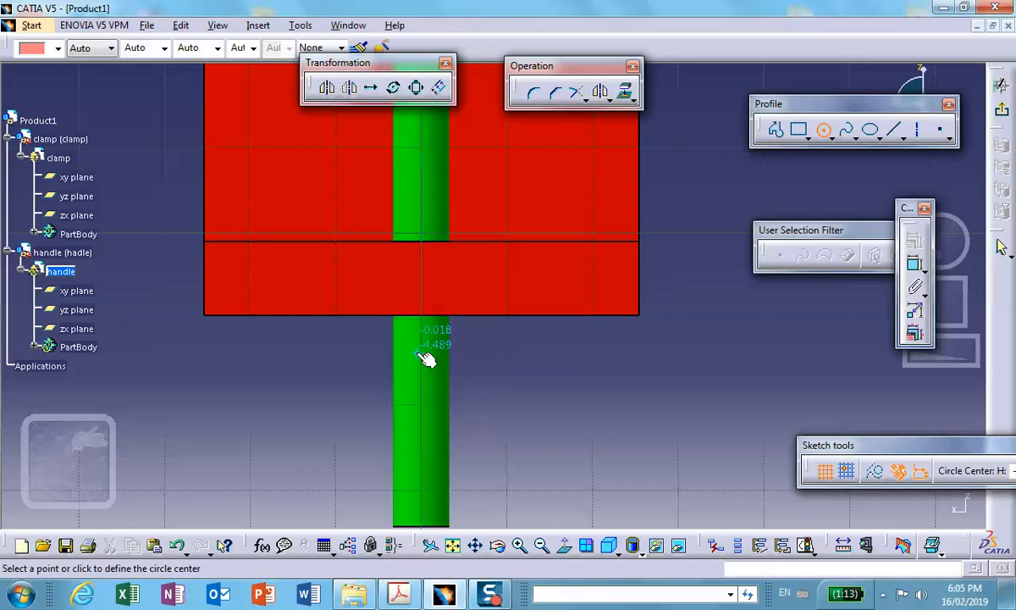
mouse_move(426, 366)
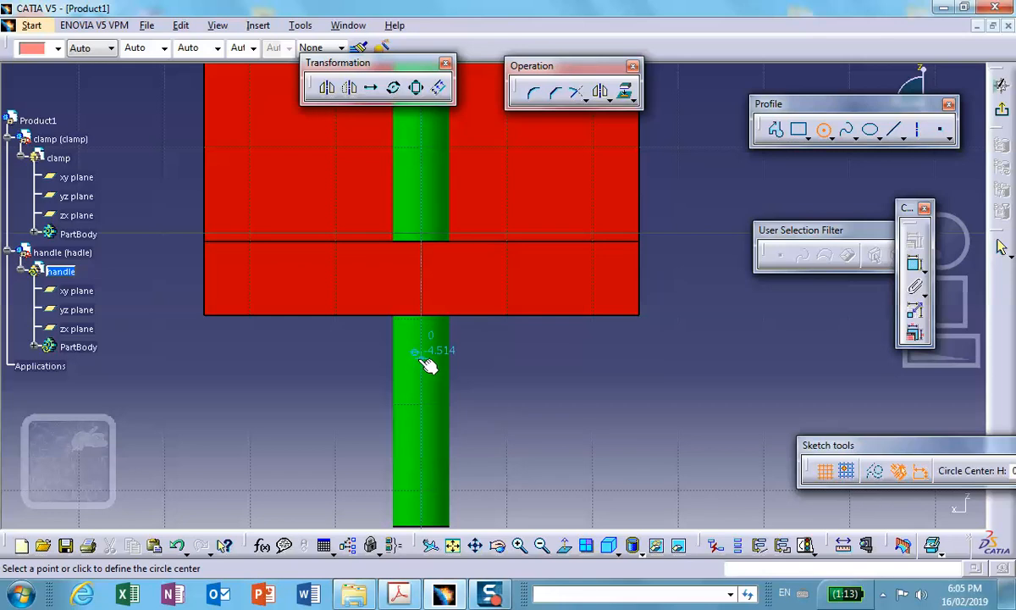
click(430, 350)
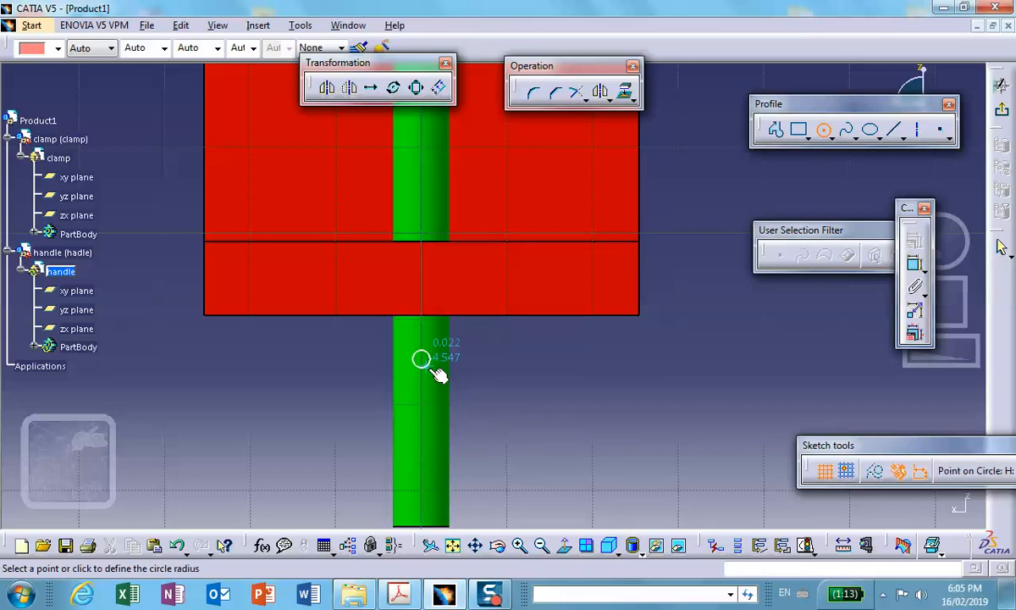
click(421, 359)
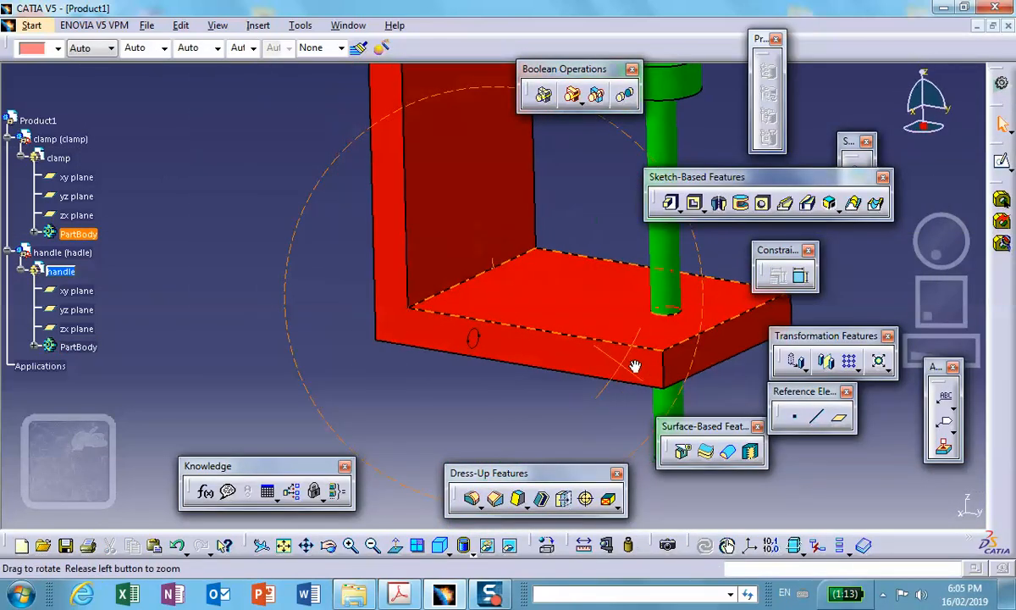
- Pad the circle sketch into a cross bar with second limit -1.5, forming a T-handle
drag(635, 365, 754, 167)
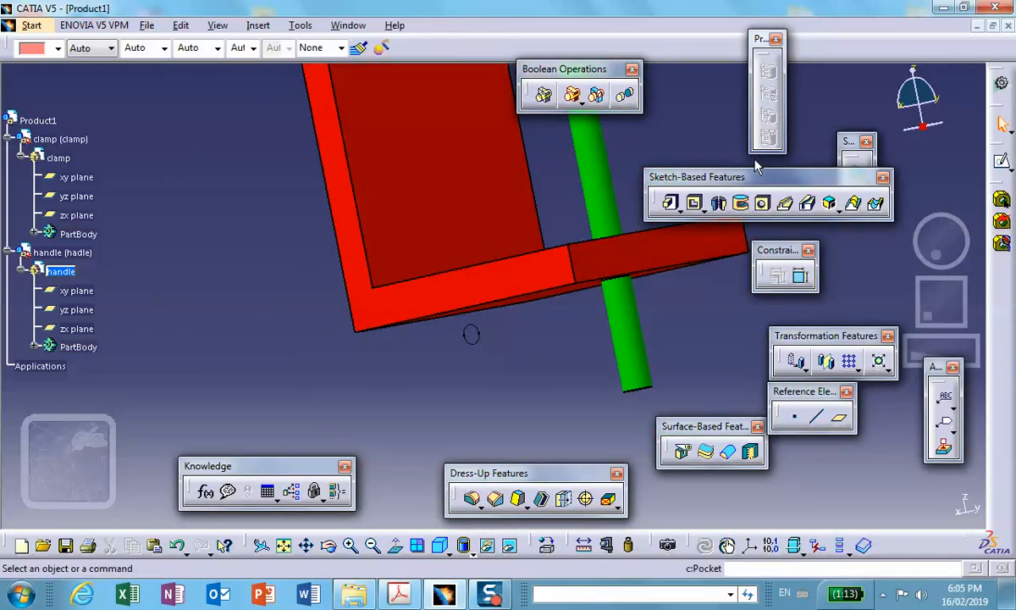
click(670, 203)
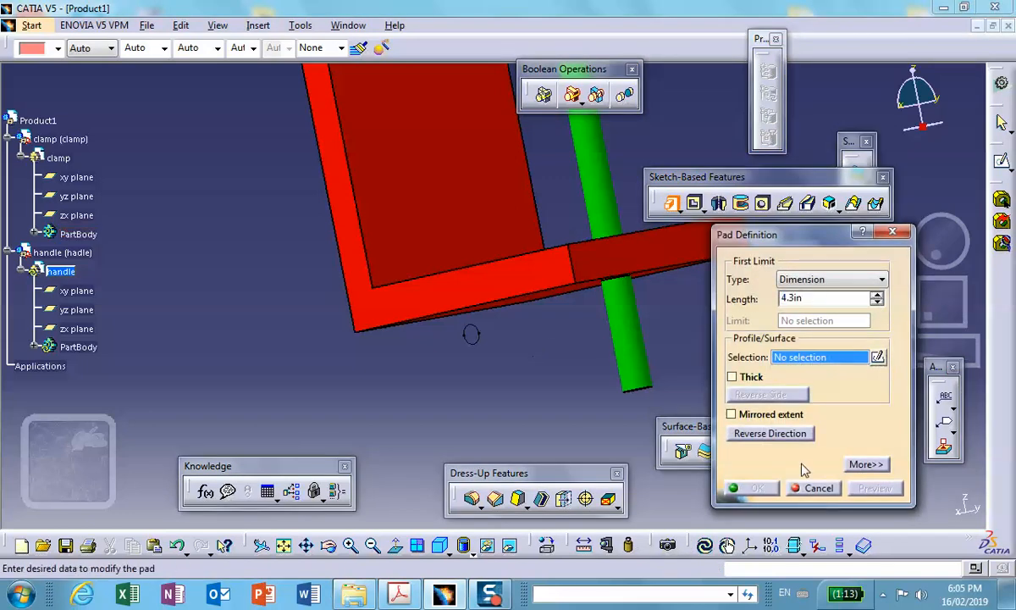
click(470, 335)
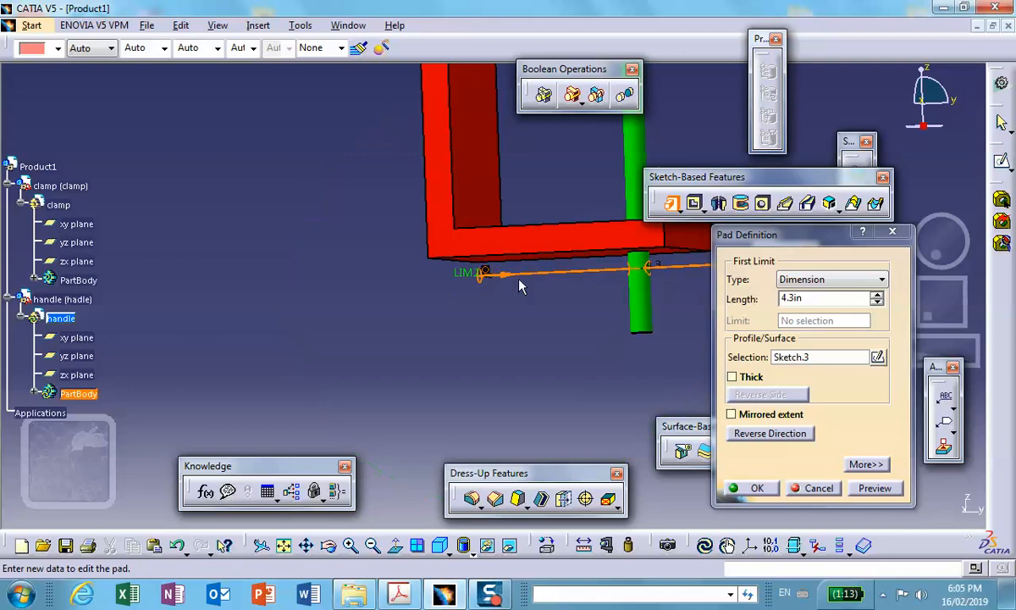
click(867, 464)
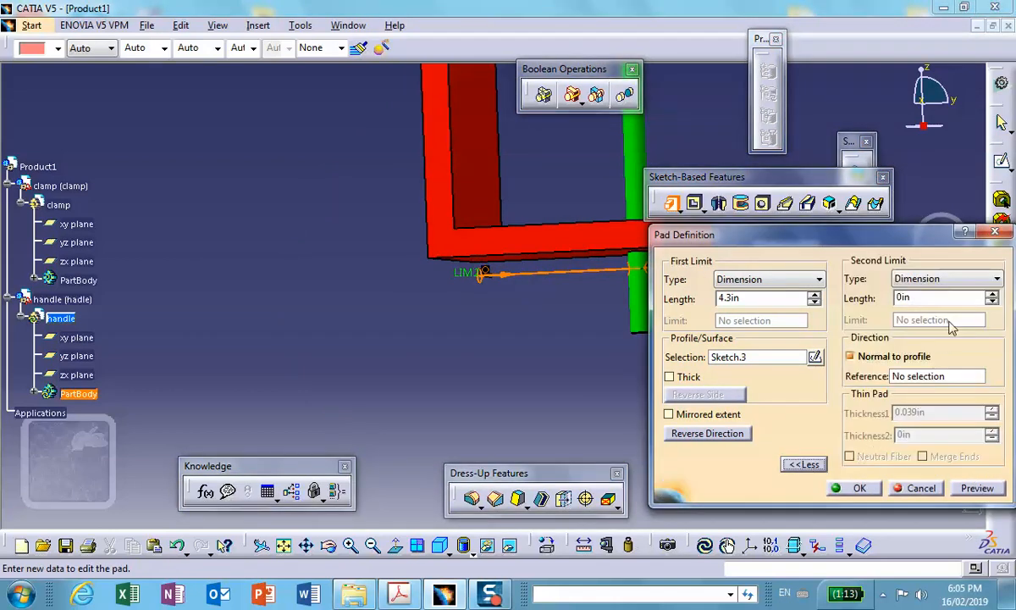
text(1in)
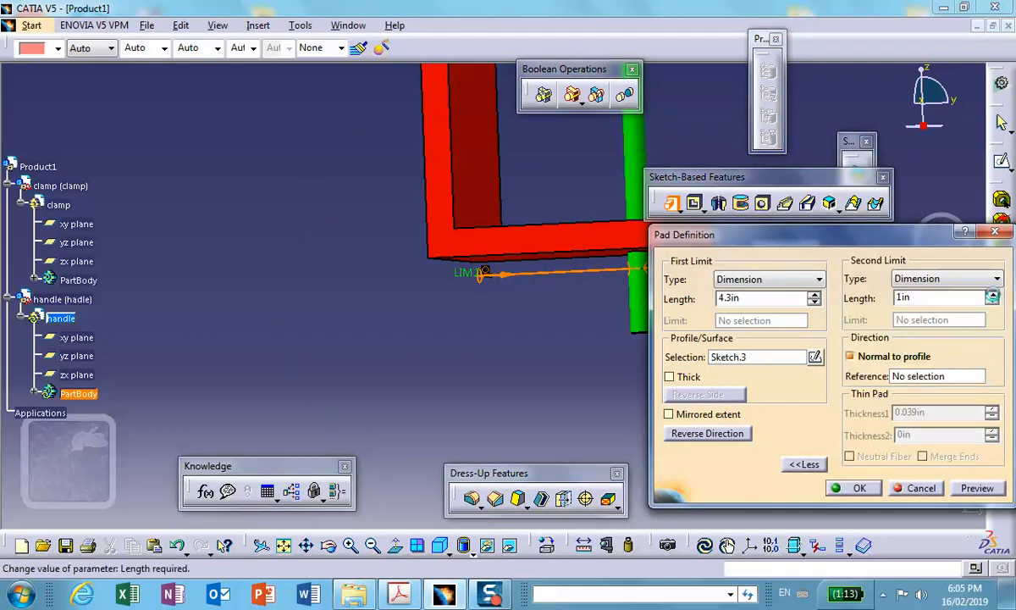
click(992, 302)
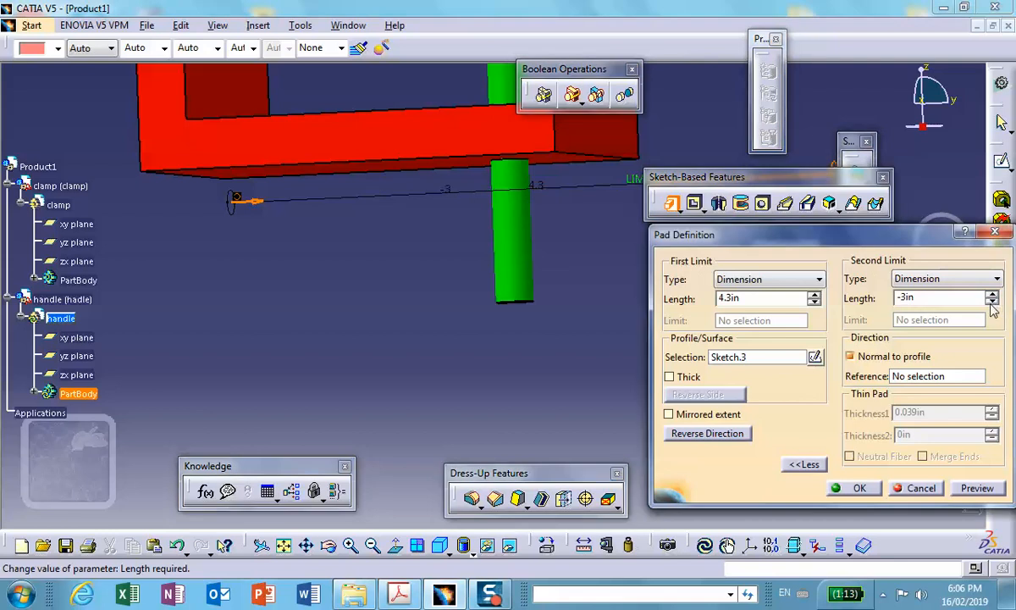
click(992, 302)
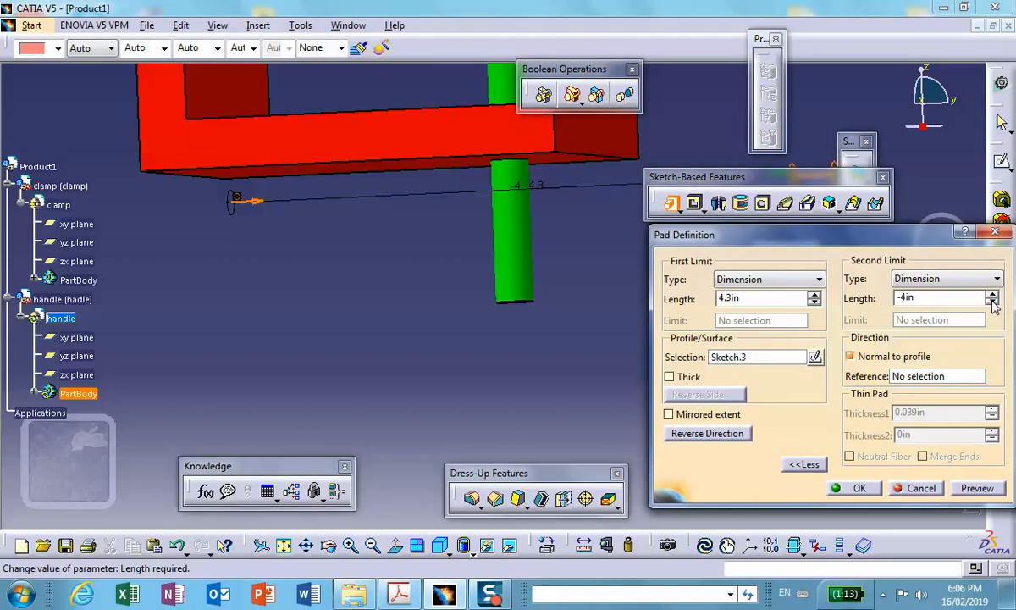
click(992, 294)
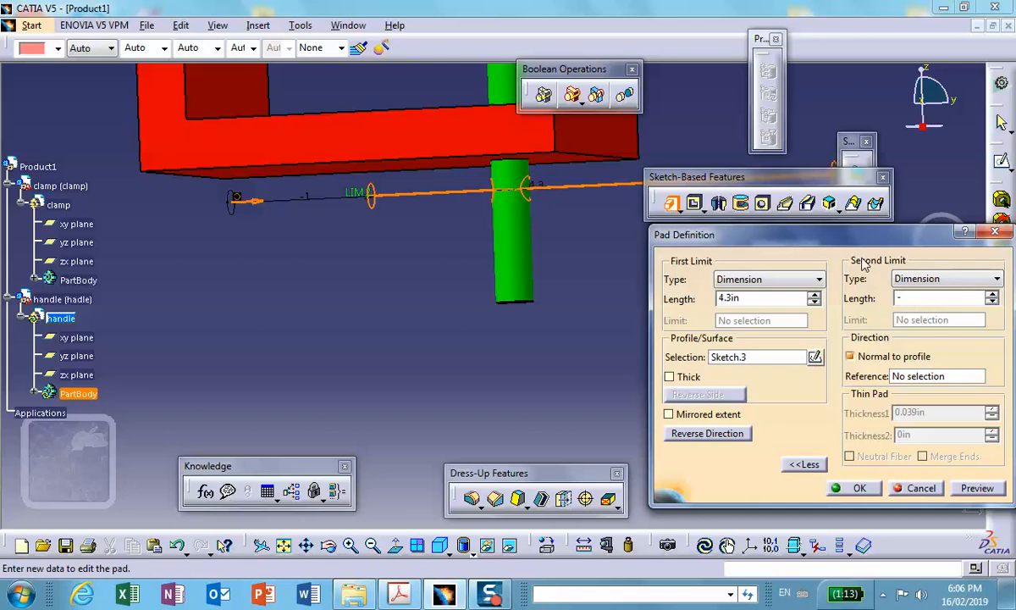
text(-1.5)
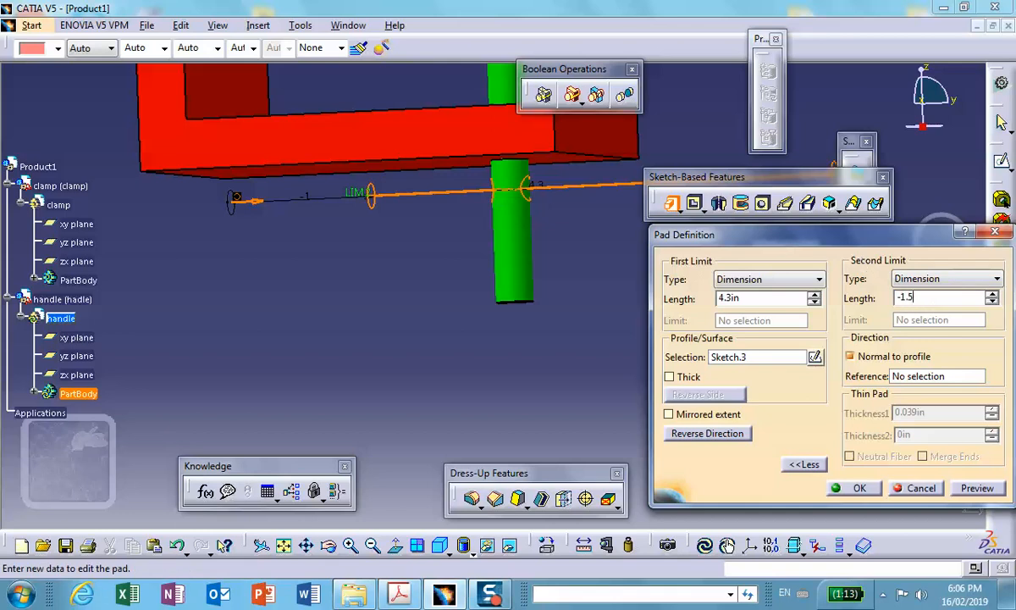
click(853, 488)
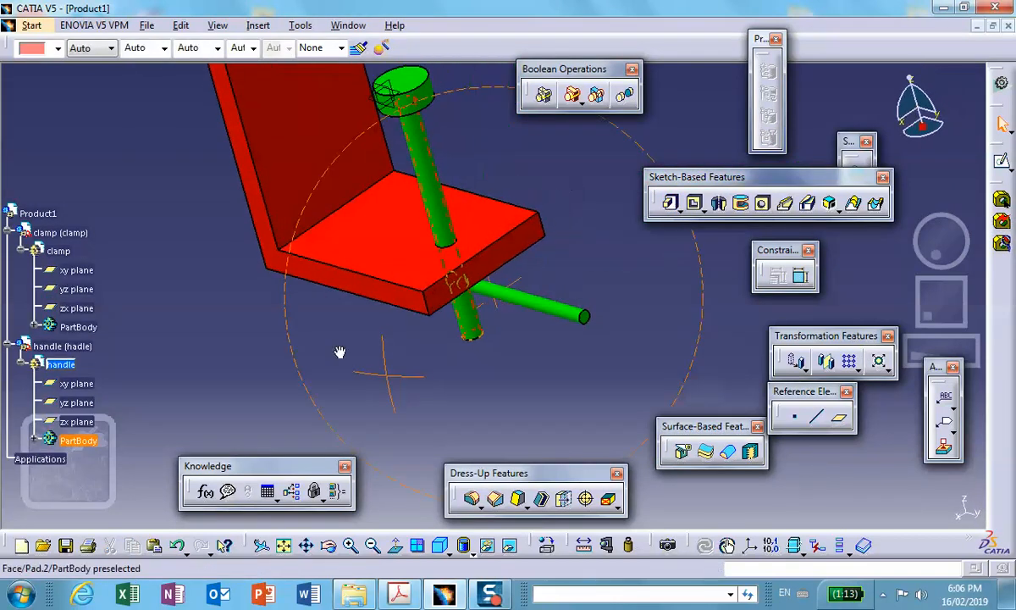
- Orbit the model to inspect the finished green T-handle in the clamp
drag(338, 352, 379, 386)
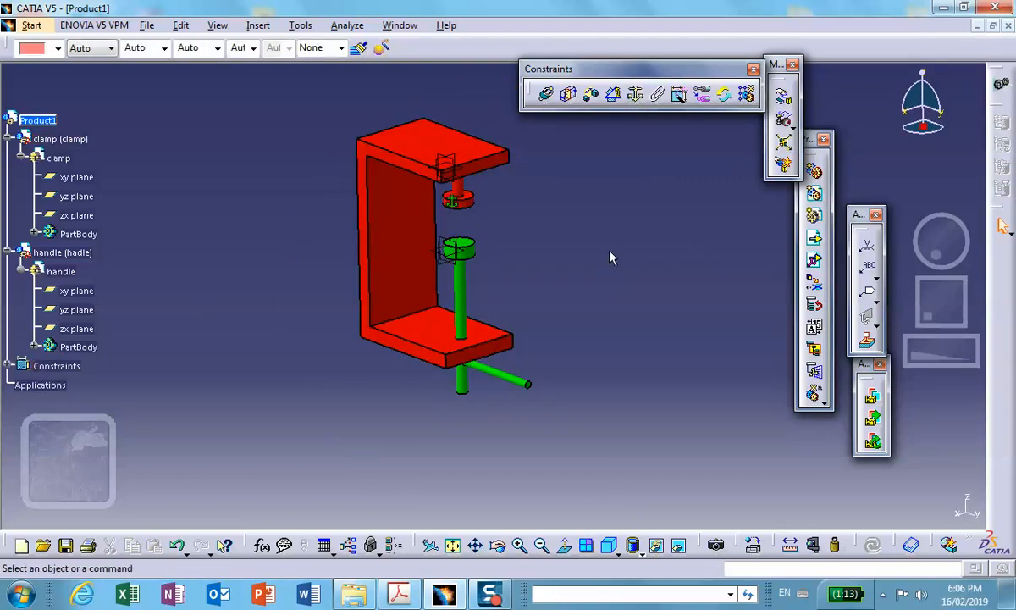
mouse_move(552, 342)
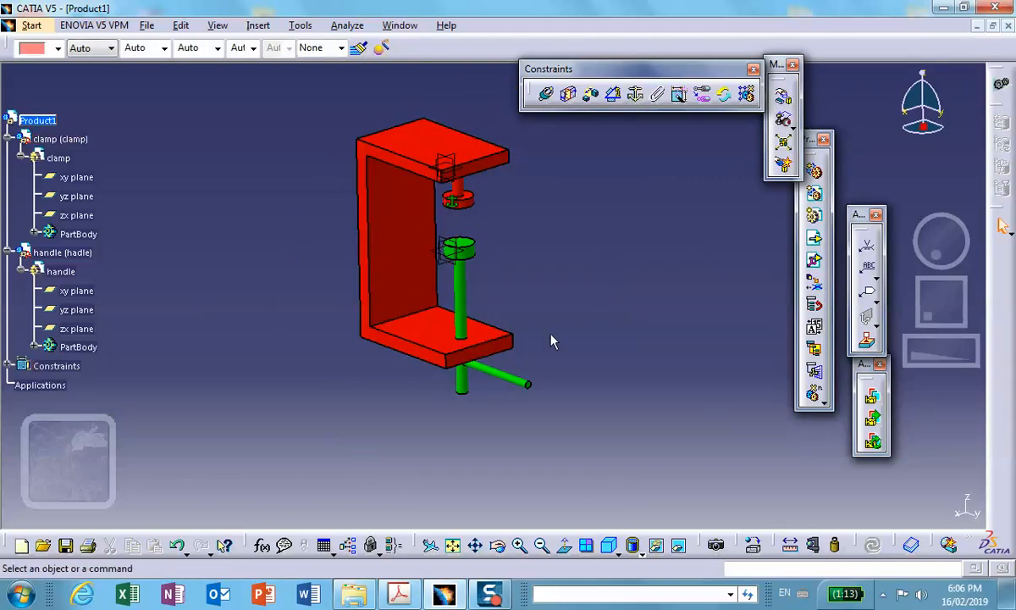
mouse_move(461, 254)
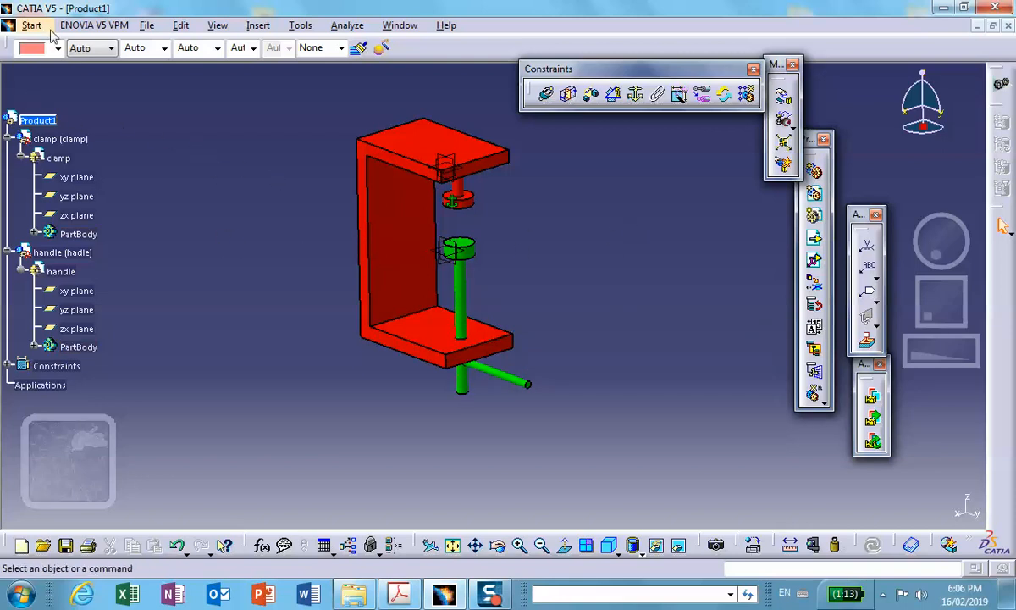
- Switch the C-clamp assembly to the DMU Kinematics workbench
click(31, 26)
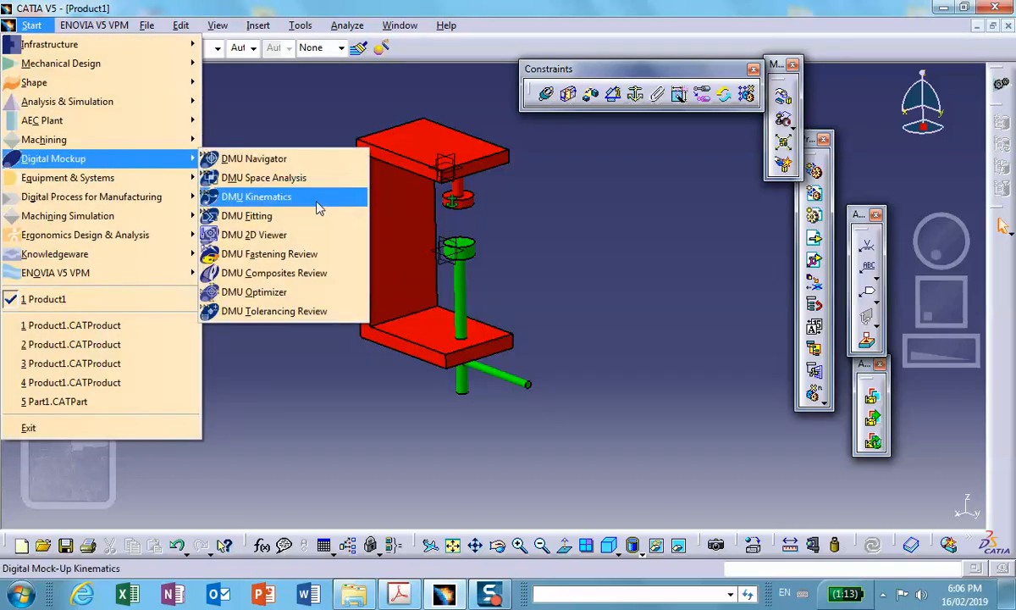
click(256, 197)
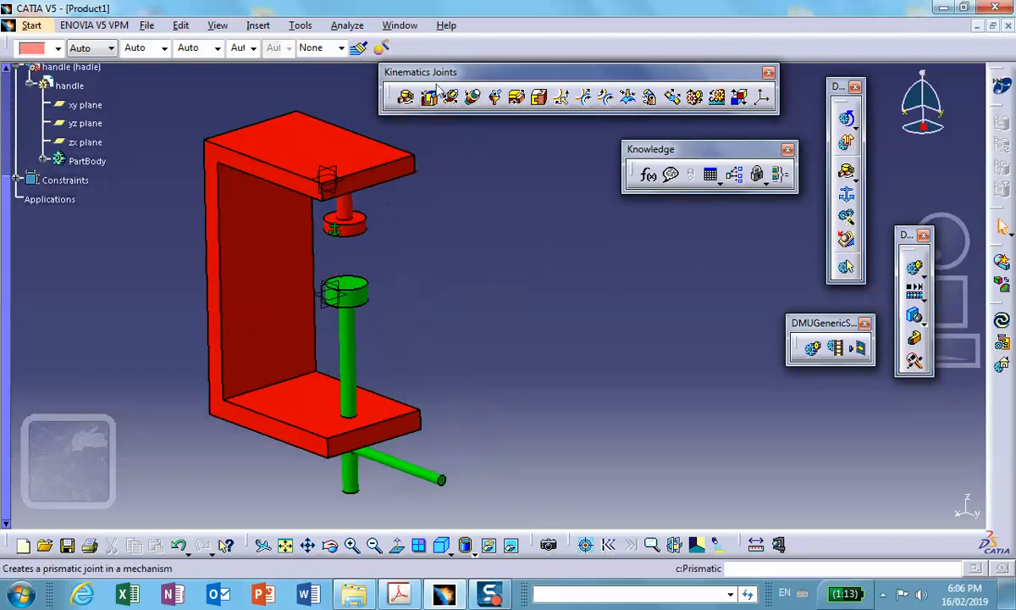
mouse_move(430, 96)
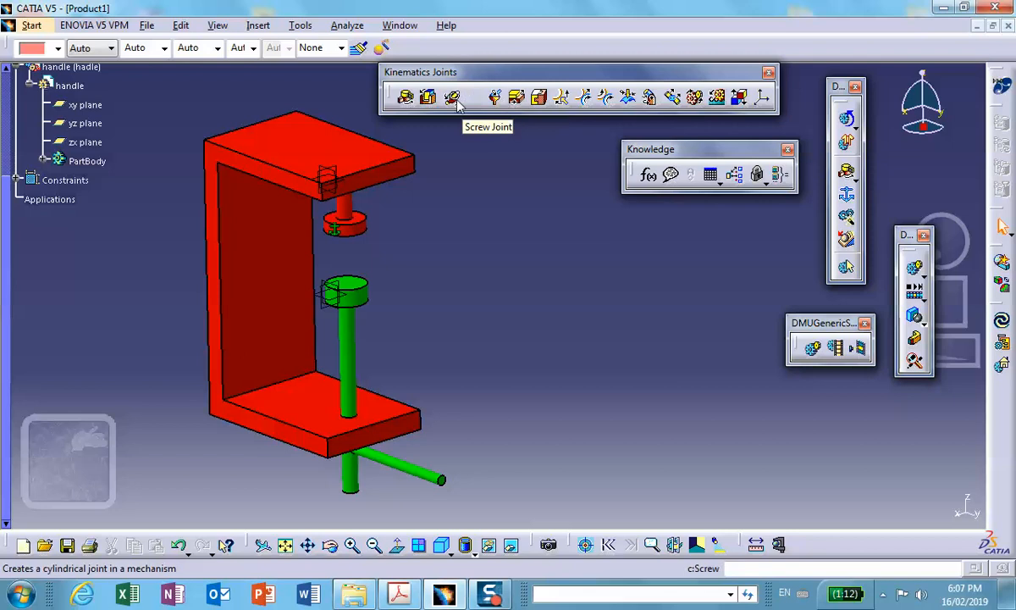
- Create Screw.1 between the handle and clamp axes with pitch 30 in new Mechanism.1
click(450, 94)
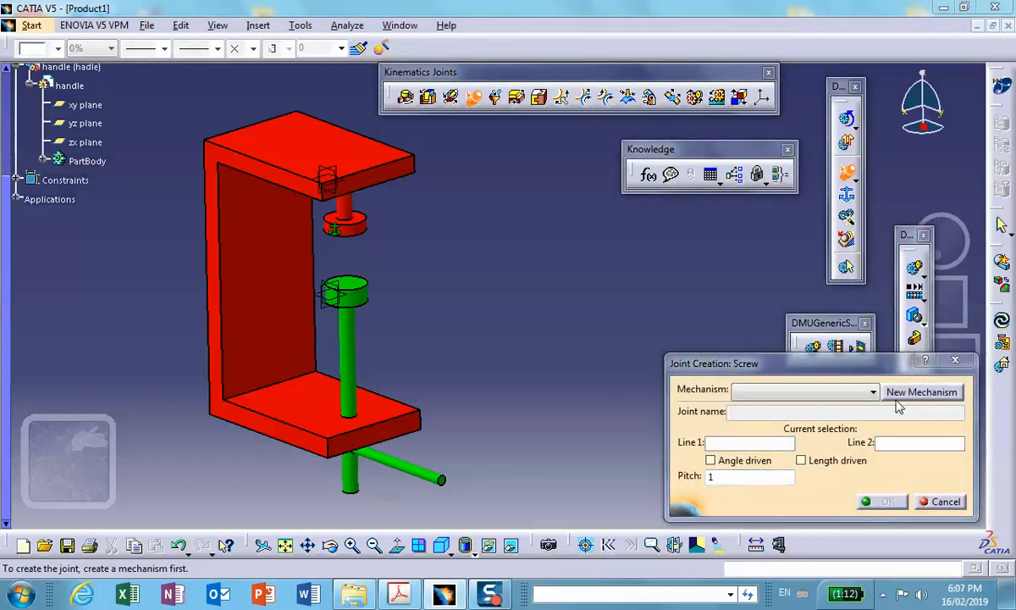
click(921, 391)
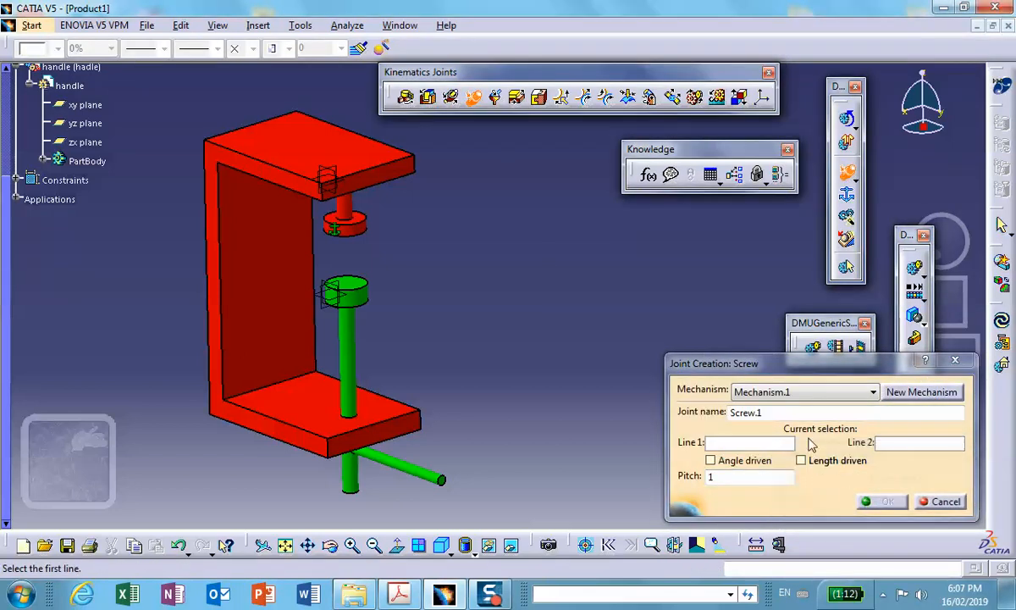
drag(714, 362, 594, 202)
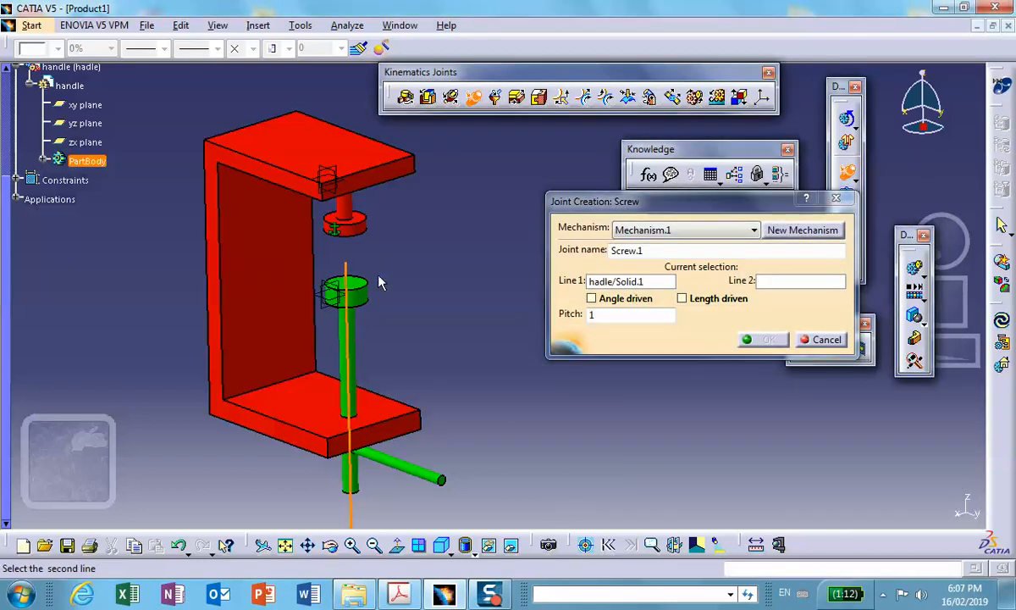
mouse_move(362, 423)
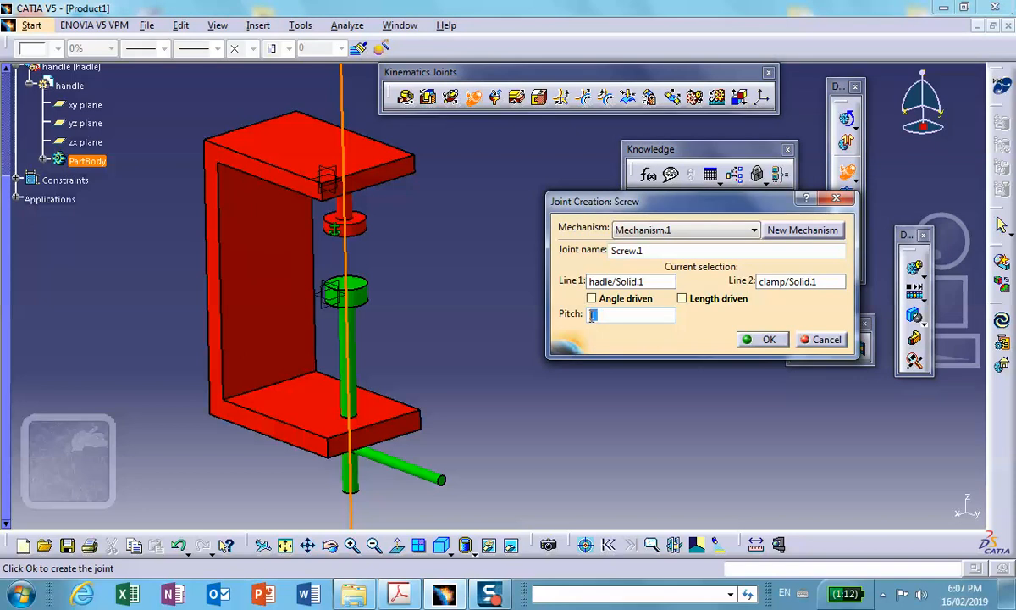
text(1)
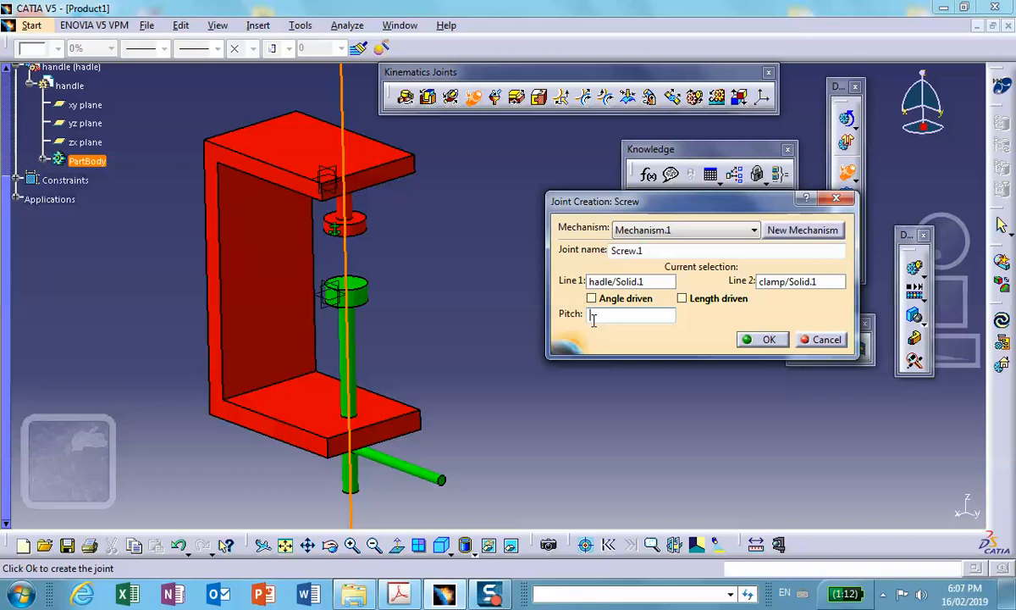
text(30)
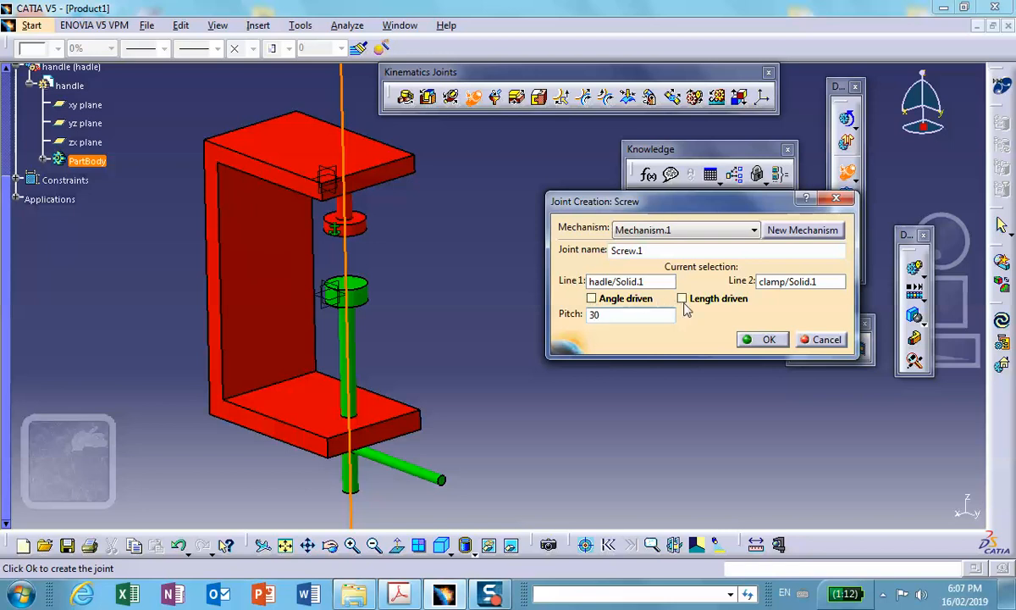
click(762, 339)
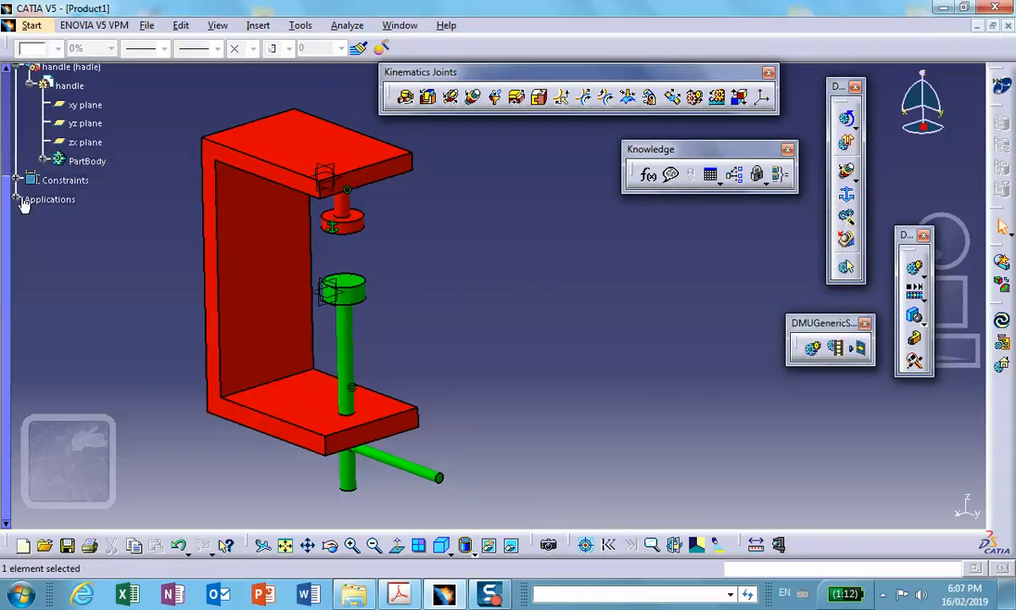
- Make Screw.1 angle-driven with -360 to 360 degree limits
click(17, 200)
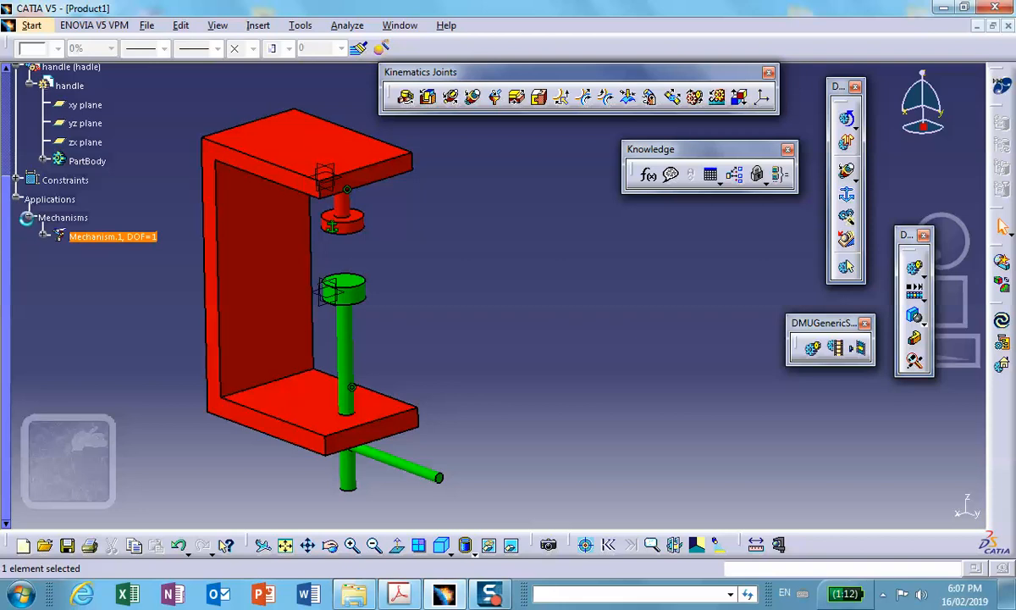
click(59, 237)
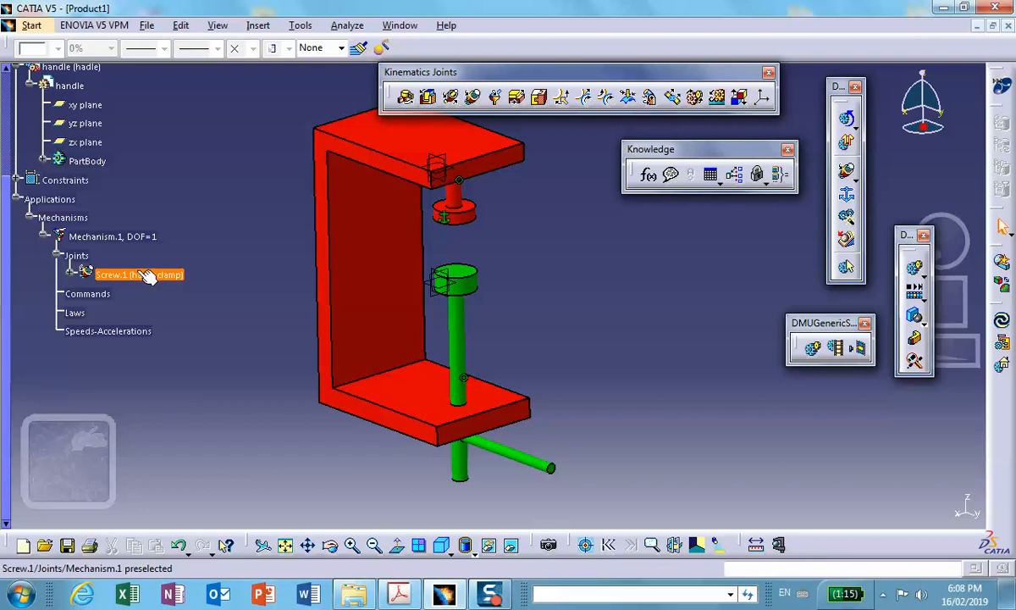
double_click(115, 274)
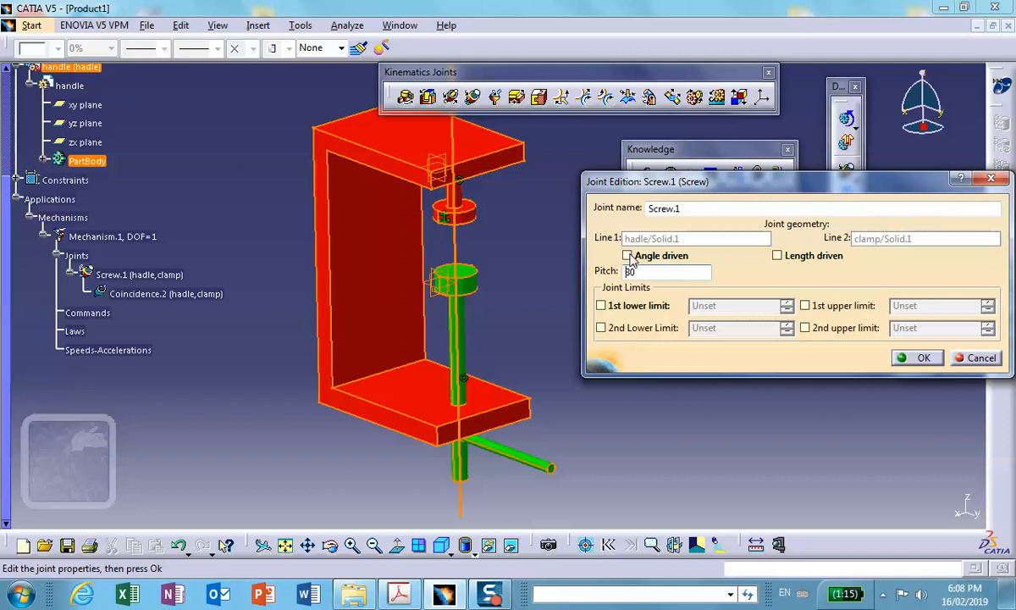
click(627, 254)
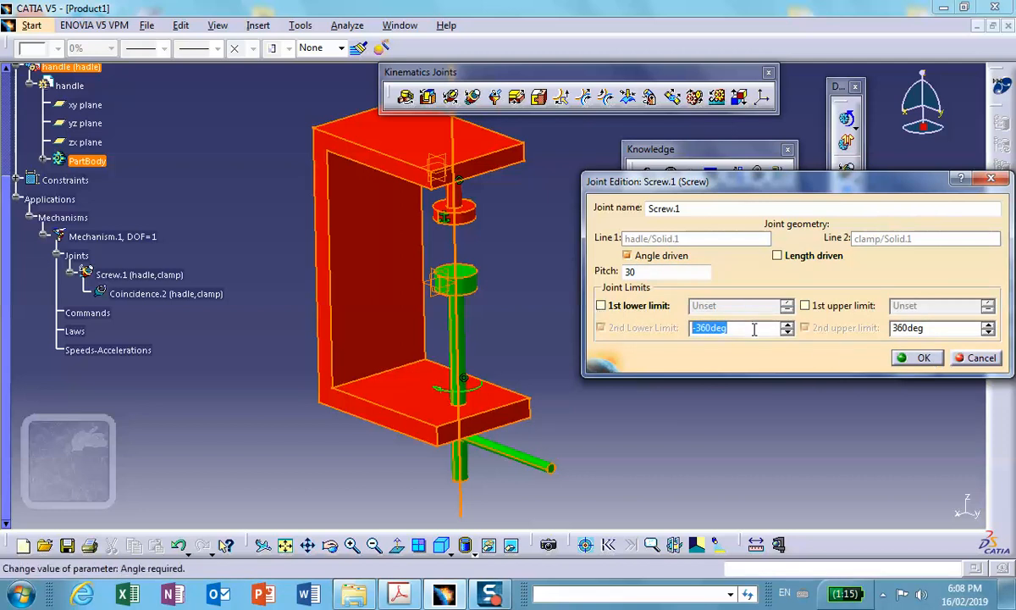
click(924, 356)
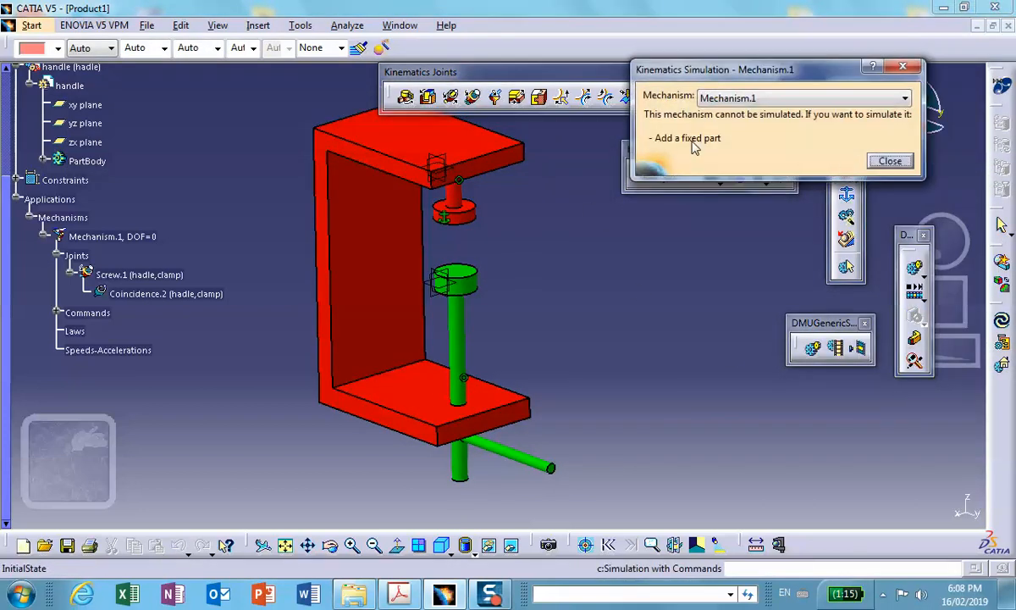
mouse_move(298, 174)
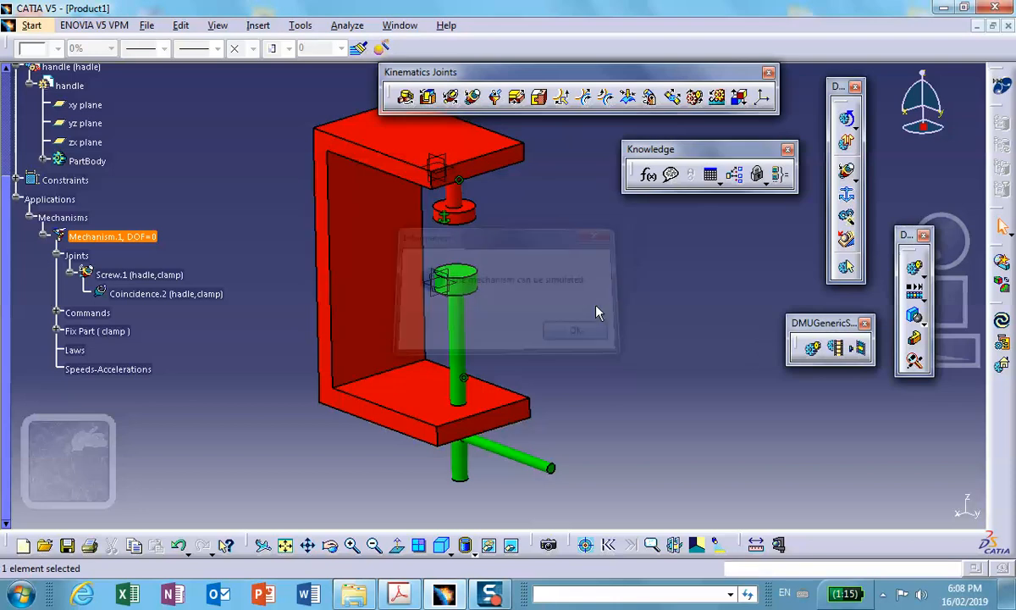
- Acknowledge the fixed-clamp message and turn the screw handle through its travel with the Command.1 slider
click(576, 329)
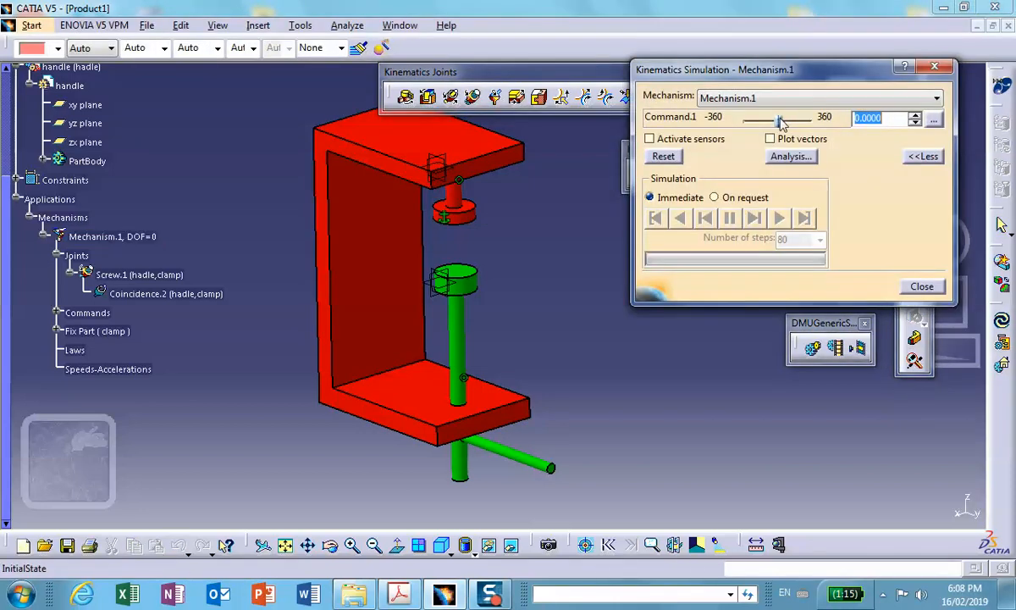
drag(779, 119, 753, 118)
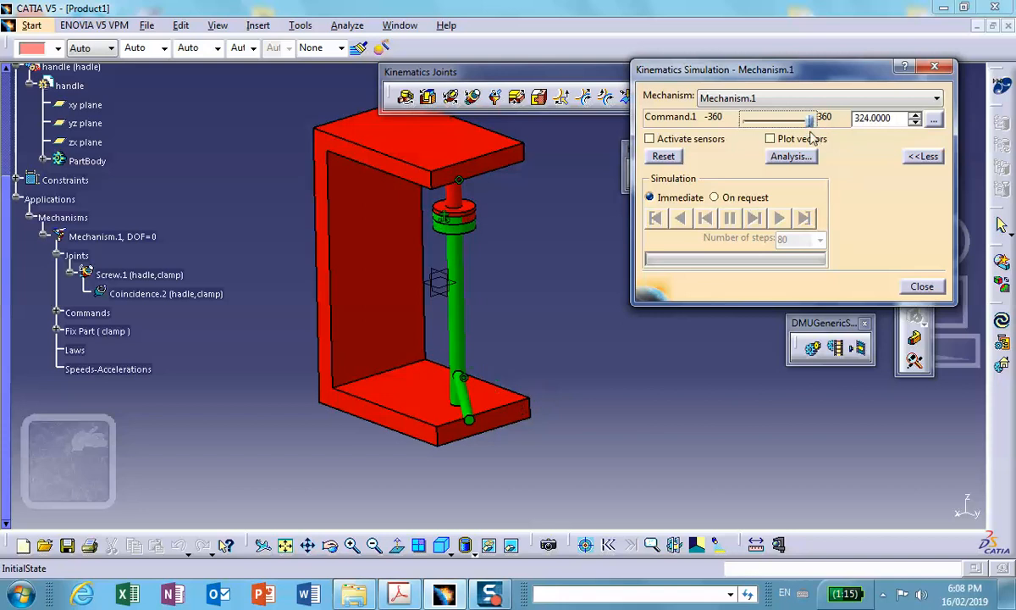
drag(811, 118, 754, 119)
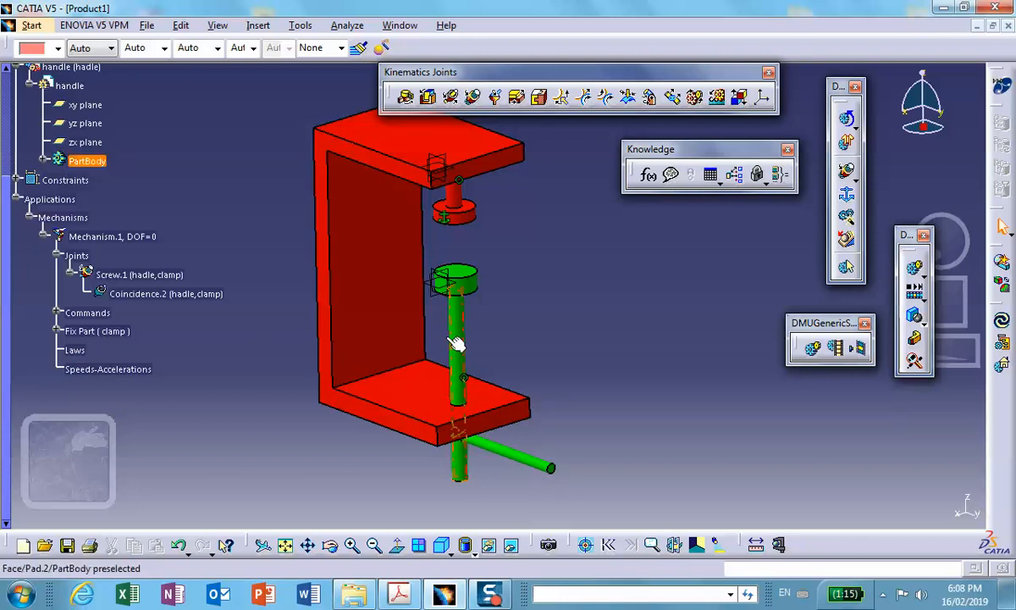
- Reopen Screw.1's settings to review them, then start setting up a new simulation
click(138, 274)
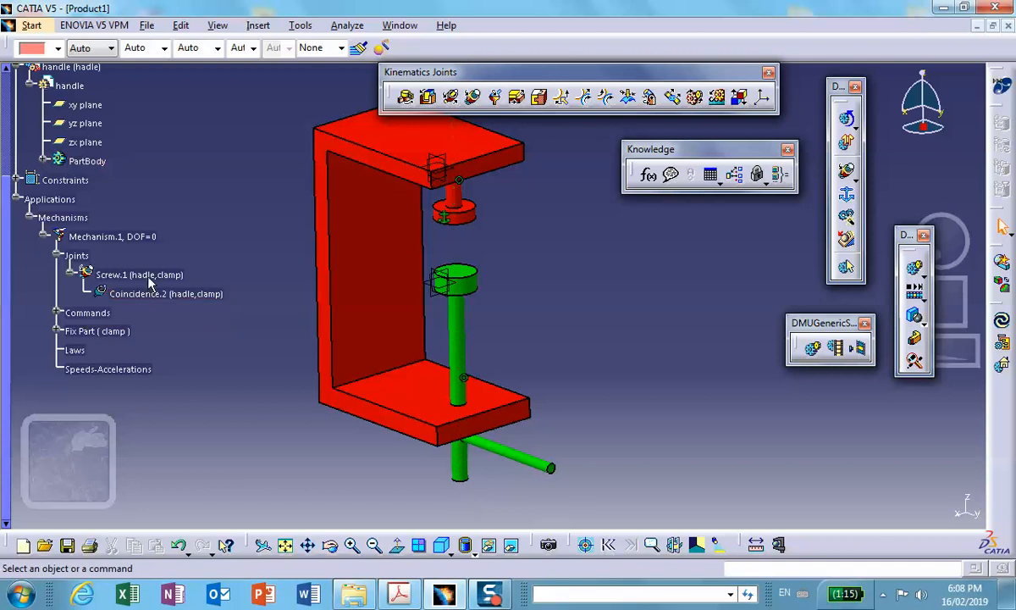
double_click(138, 274)
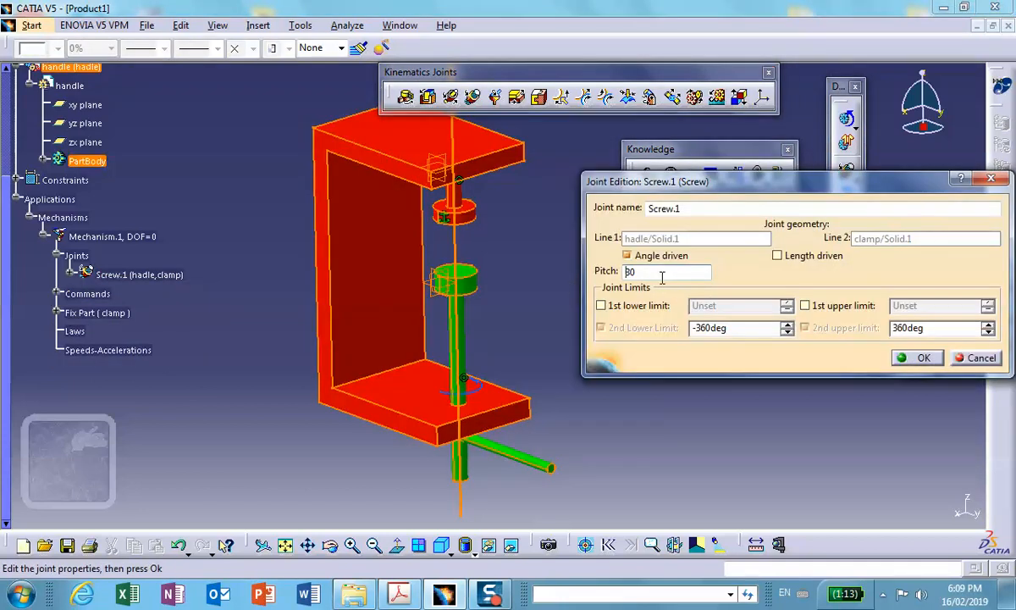
text(1)
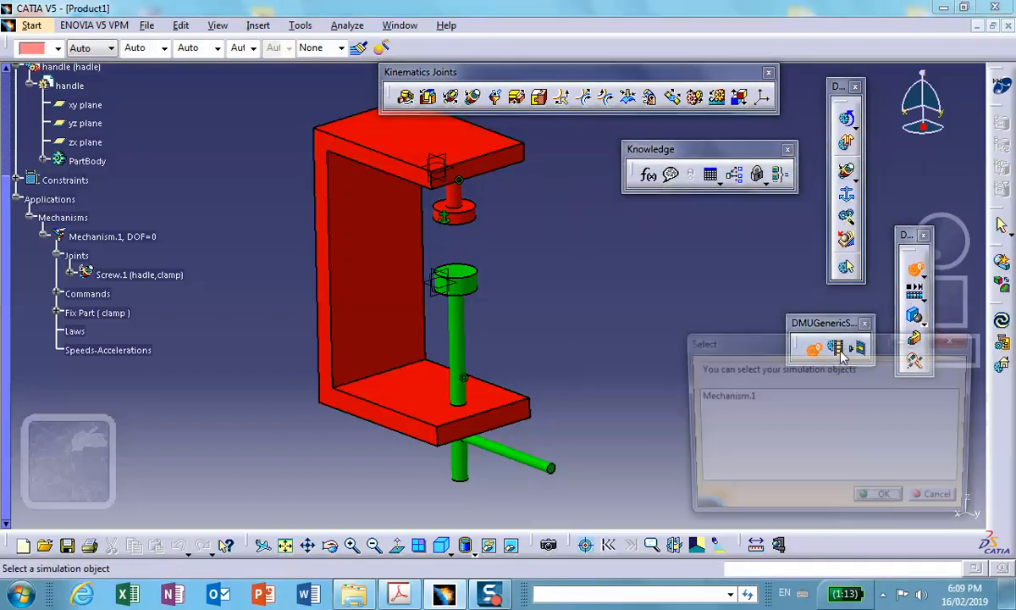
- Create Simulation.1 with Mechanism.1 as its object
click(725, 396)
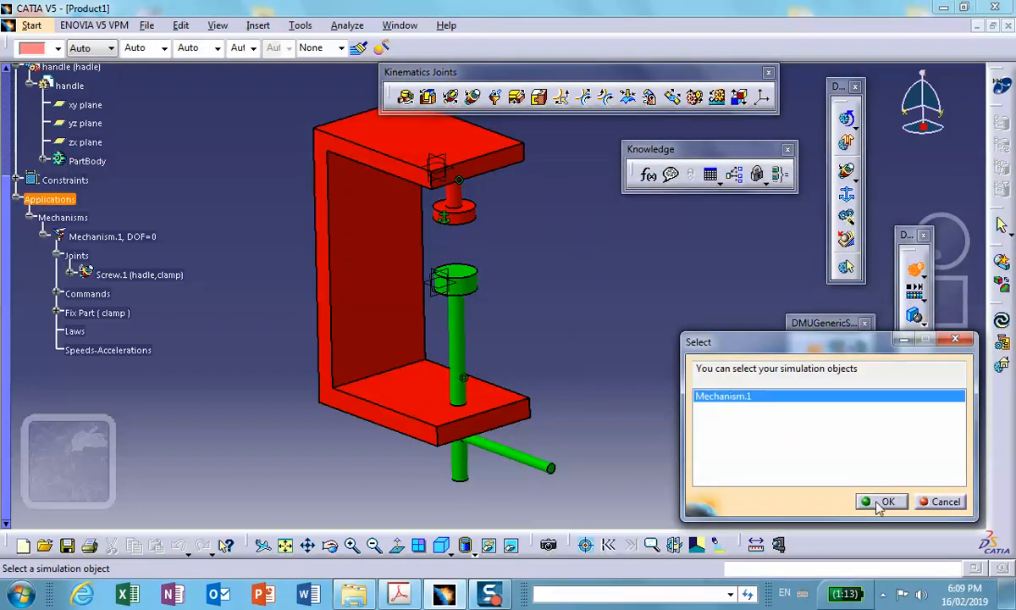
click(888, 501)
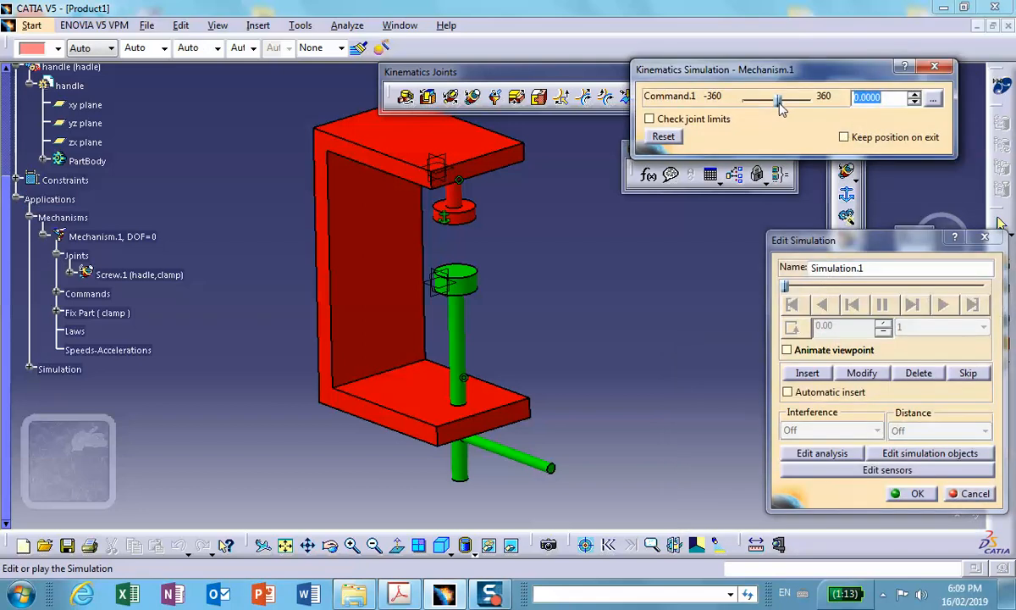
drag(779, 97, 816, 96)
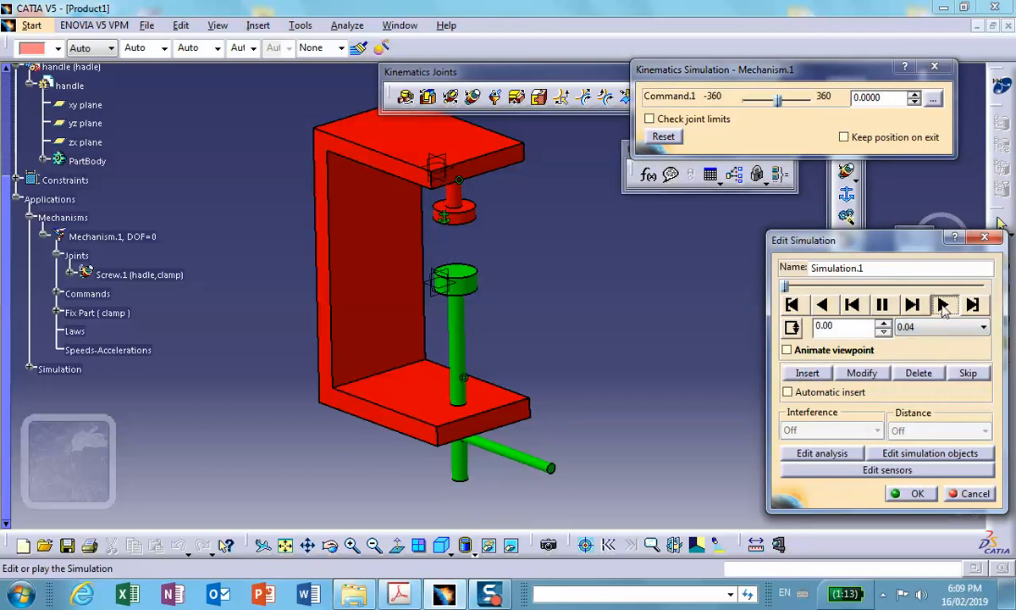
- Play the screw handle turning up and down through the C-frame, then close the editor
click(943, 305)
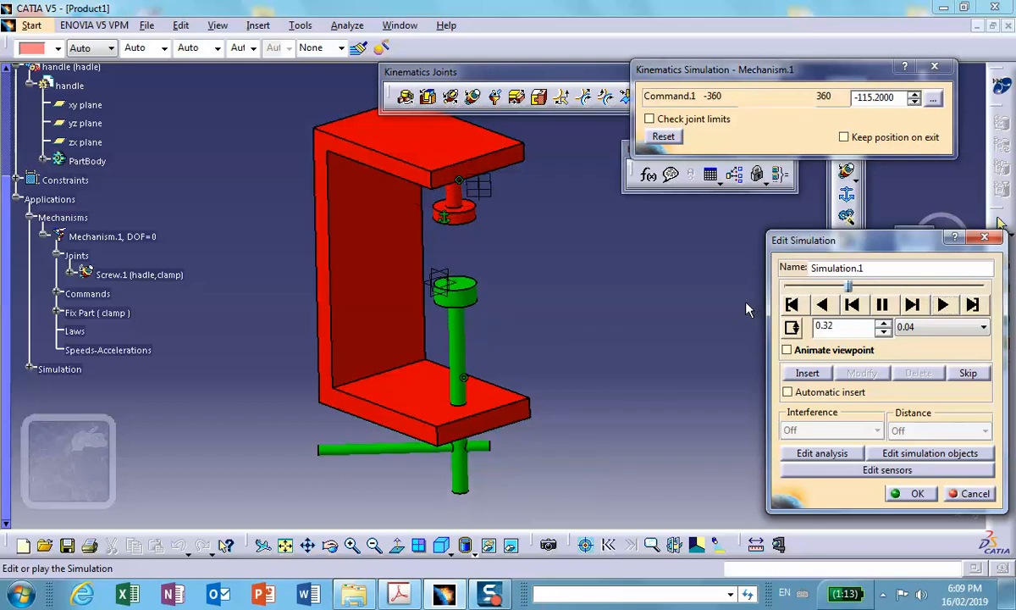
click(942, 305)
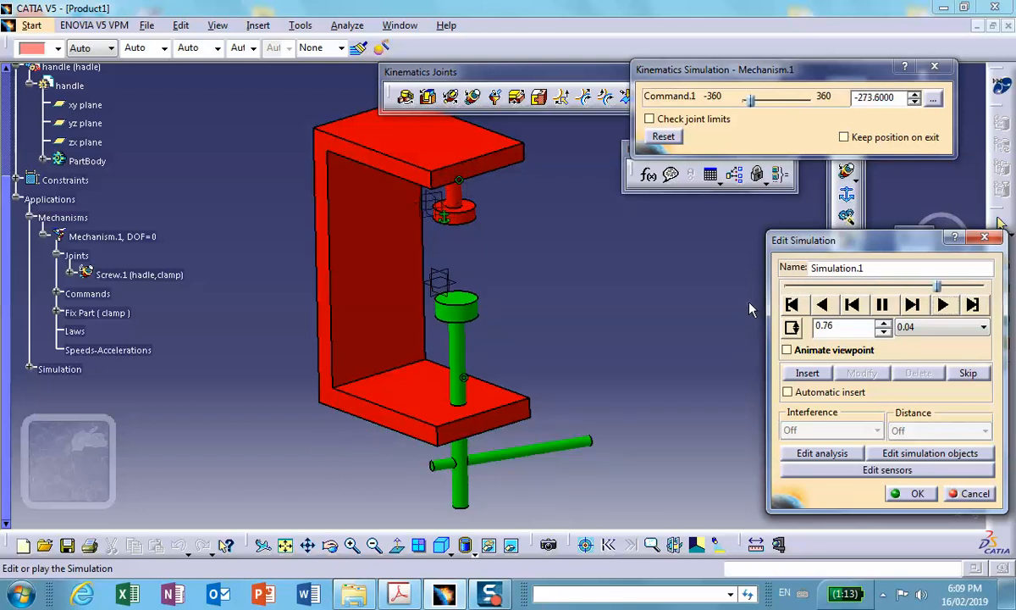
click(943, 305)
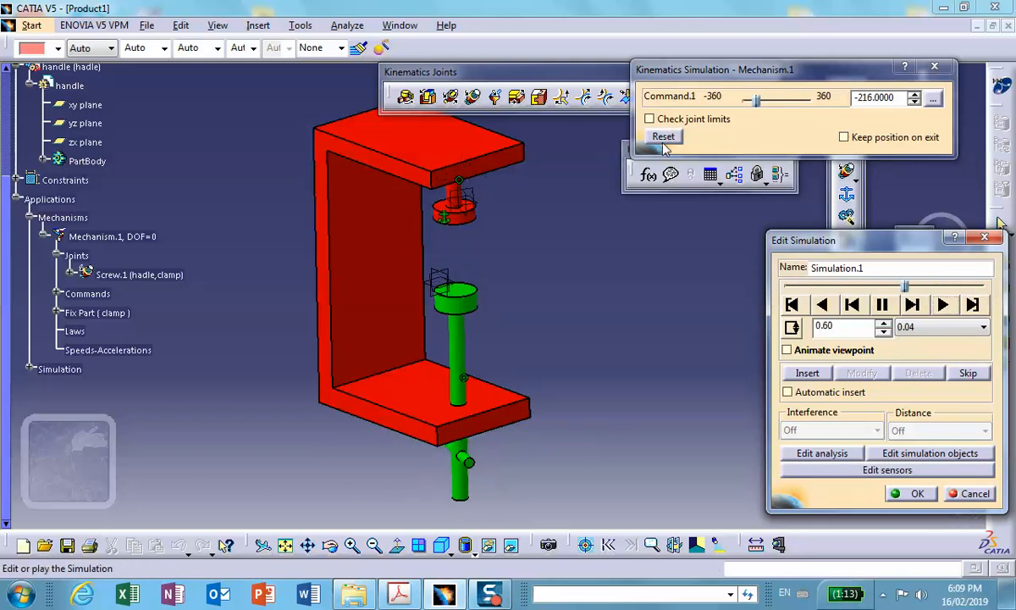
click(944, 305)
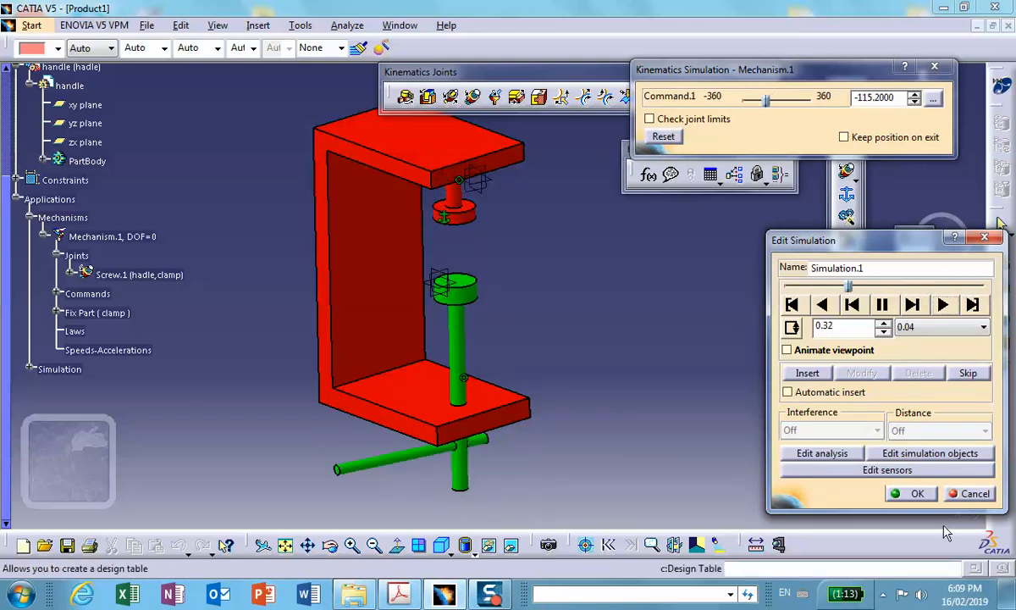
click(911, 493)
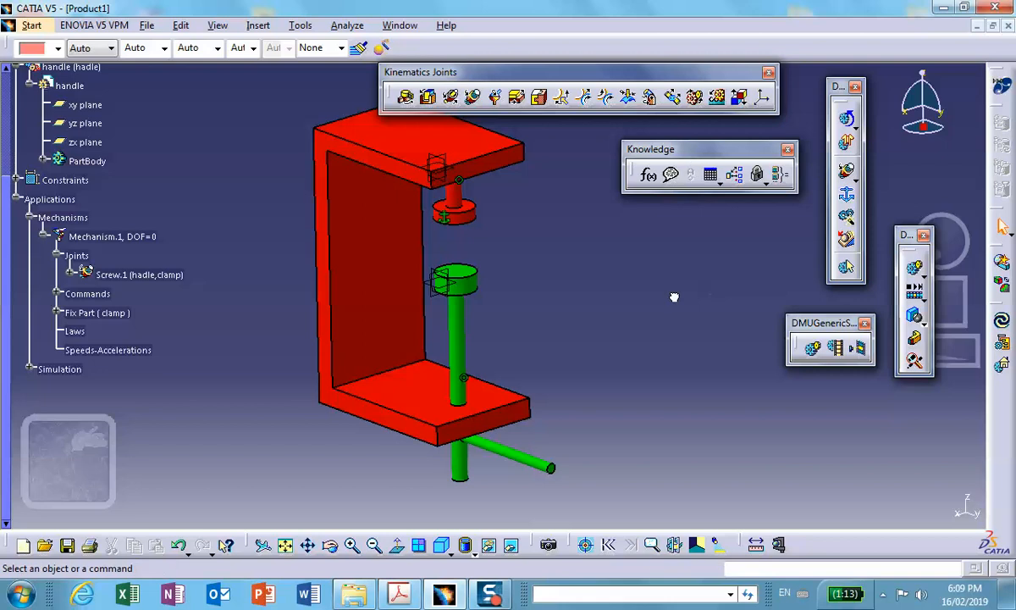